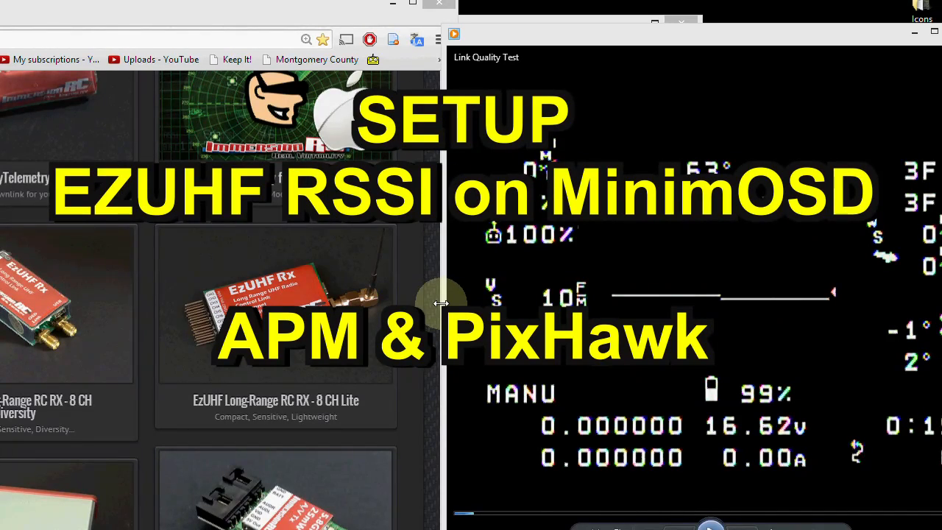
pyautogui.moveTo(419, 302)
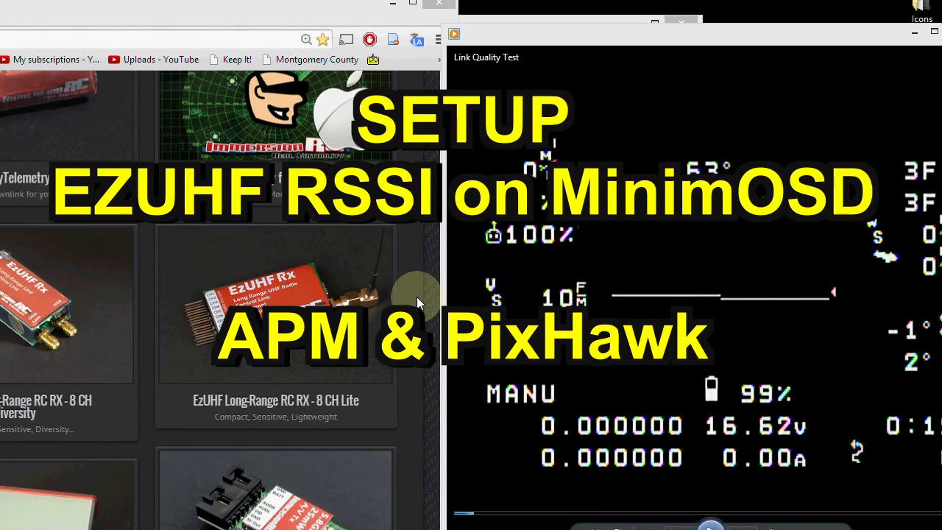
pyautogui.moveTo(441, 299)
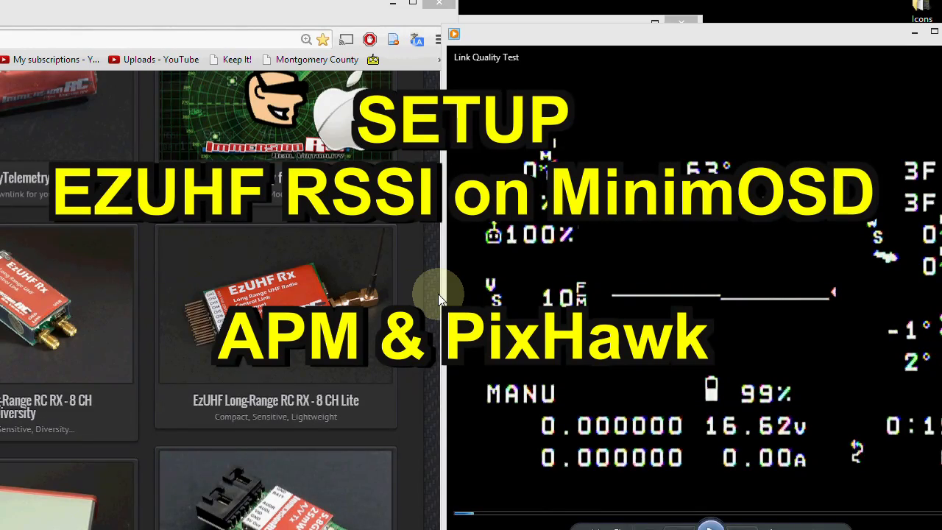
pyautogui.moveTo(464, 300)
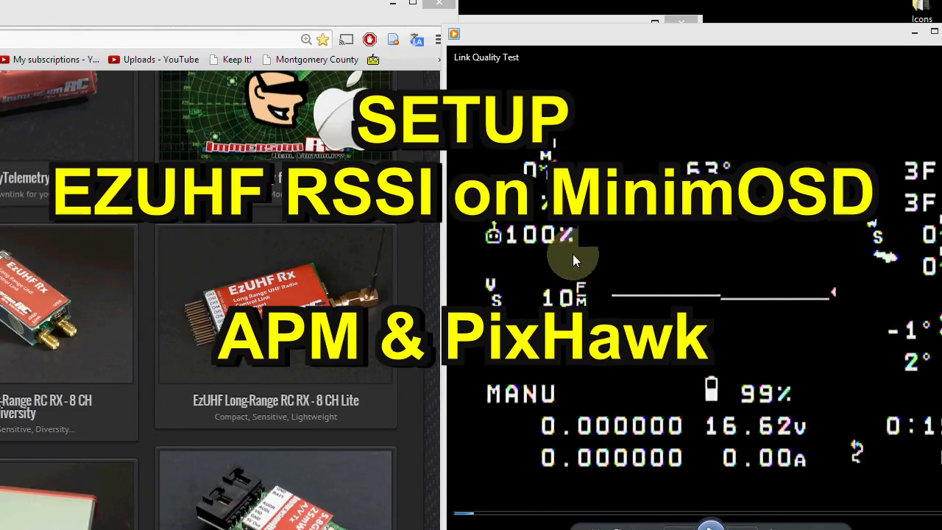
pyautogui.moveTo(516, 260)
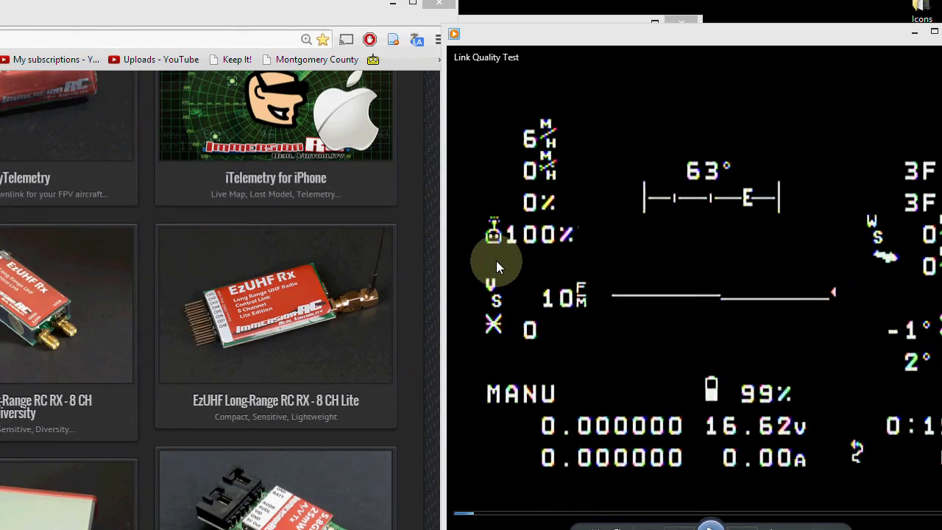
pyautogui.moveTo(574, 249)
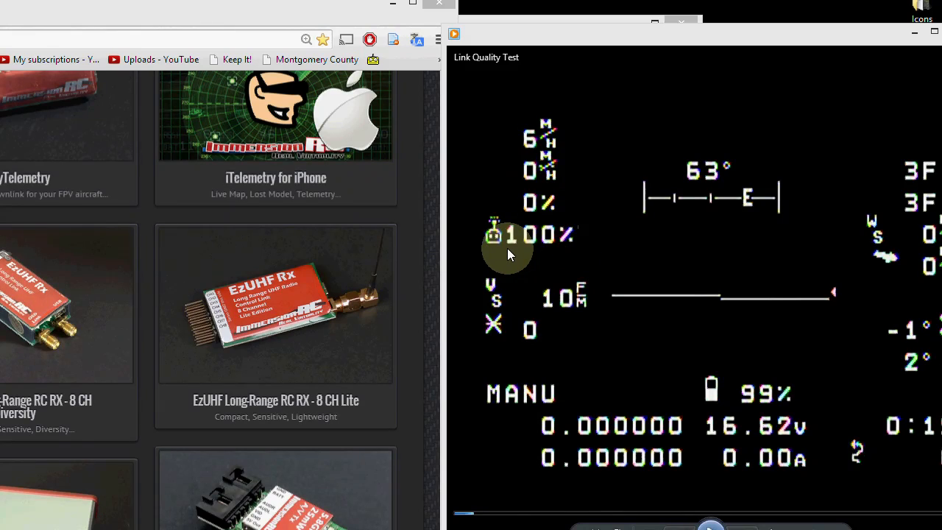
pyautogui.moveTo(528, 250)
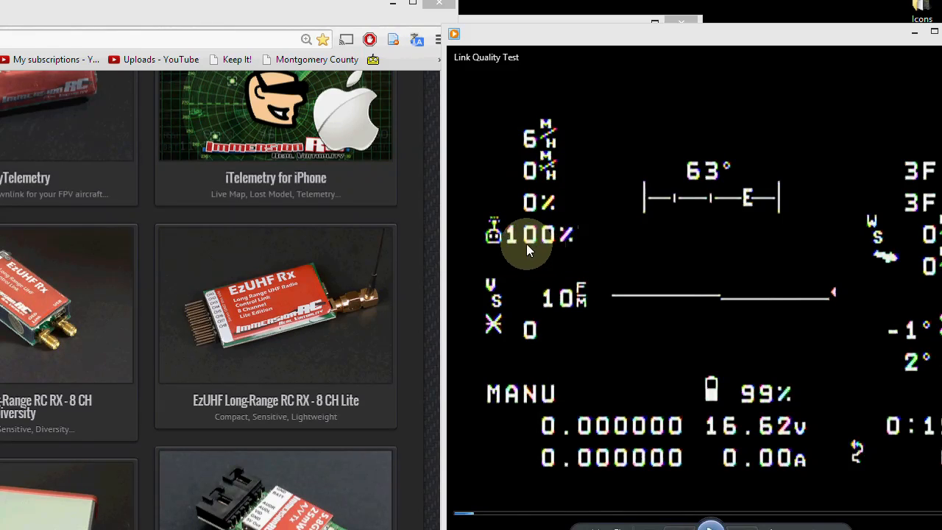
pyautogui.moveTo(539, 255)
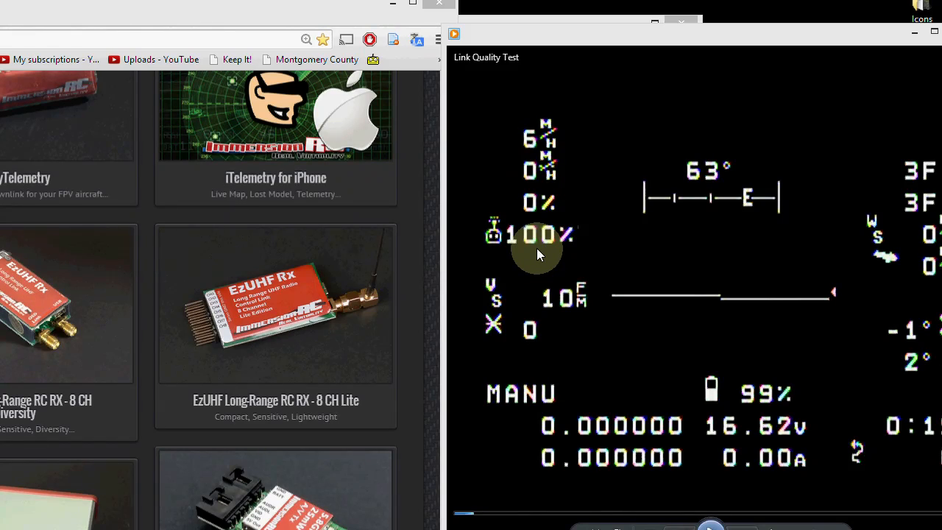
pyautogui.moveTo(492, 253)
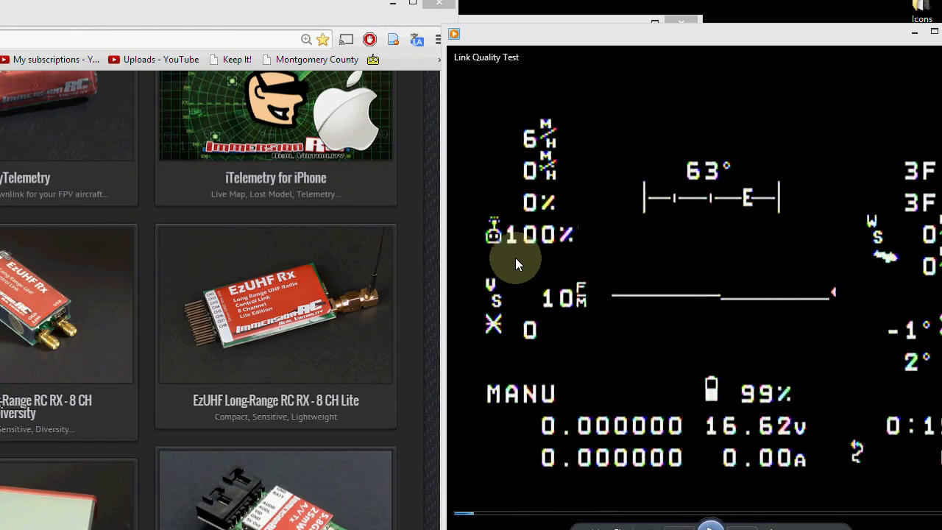
pyautogui.moveTo(533, 264)
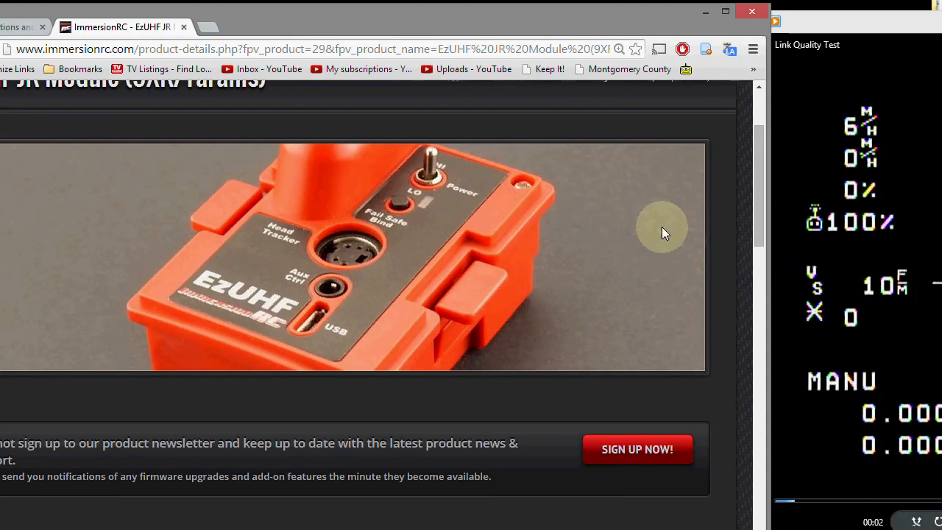
pyautogui.moveTo(499, 236)
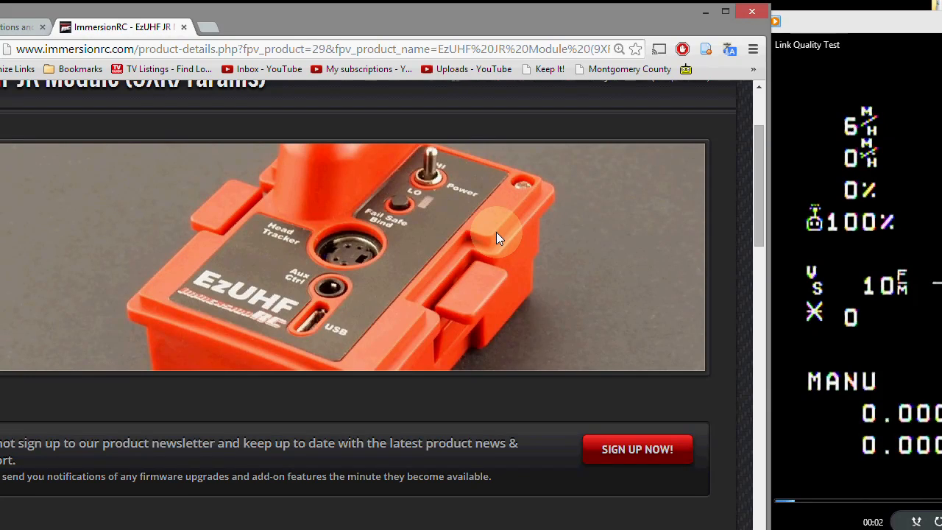
pyautogui.moveTo(367, 295)
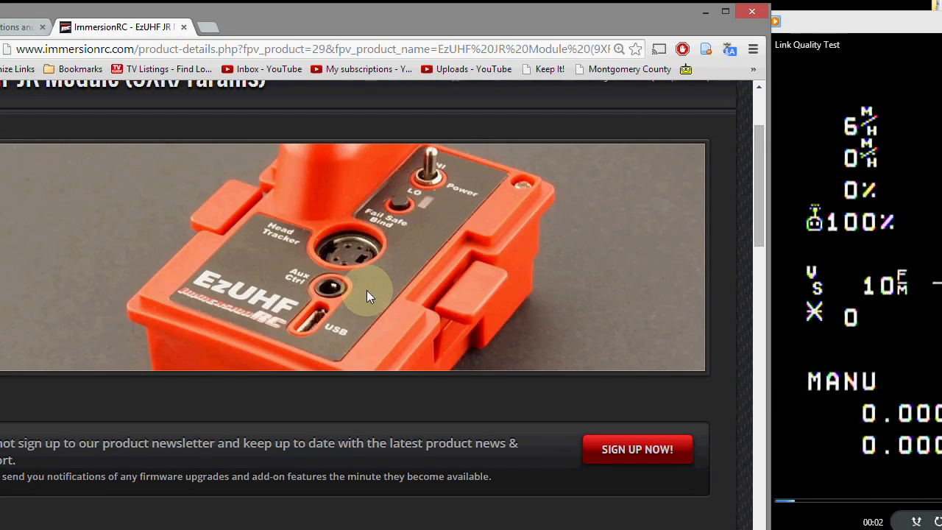
pyautogui.moveTo(334, 286)
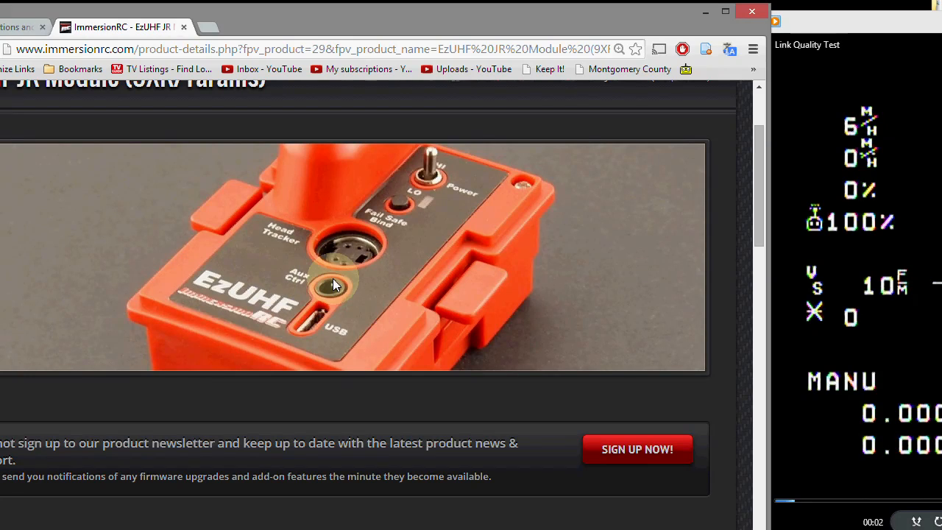
pyautogui.moveTo(356, 285)
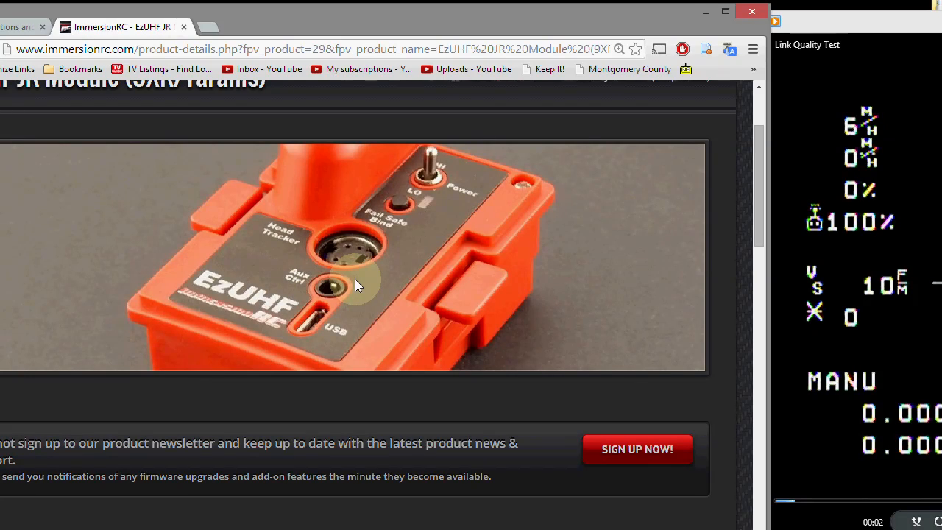
pyautogui.moveTo(403, 277)
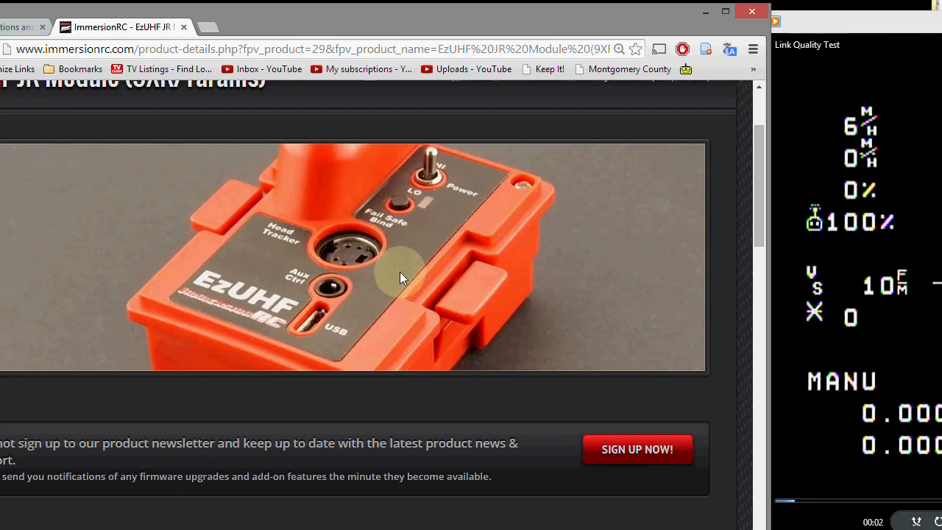
pyautogui.moveTo(433, 283)
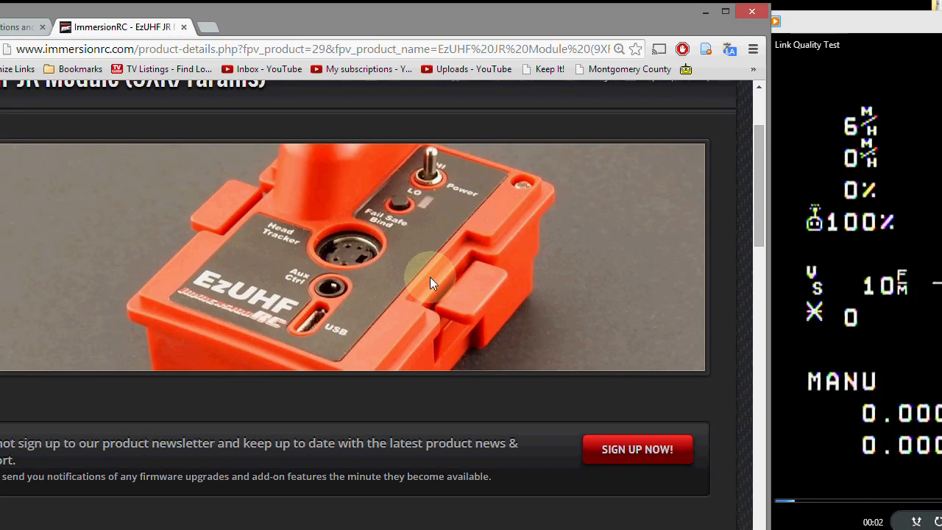
pyautogui.moveTo(347, 249)
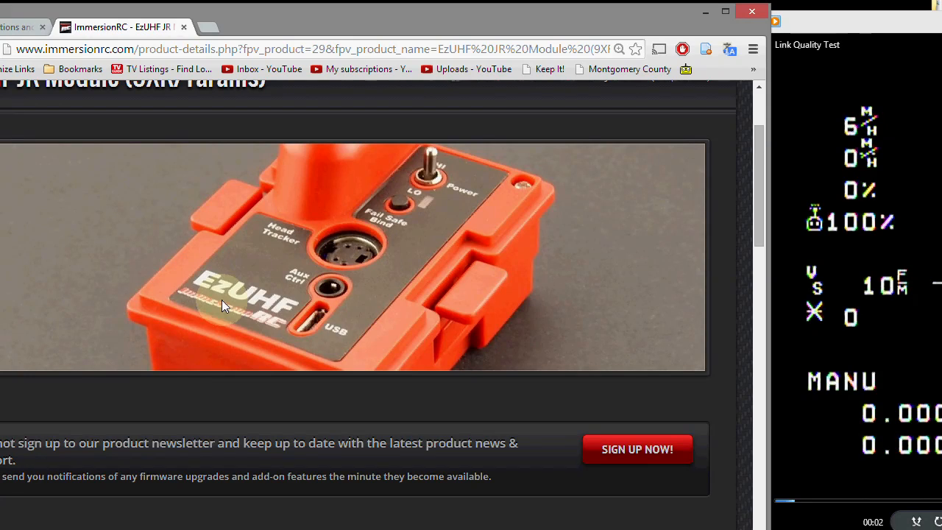
pyautogui.moveTo(567, 280)
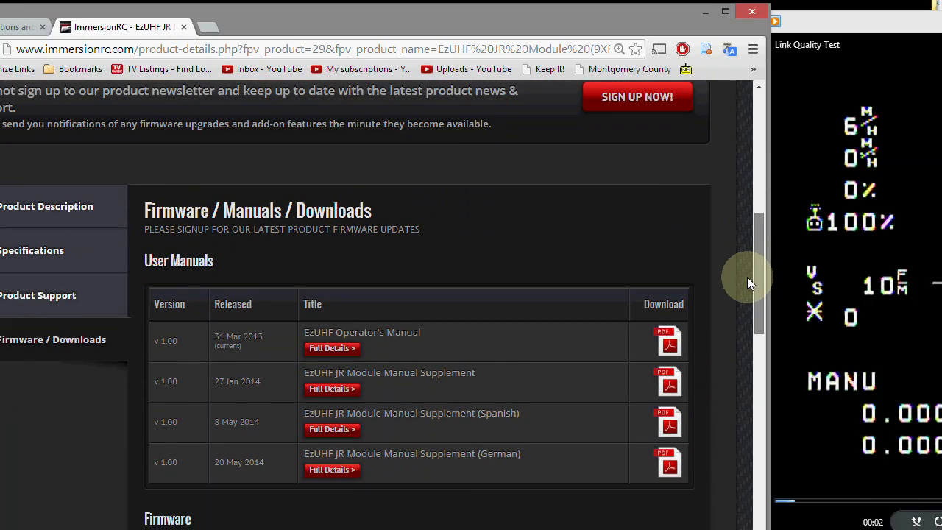
# Scroll the EzUHF JR page down to the firmware releases and ImmersionRC Tools v1.40 installer.
pyautogui.scroll(-3)
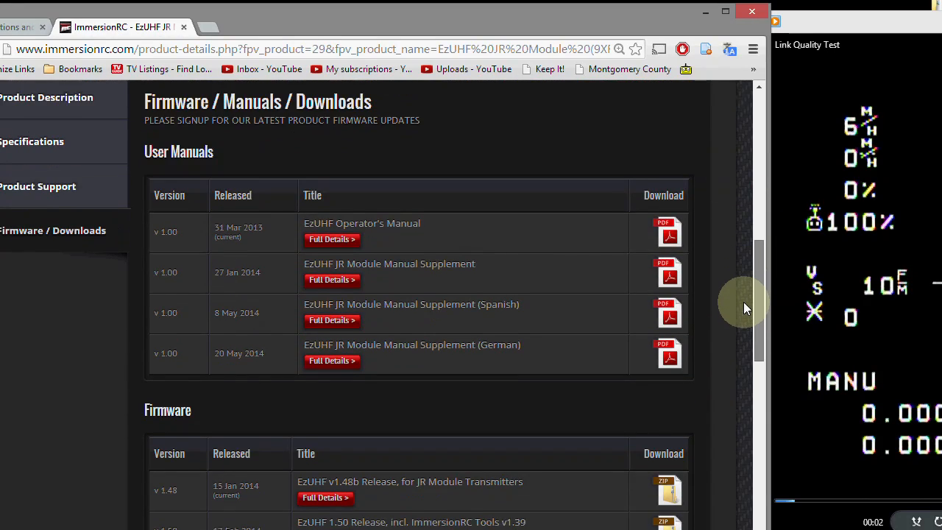
pyautogui.scroll(3)
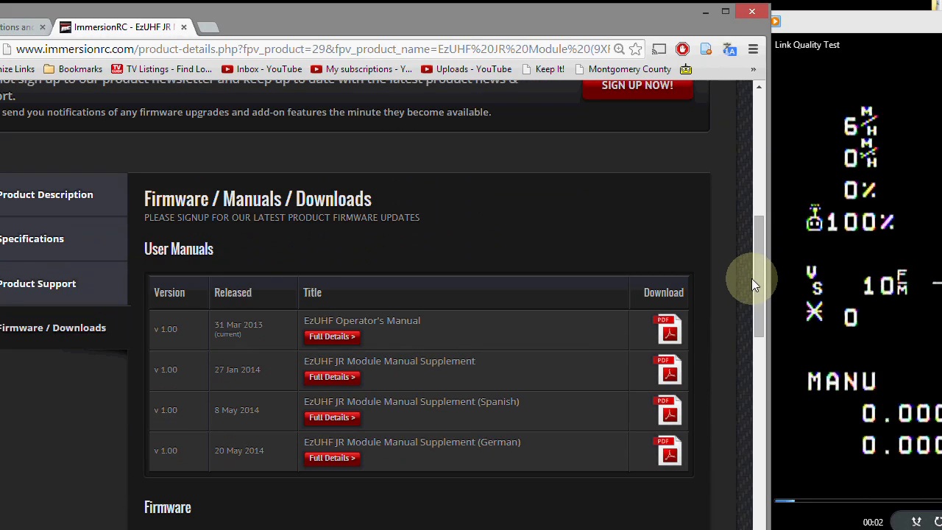
pyautogui.moveTo(356, 364)
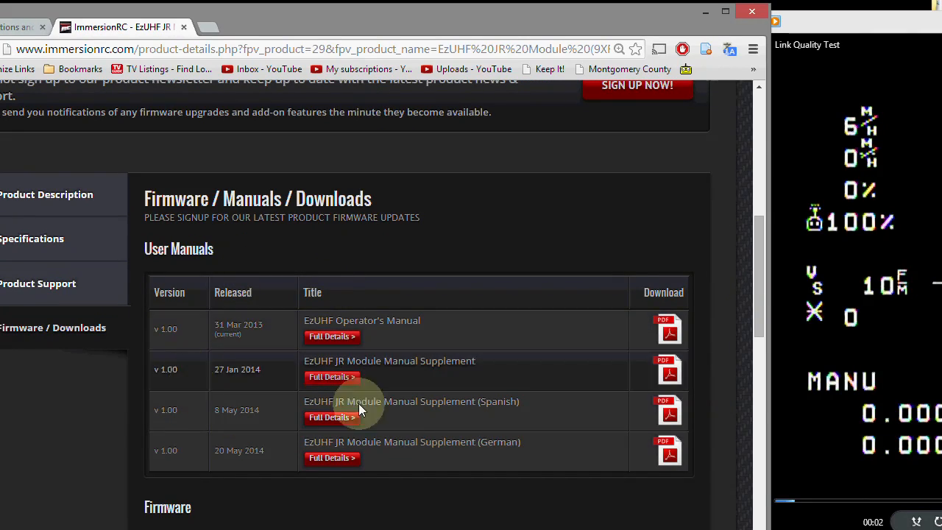
pyautogui.moveTo(765, 261)
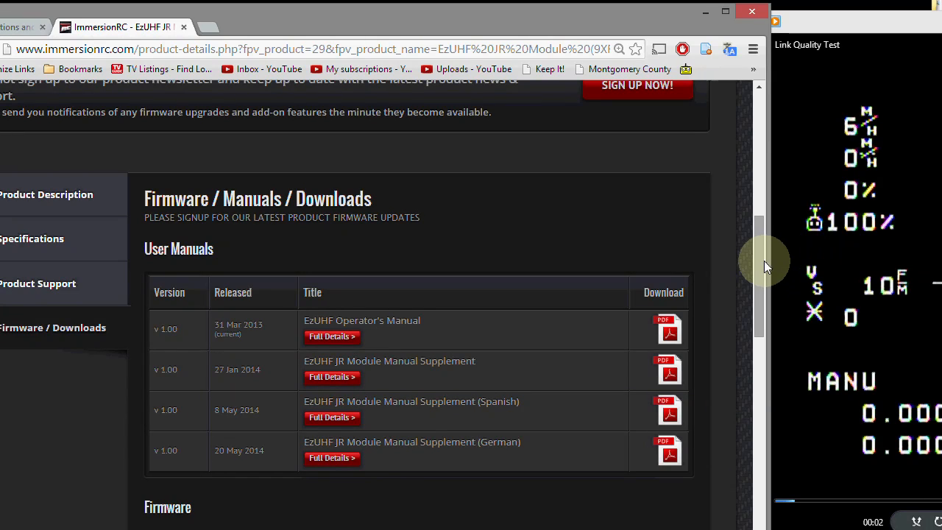
pyautogui.scroll(-3)
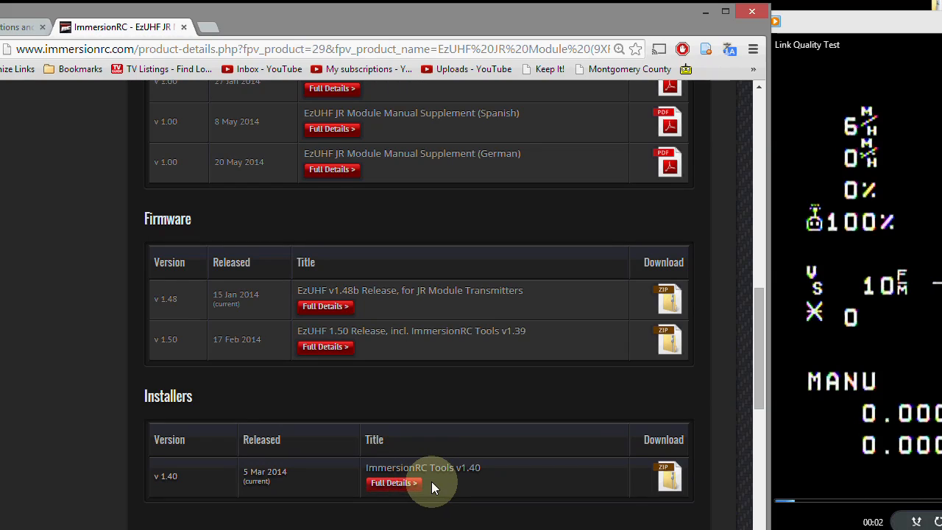
pyautogui.moveTo(427, 489)
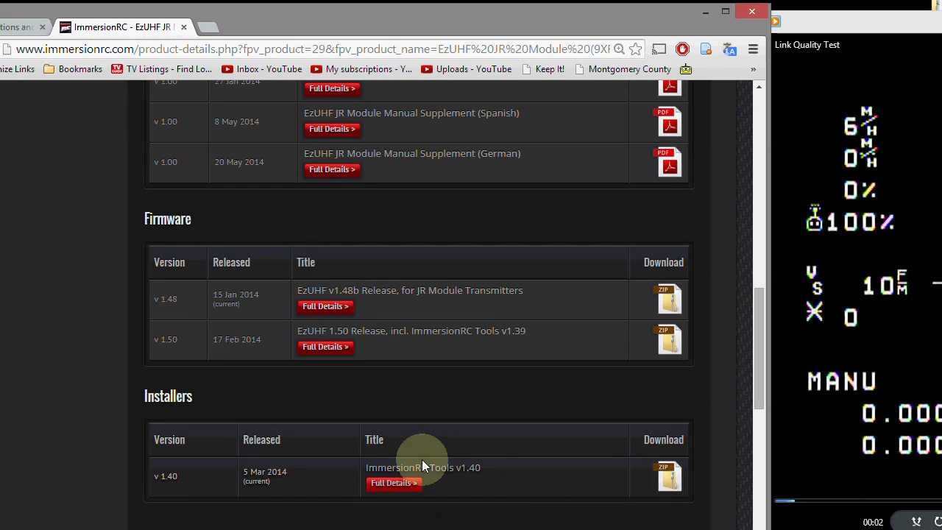
pyautogui.moveTo(661, 417)
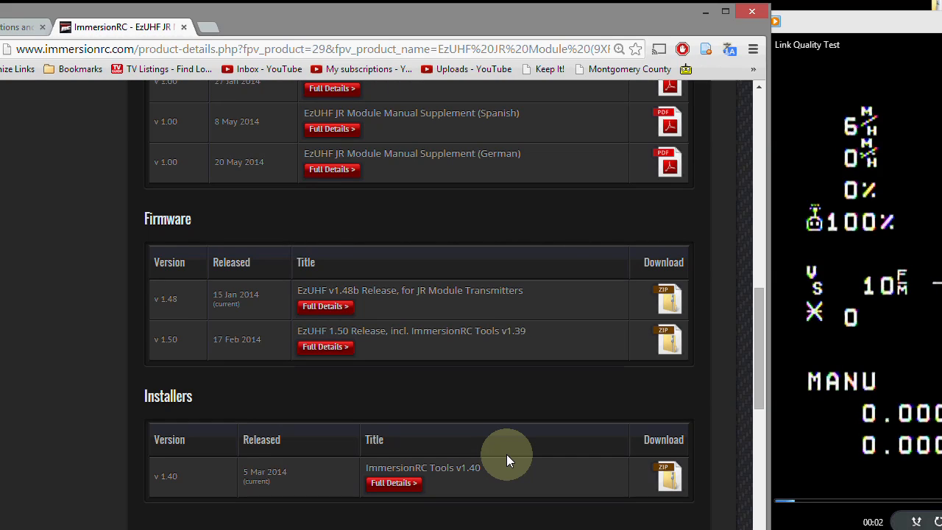
pyautogui.moveTo(494, 443)
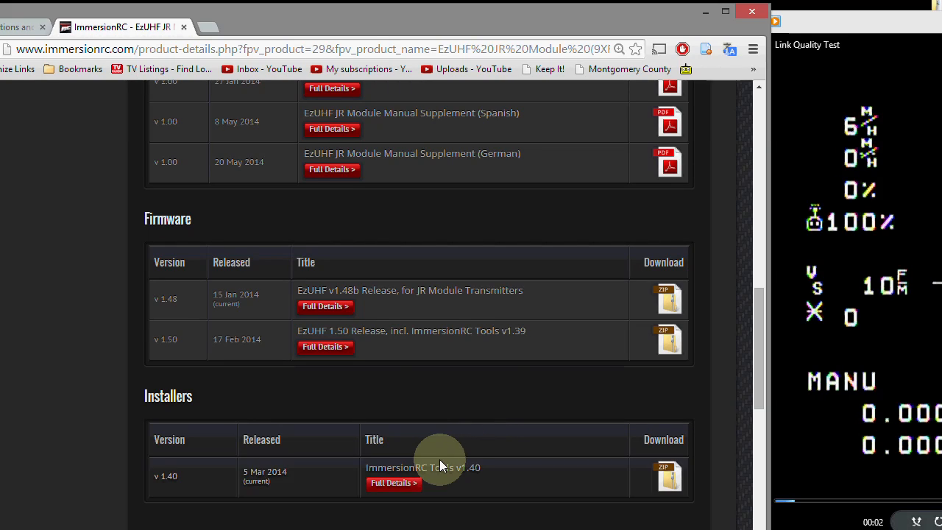
pyautogui.moveTo(535, 461)
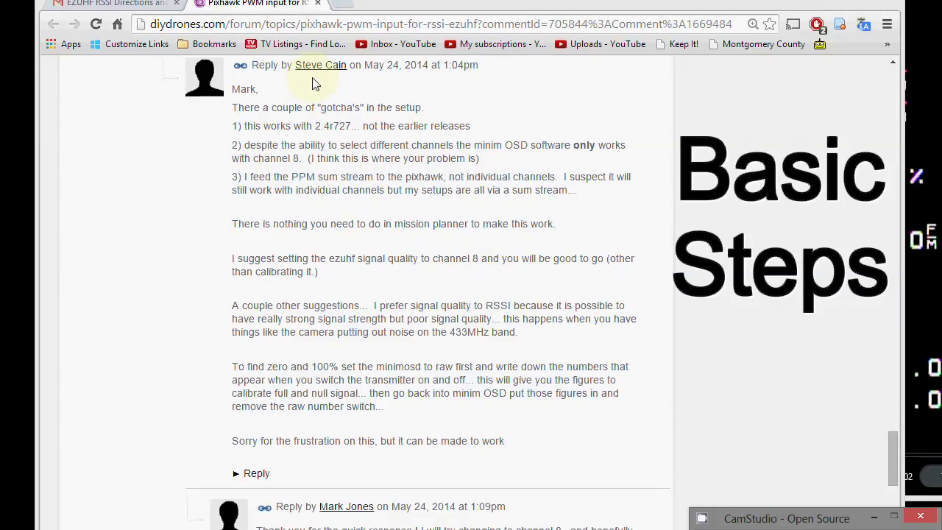
pyautogui.moveTo(322, 265)
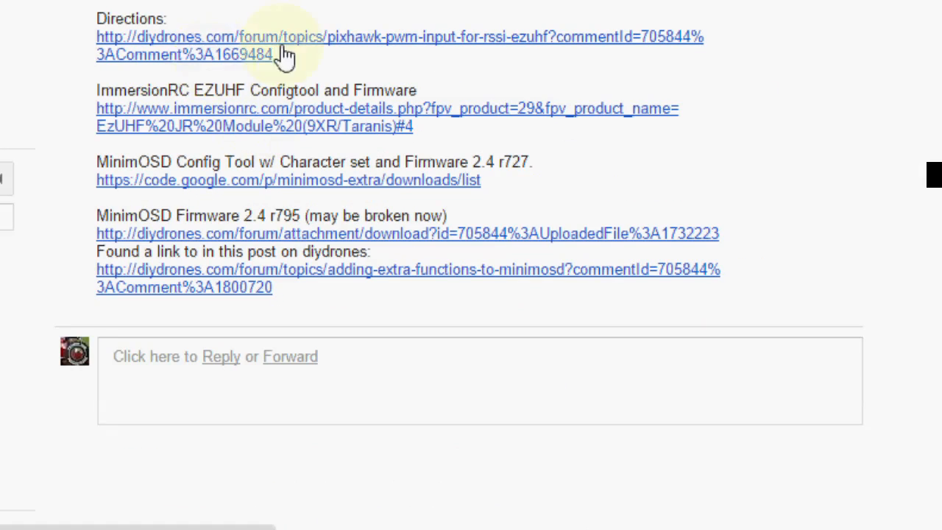
pyautogui.moveTo(177, 220)
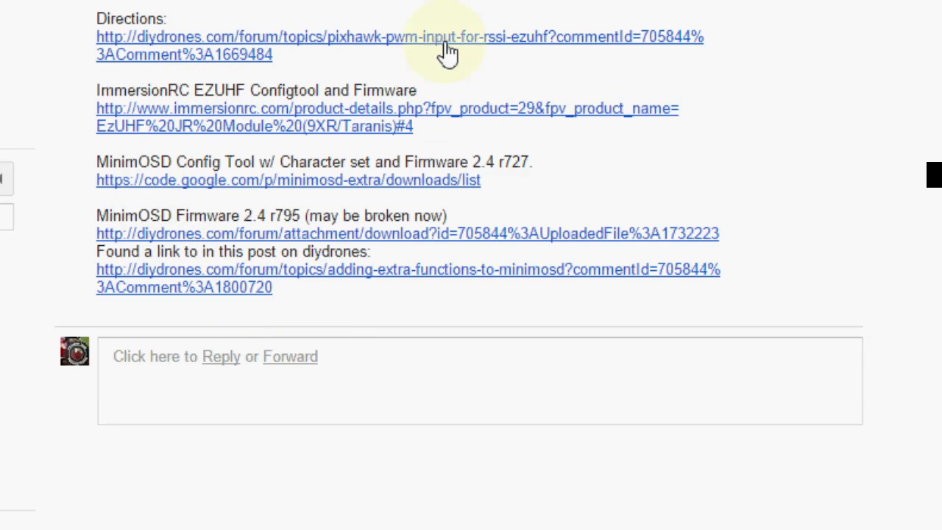
pyautogui.moveTo(445, 215)
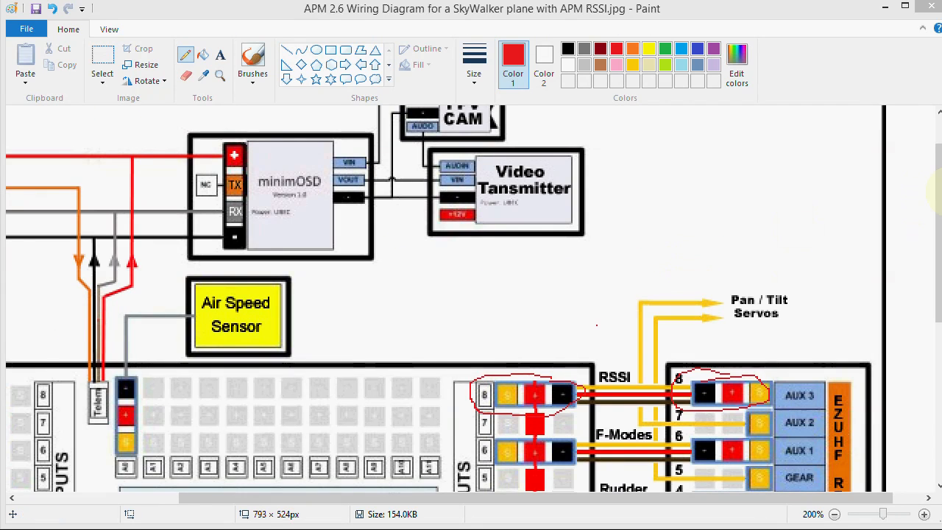
# Scroll down the APM RSSI wiring diagram in Paint.
pyautogui.scroll(-3)
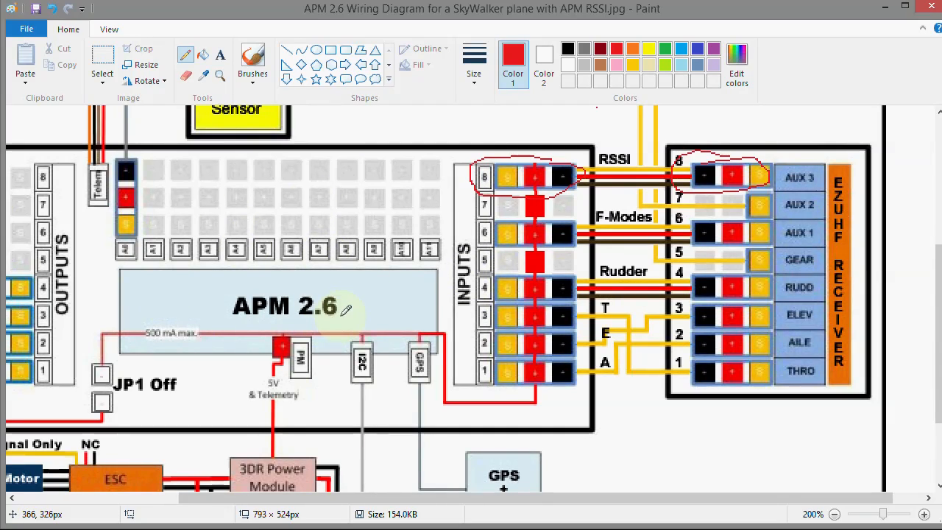
pyautogui.moveTo(802, 343)
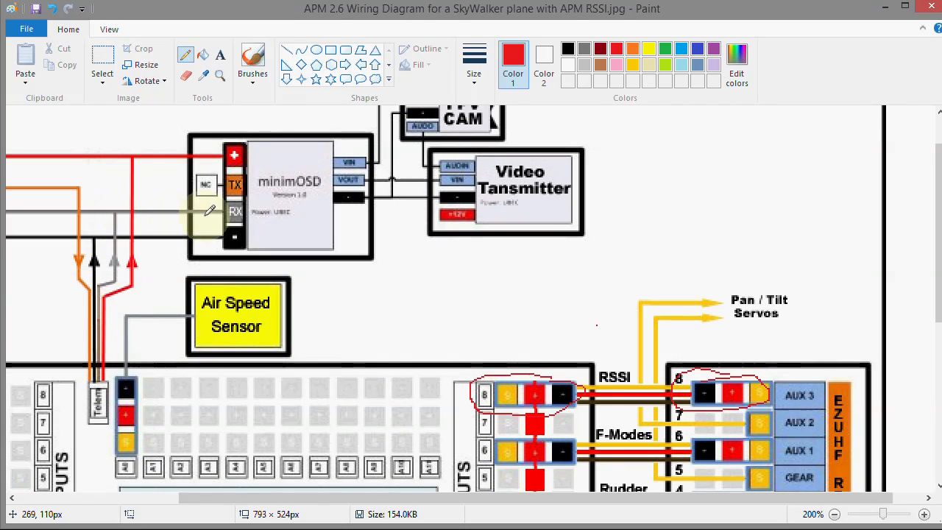
pyautogui.moveTo(301, 213)
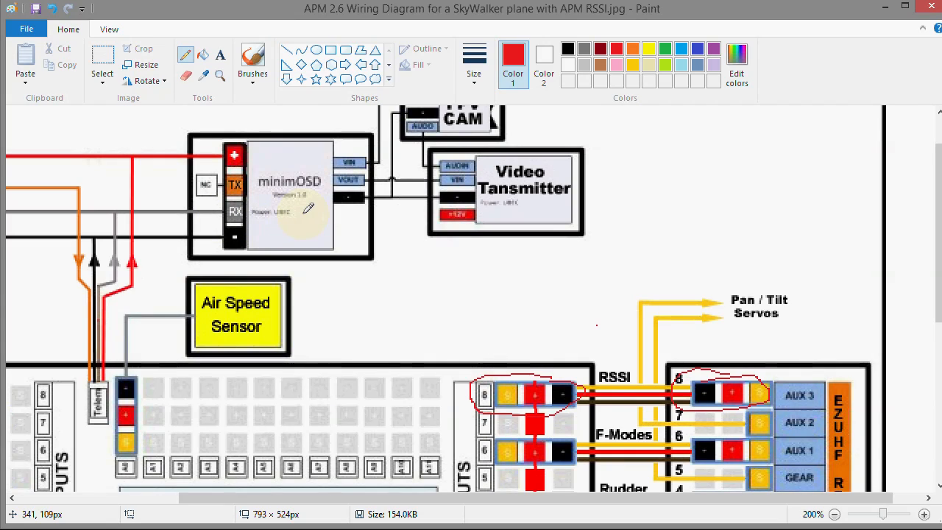
pyautogui.moveTo(302, 214)
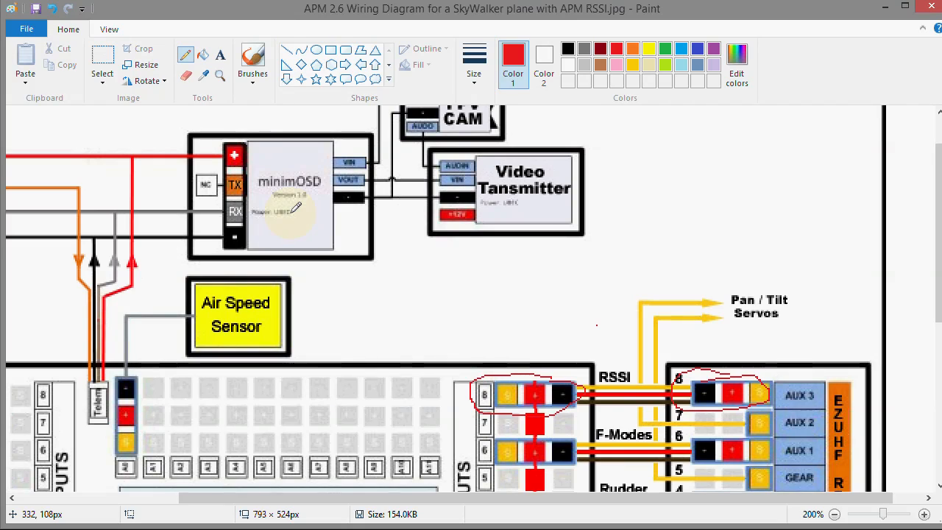
pyautogui.moveTo(381, 336)
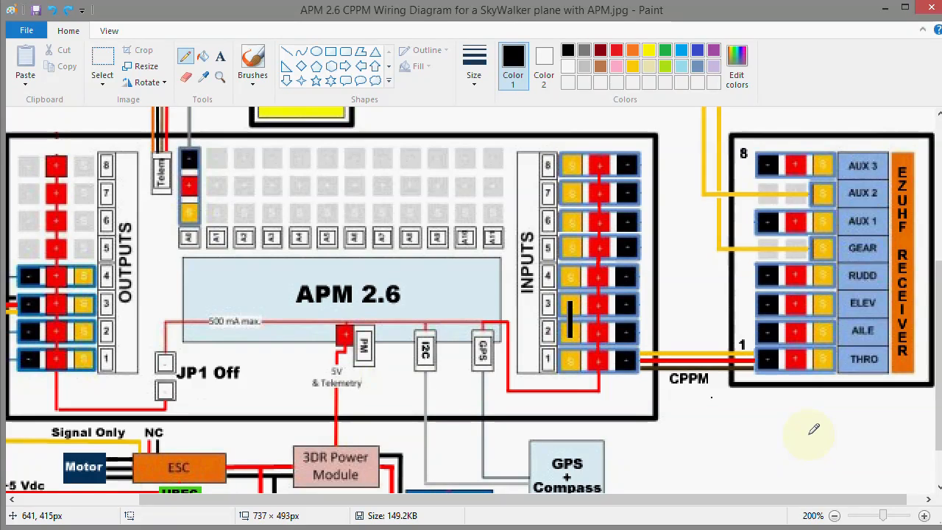
pyautogui.moveTo(886, 277)
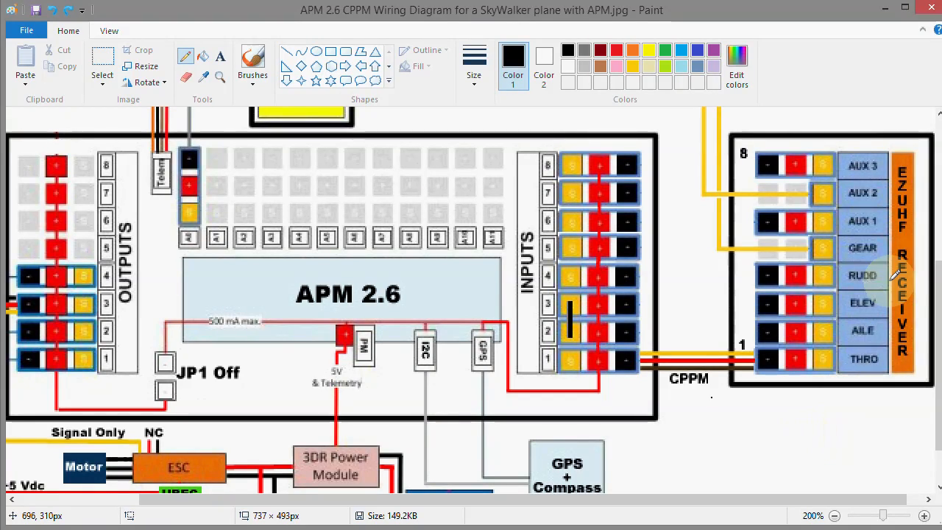
pyautogui.moveTo(846, 328)
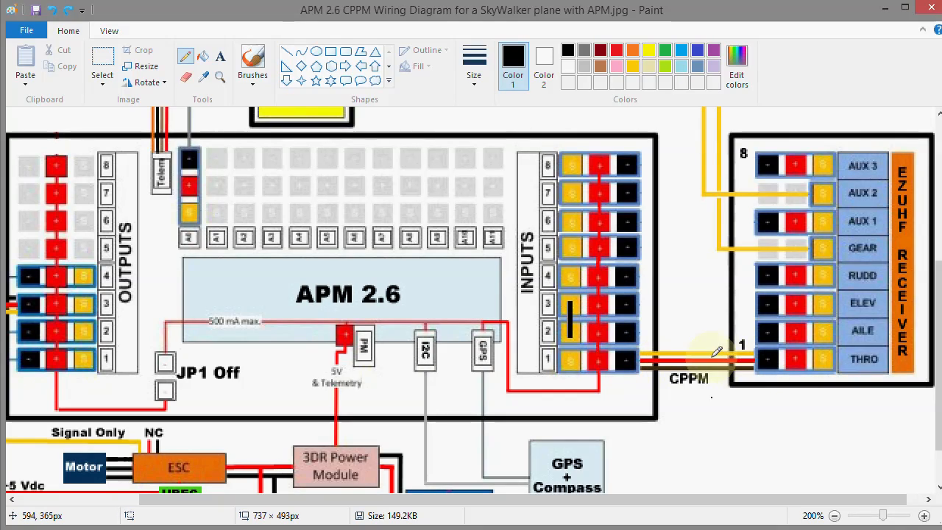
pyautogui.moveTo(642, 358)
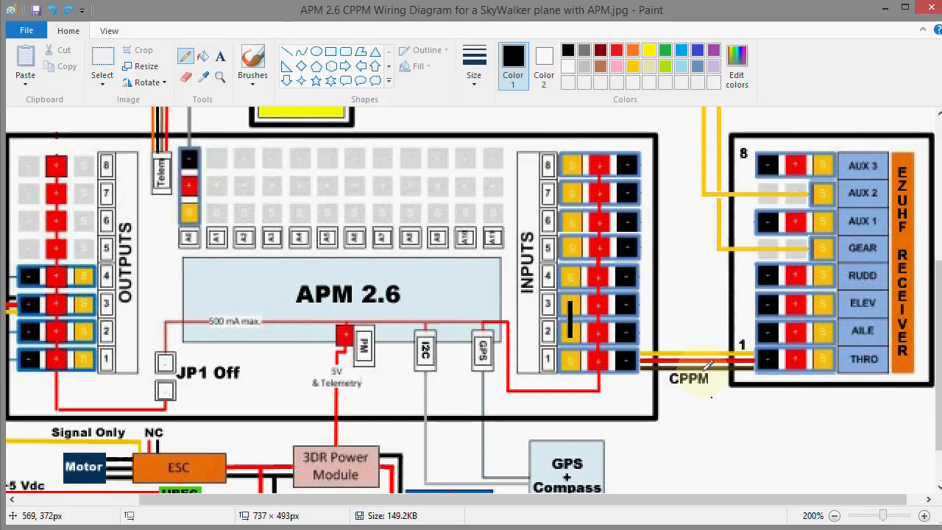
pyautogui.moveTo(711, 431)
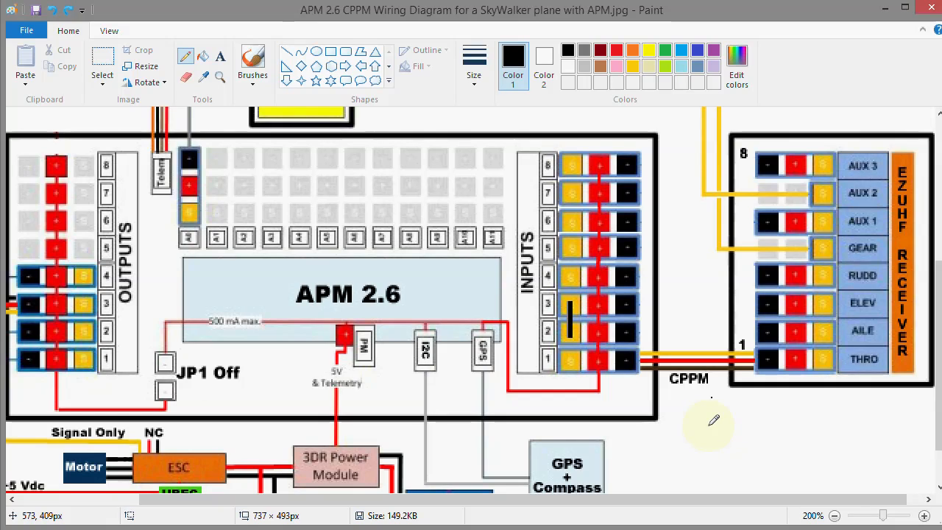
pyautogui.moveTo(713, 420)
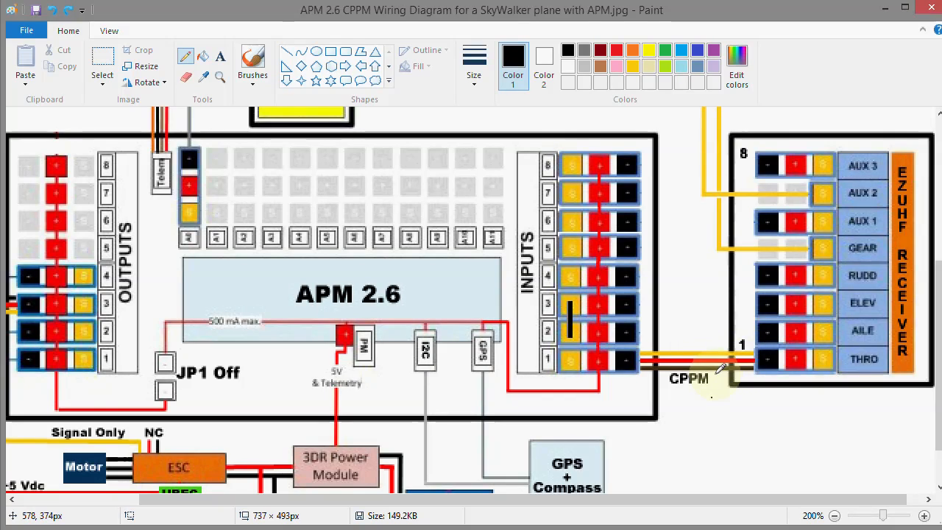
pyautogui.moveTo(768, 381)
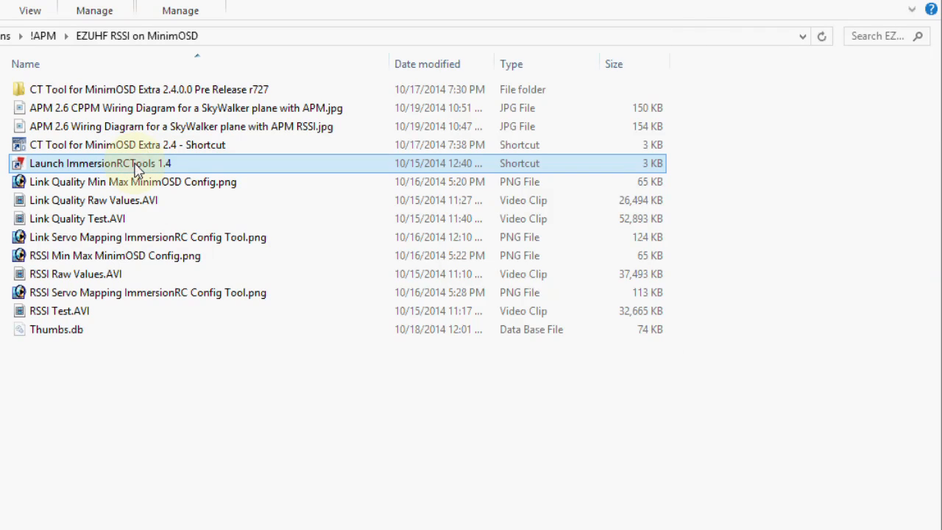
# Launch ImmersionRC Tools 1.4 from its shortcut in the EZUHF RSSI on MinimOSD folder.
pyautogui.doubleClick(100, 163)
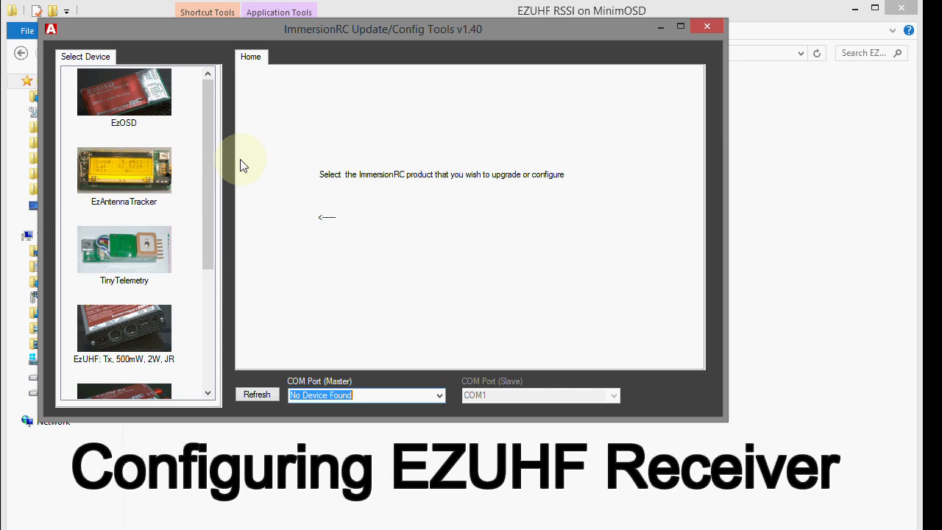
pyautogui.moveTo(442, 35)
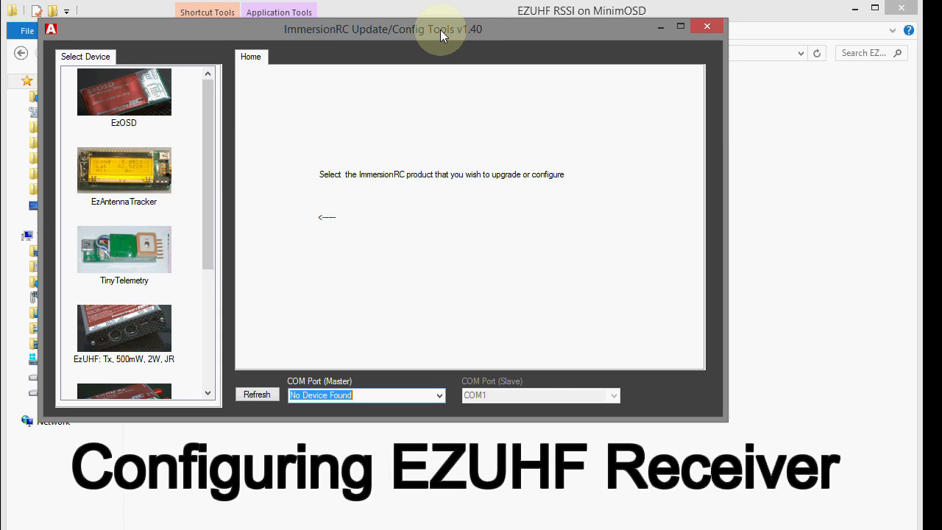
pyautogui.moveTo(429, 87)
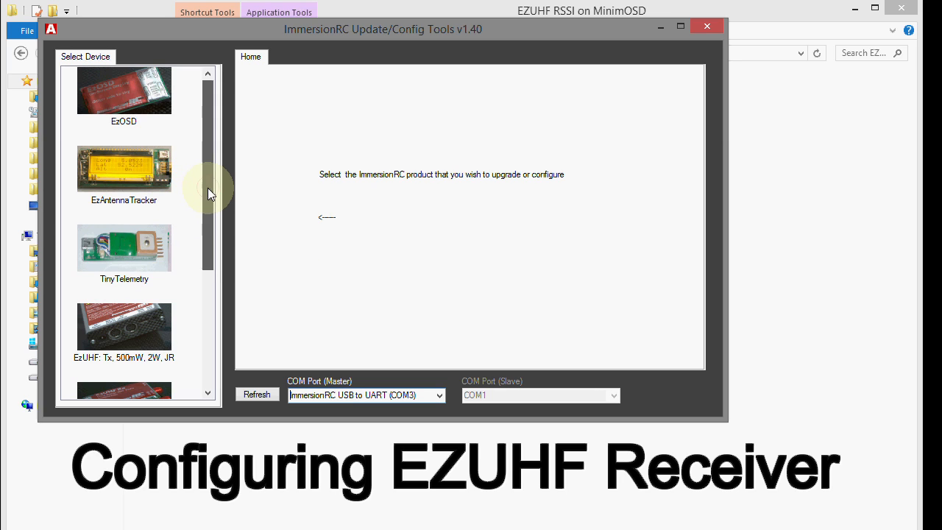
# Choose 'EzUHF: 8 ch. Lite Rx' from the Select Device list.
pyautogui.scroll(-3)
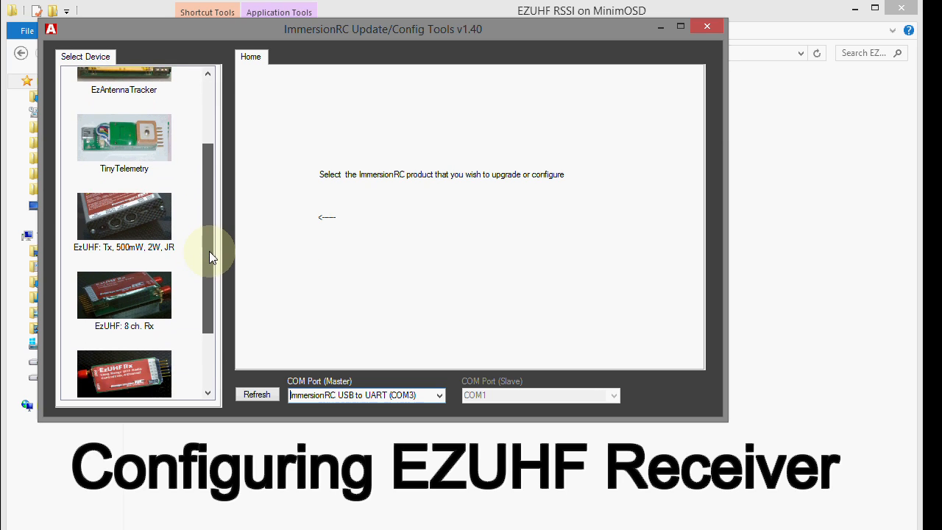
pyautogui.scroll(-3)
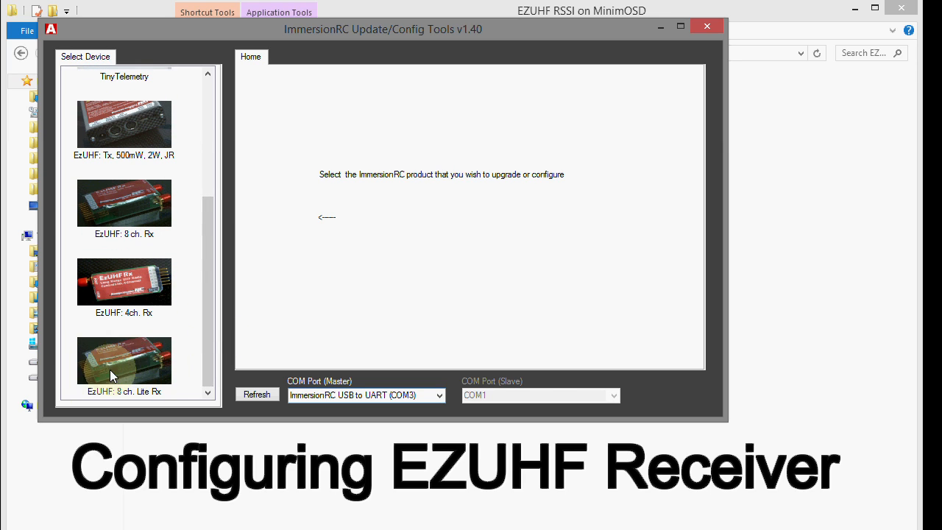
pyautogui.moveTo(123, 365)
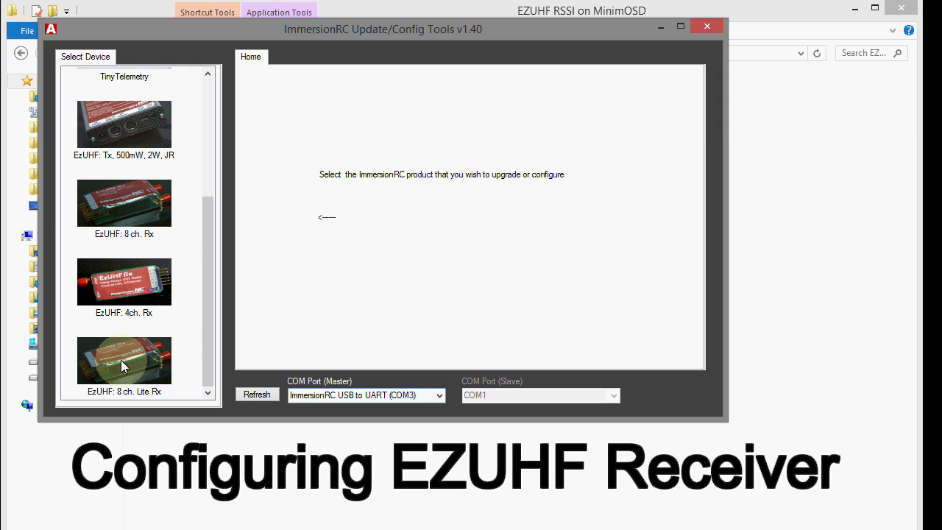
pyautogui.click(124, 361)
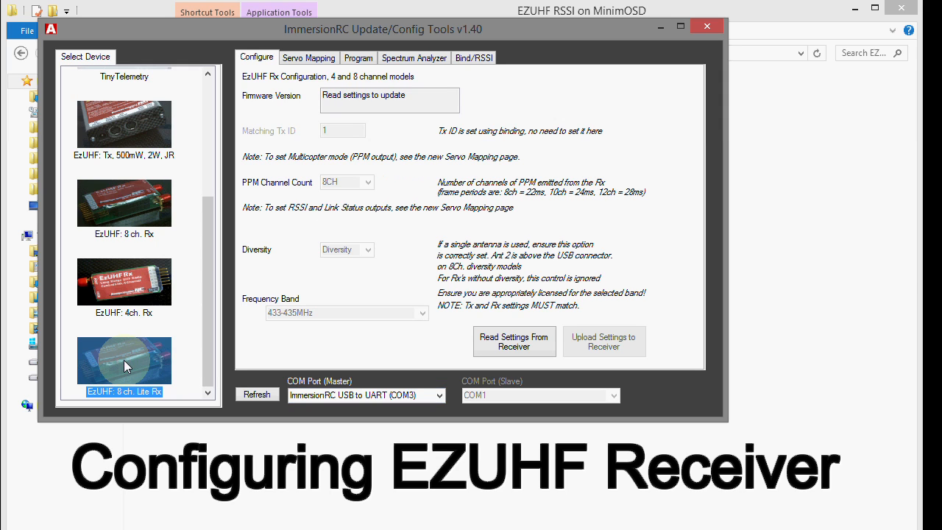
pyautogui.moveTo(404, 329)
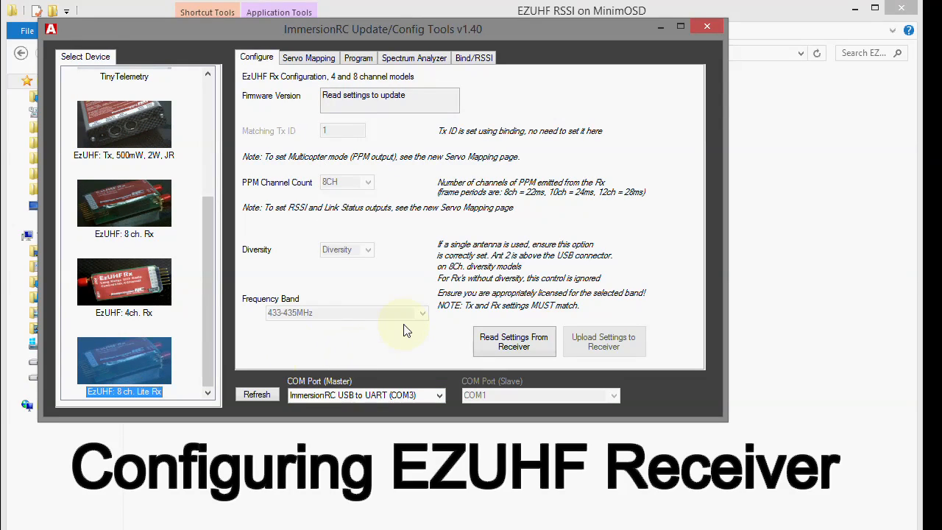
pyautogui.moveTo(534, 343)
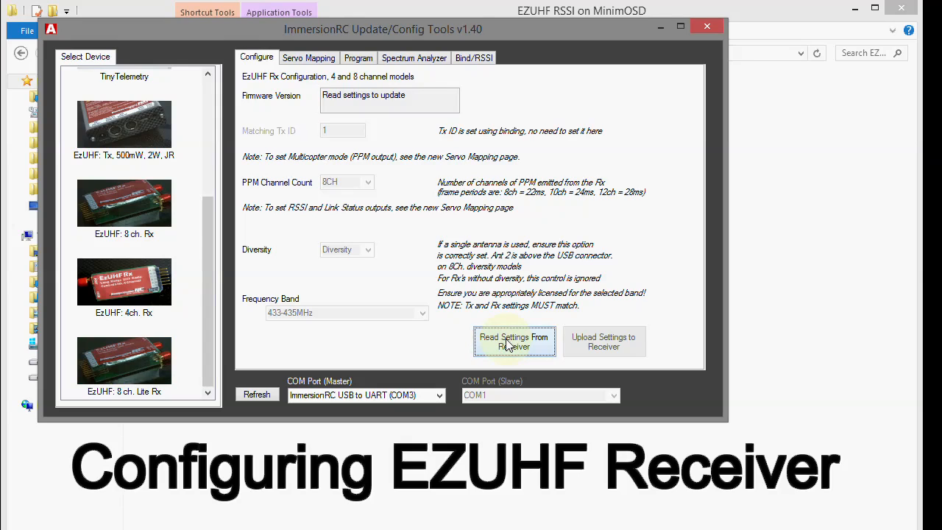
# Read settings from the receiver on the Configure tab, showing firmware 1.50 and Tx ID 7786.
pyautogui.click(514, 342)
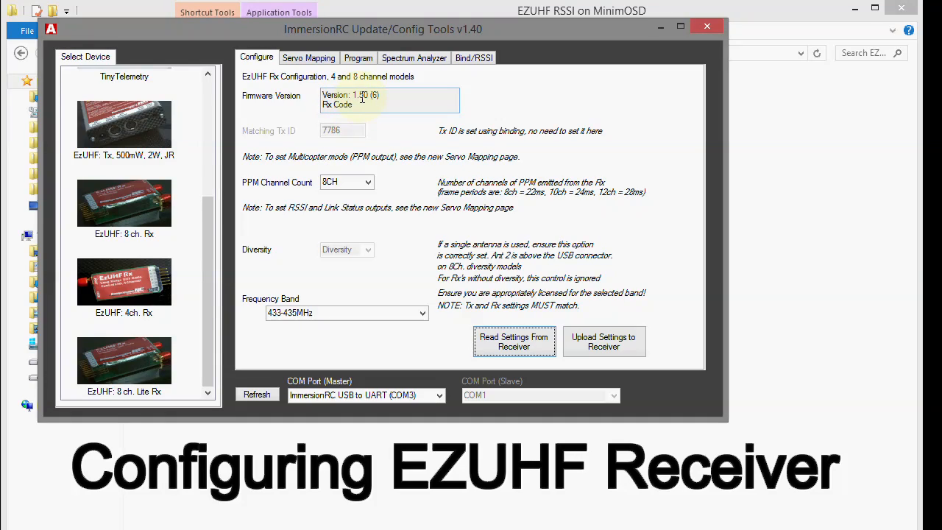
pyautogui.moveTo(373, 103)
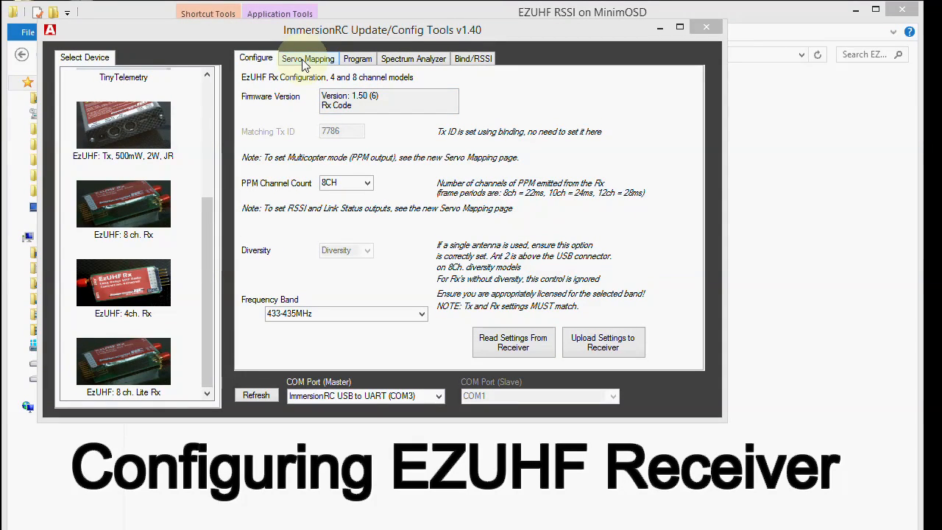
# Read the receiver's servo mapping, showing PPM 1–12 mapped to CH1–CH12.
pyautogui.click(306, 58)
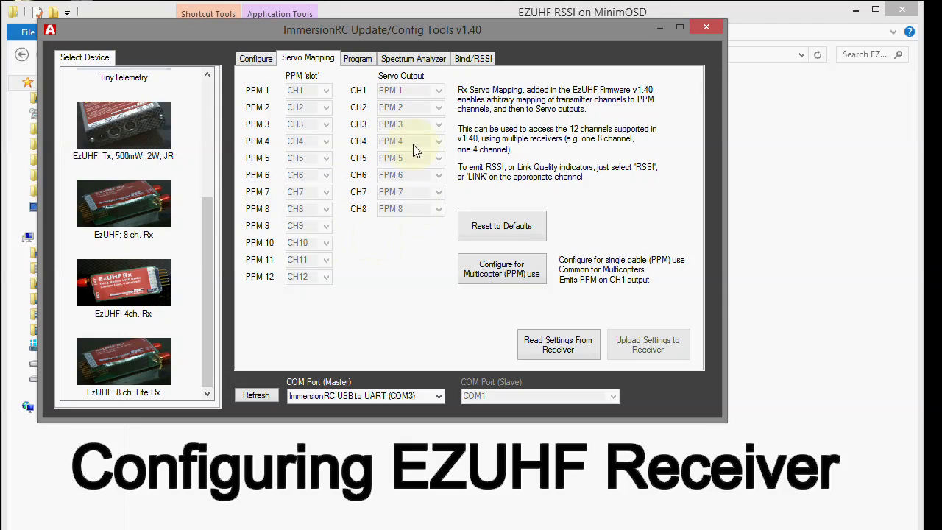
pyautogui.moveTo(388, 188)
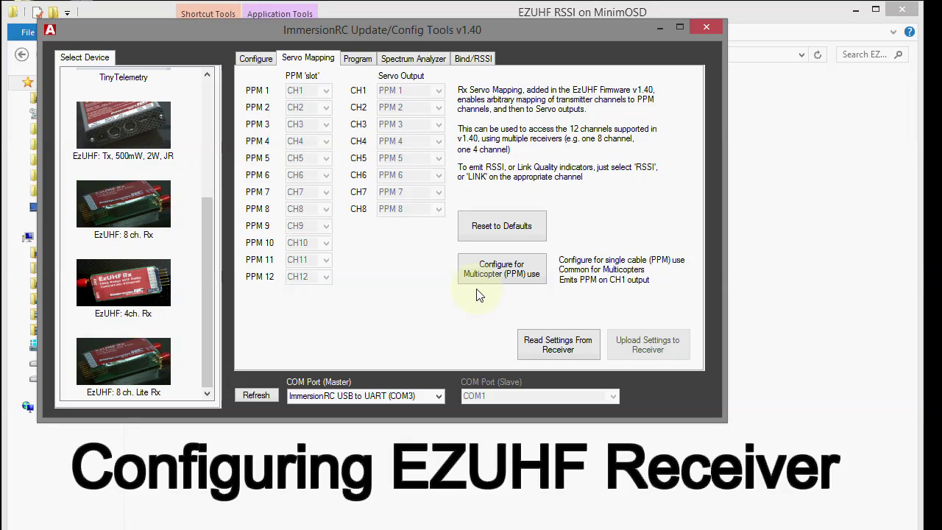
pyautogui.moveTo(553, 349)
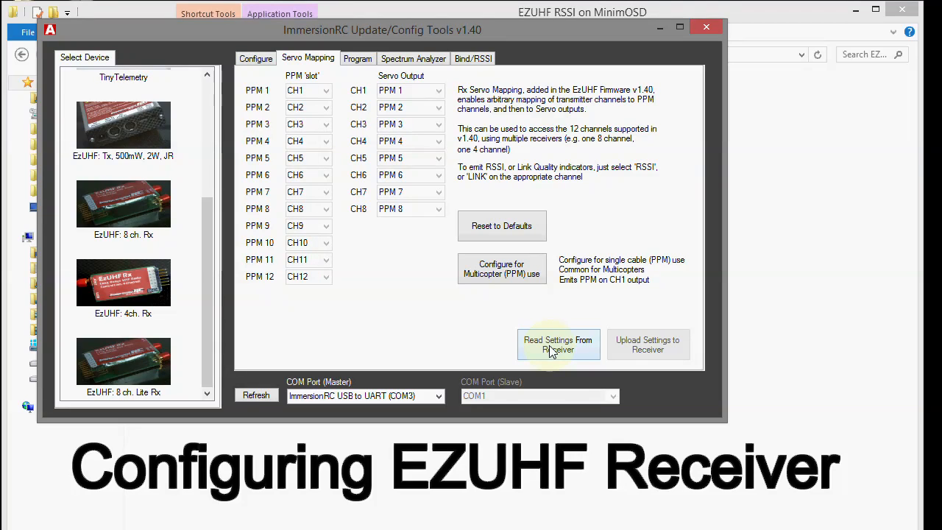
pyautogui.click(558, 344)
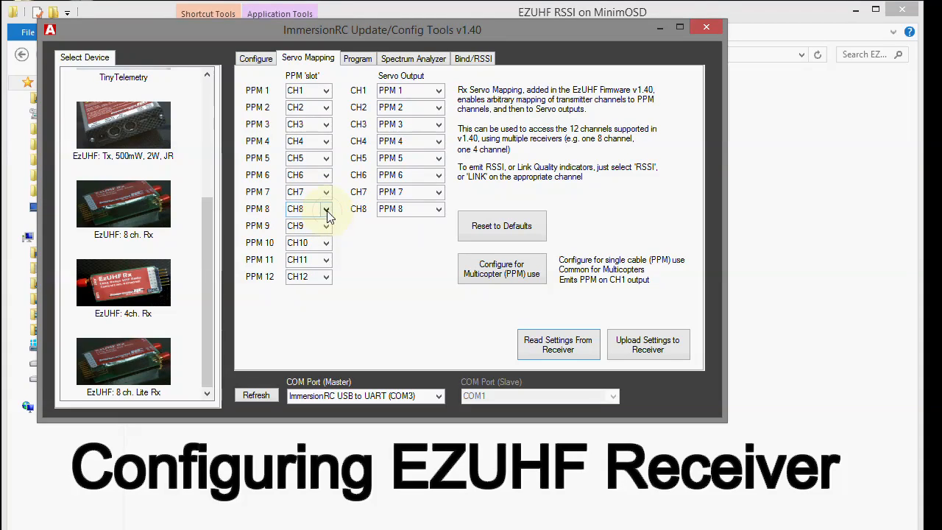
# Set the PPM 8 slot source to LINK instead of CH8.
pyautogui.click(325, 208)
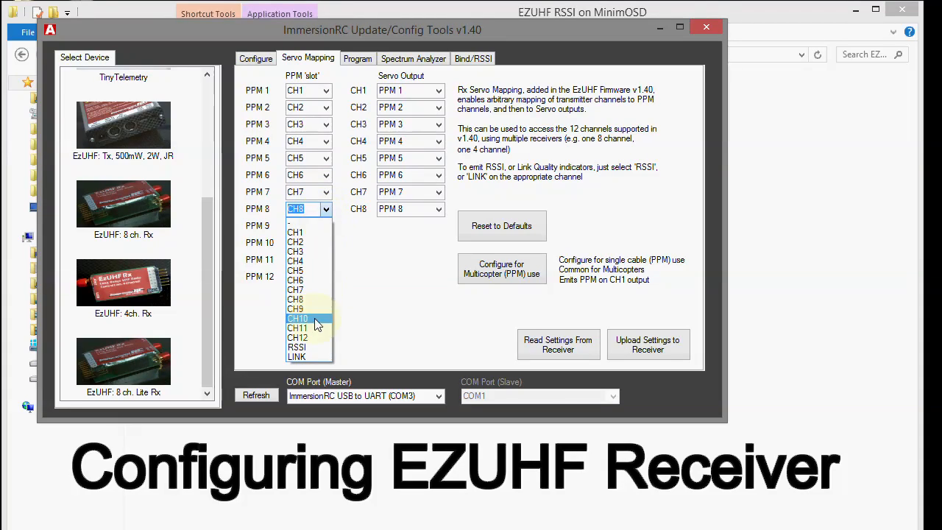
pyautogui.moveTo(299, 347)
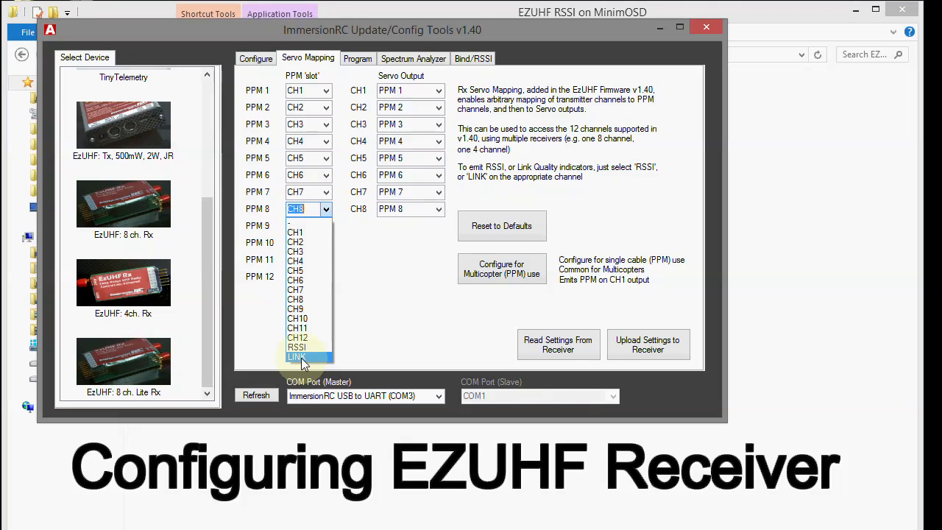
pyautogui.click(296, 357)
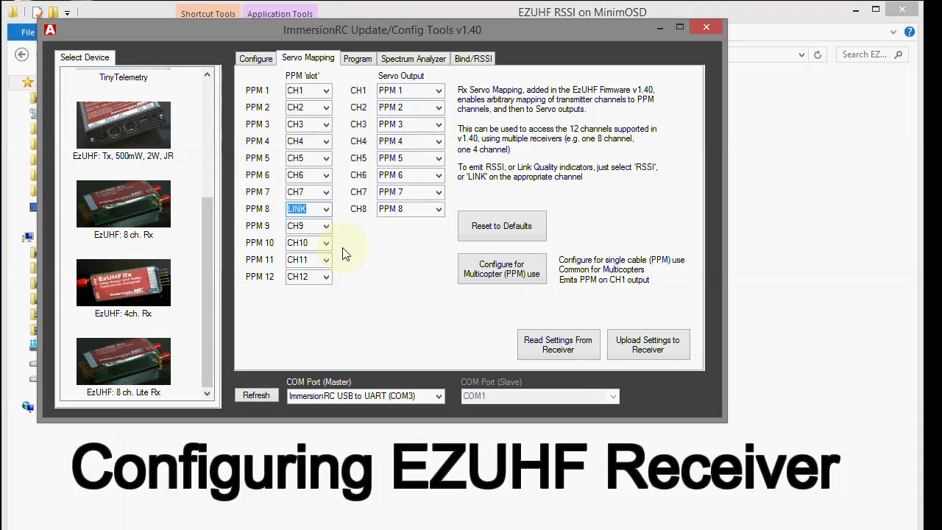
pyautogui.moveTo(329, 234)
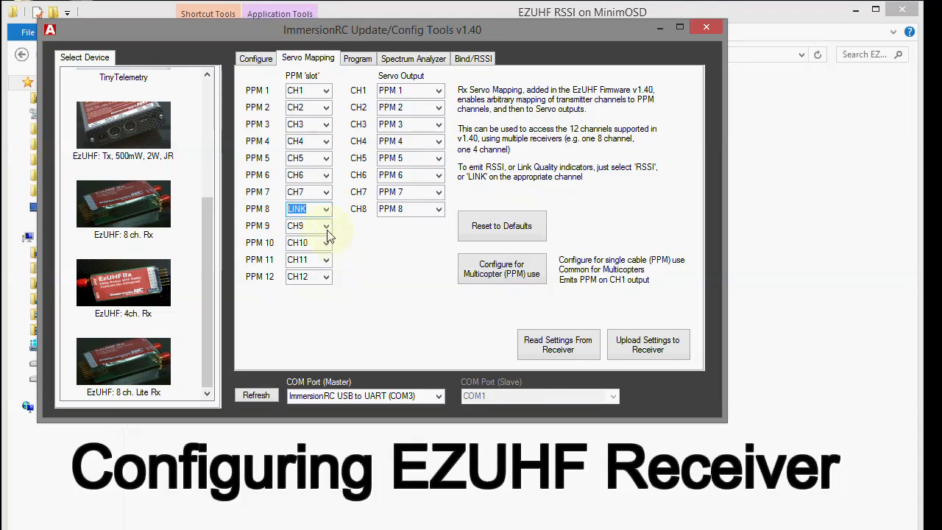
pyautogui.click(327, 208)
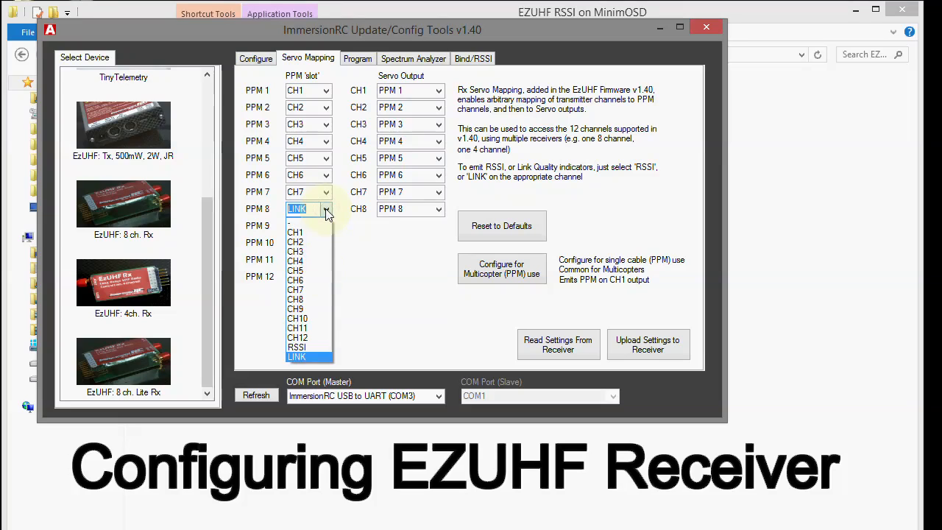
pyautogui.moveTo(298, 356)
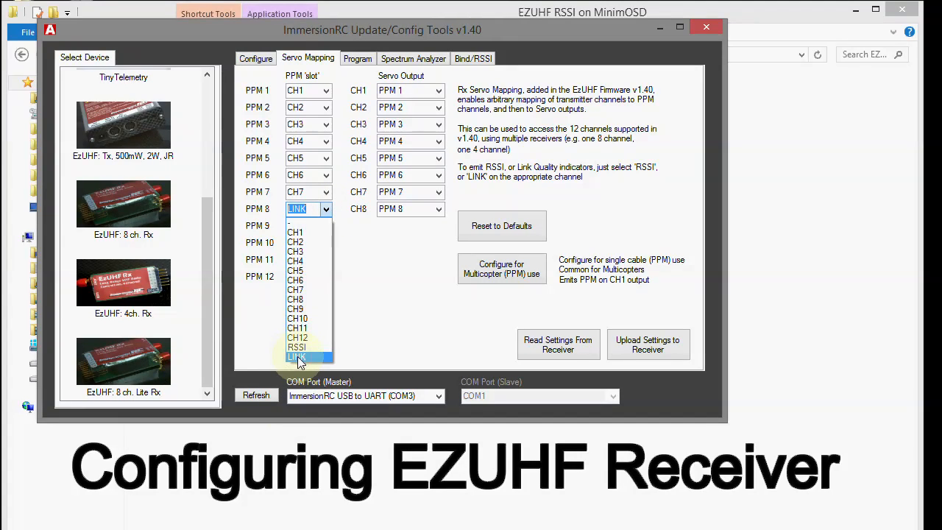
pyautogui.click(298, 357)
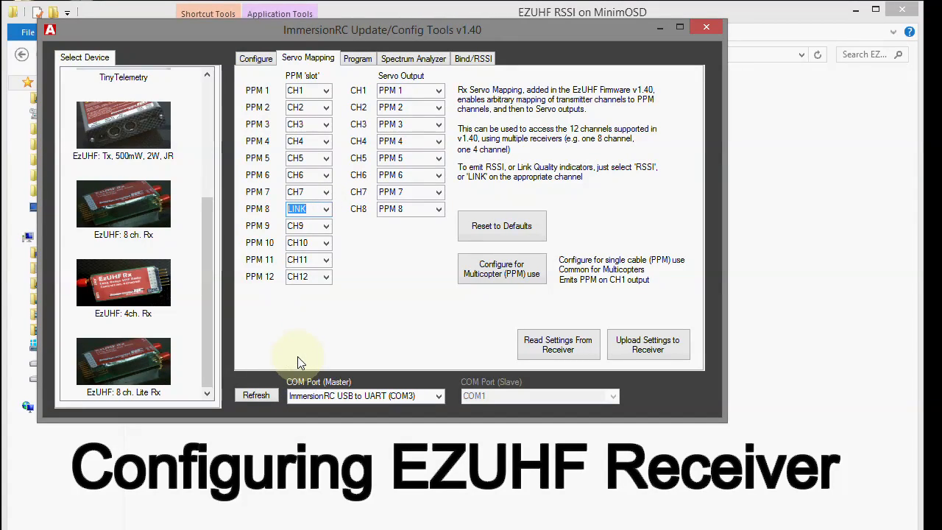
pyautogui.moveTo(354, 249)
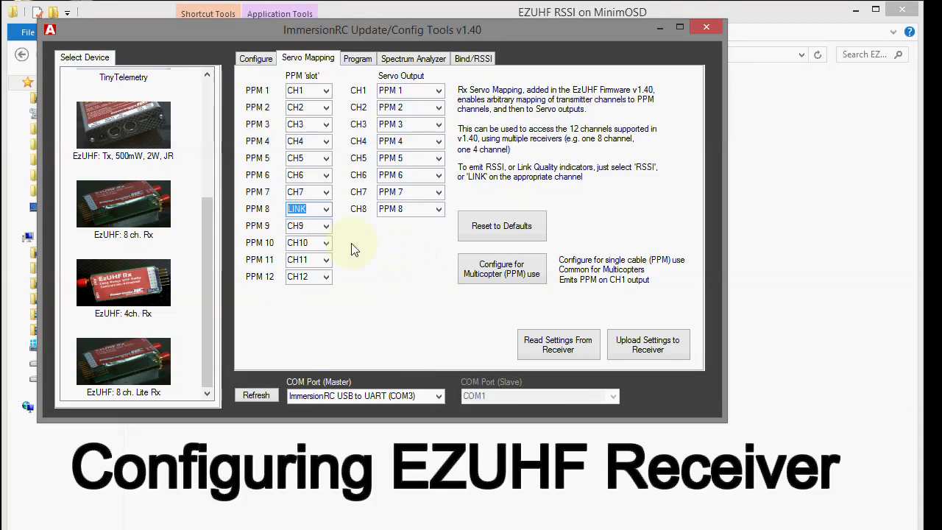
pyautogui.moveTo(432, 259)
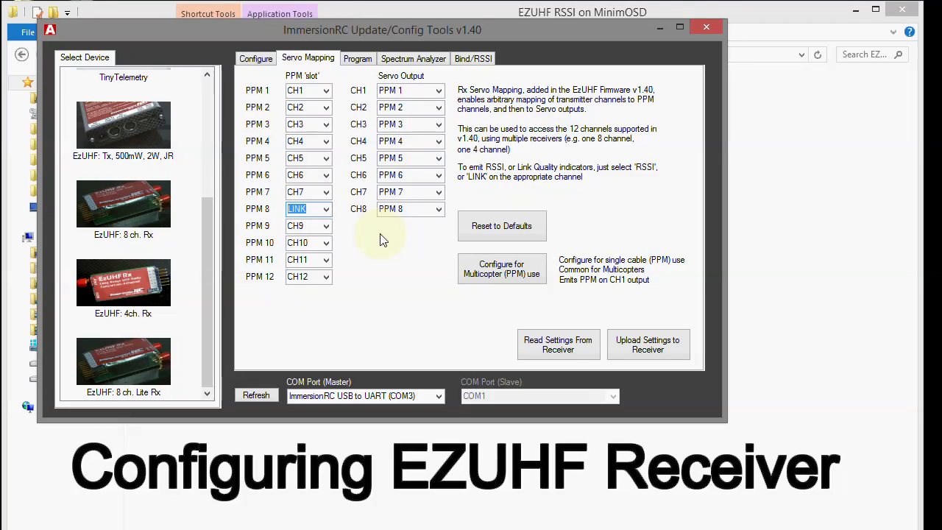
pyautogui.moveTo(436, 89)
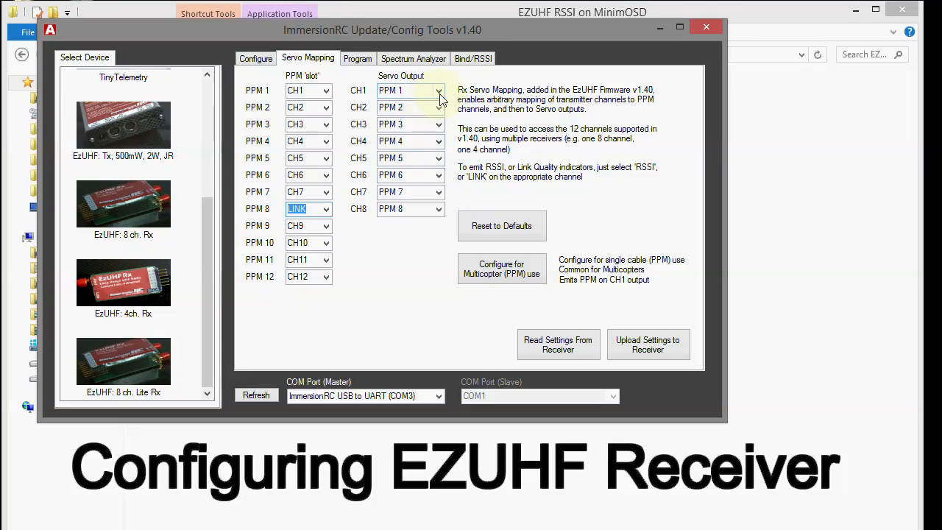
pyautogui.click(437, 90)
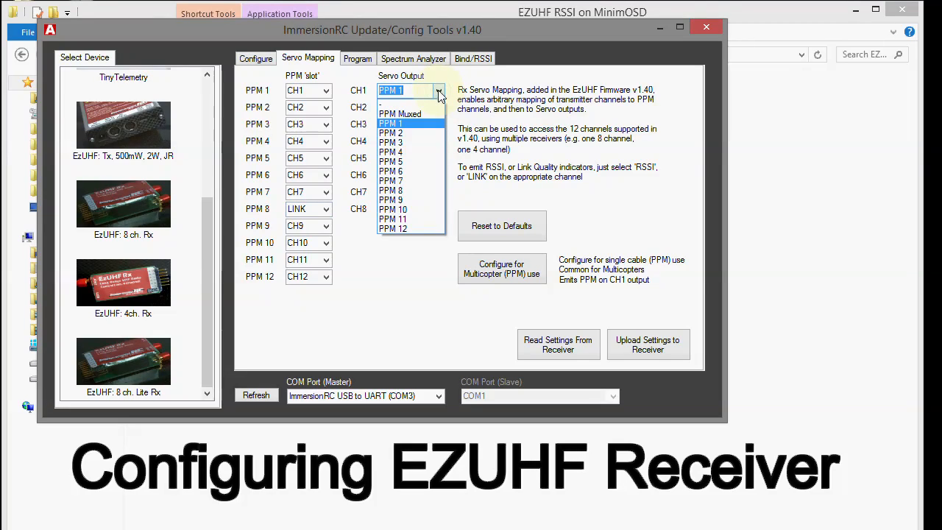
pyautogui.moveTo(406, 113)
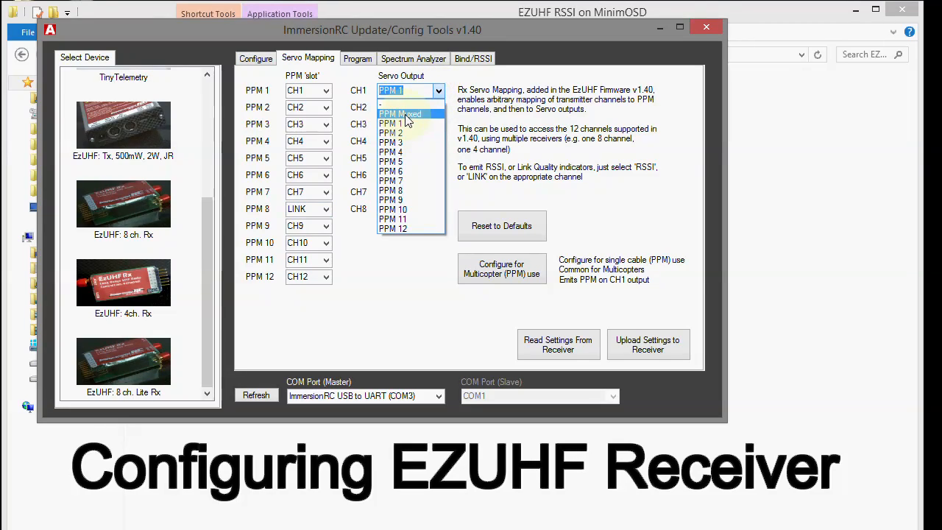
pyautogui.click(400, 113)
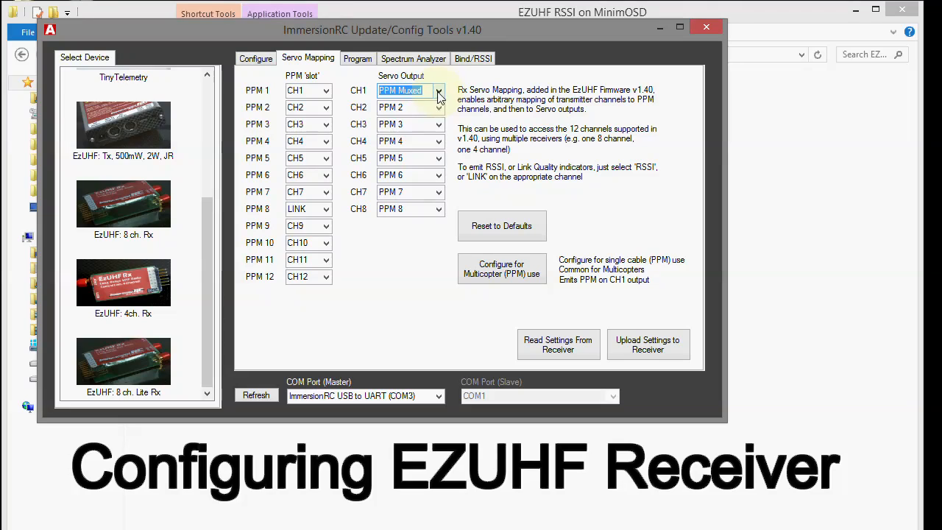
pyautogui.click(438, 90)
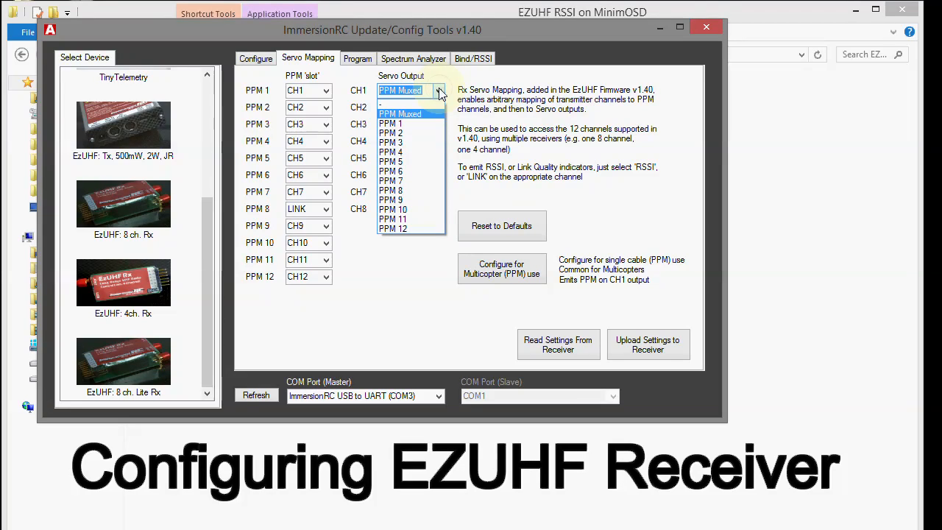
pyautogui.moveTo(396, 123)
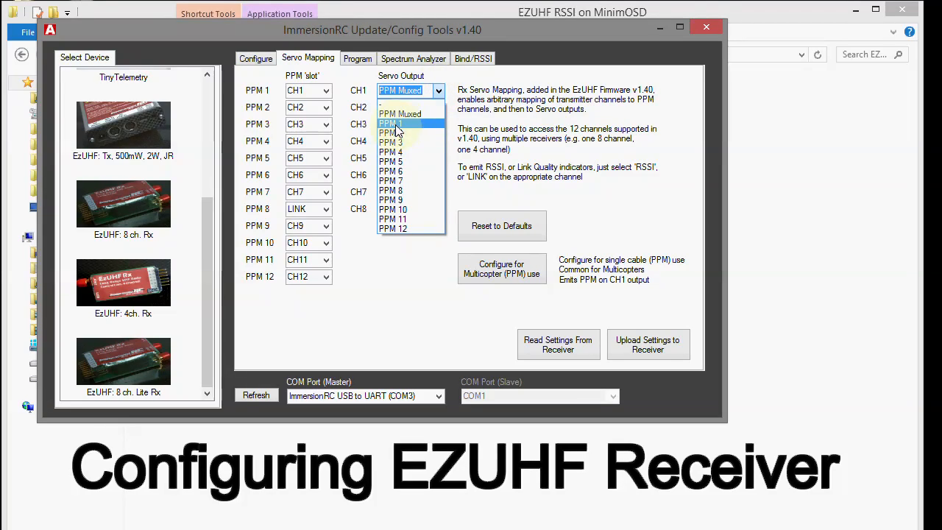
pyautogui.click(391, 123)
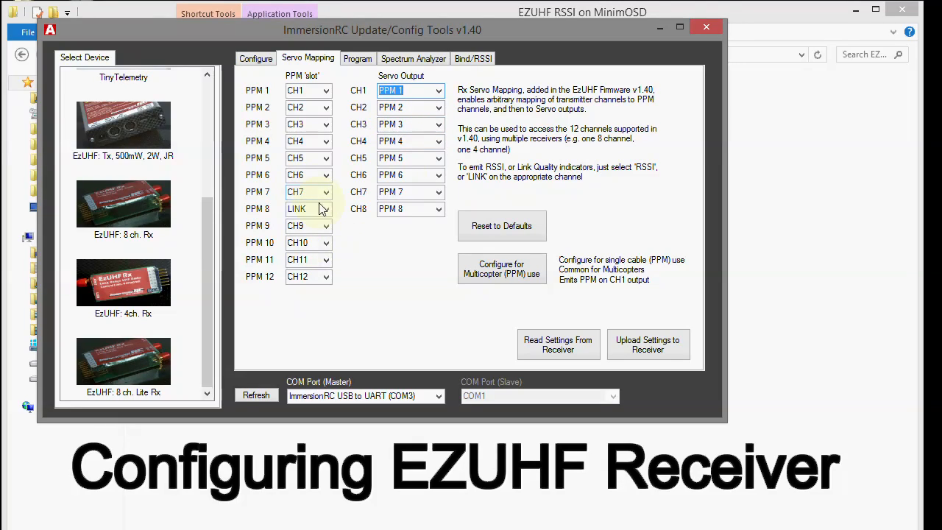
pyautogui.click(325, 209)
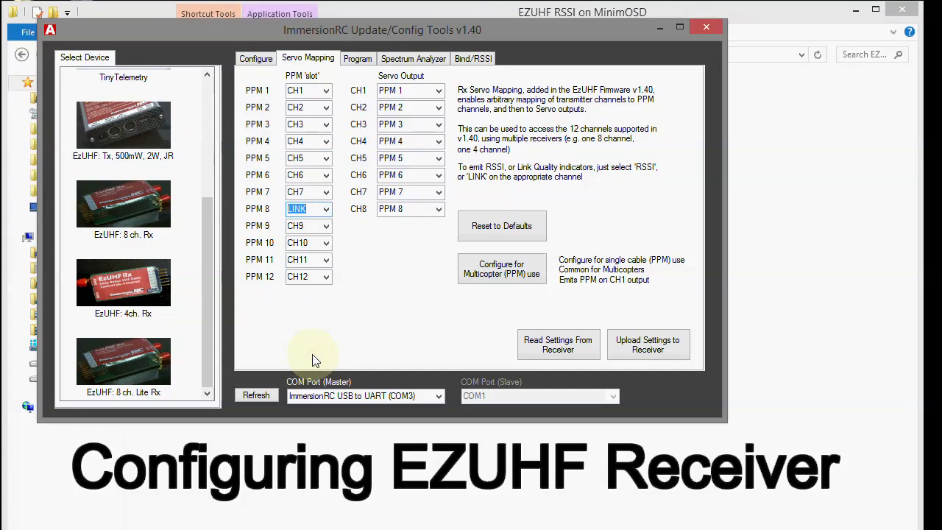
pyautogui.moveTo(507, 297)
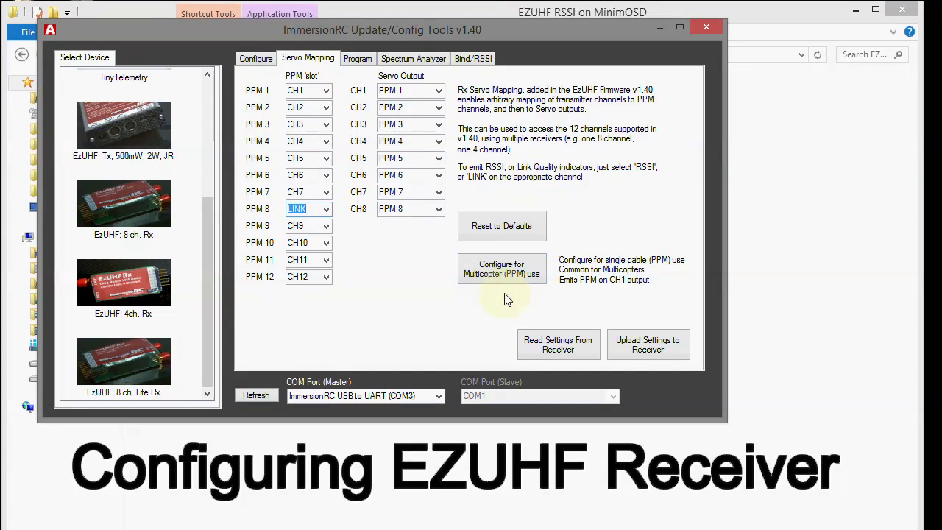
pyautogui.moveTo(648, 344)
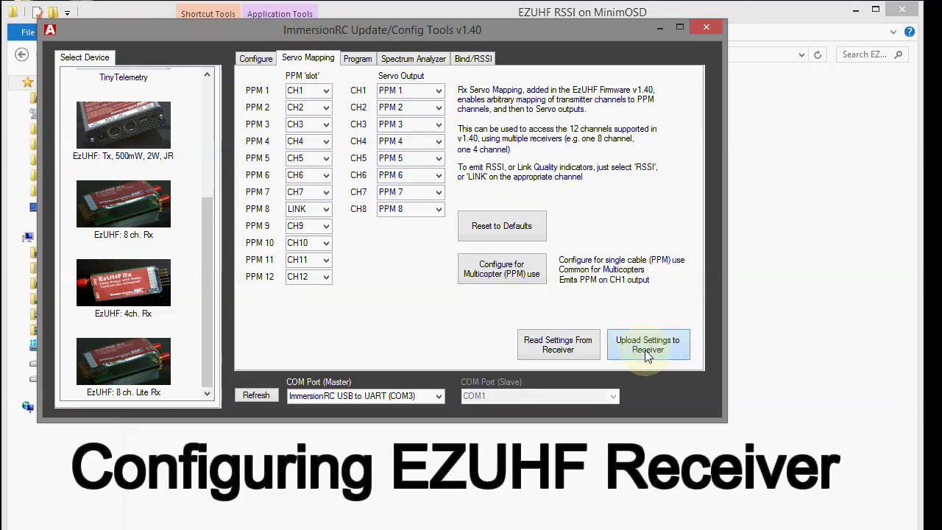
# Upload the LINK-on-PPM 8 mapping to the receiver and confirm the success message.
pyautogui.click(648, 345)
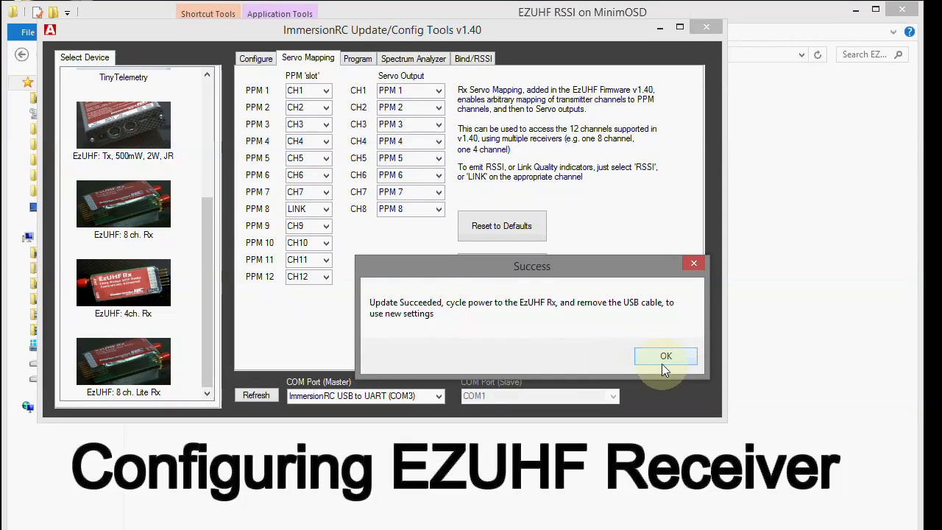
pyautogui.click(665, 355)
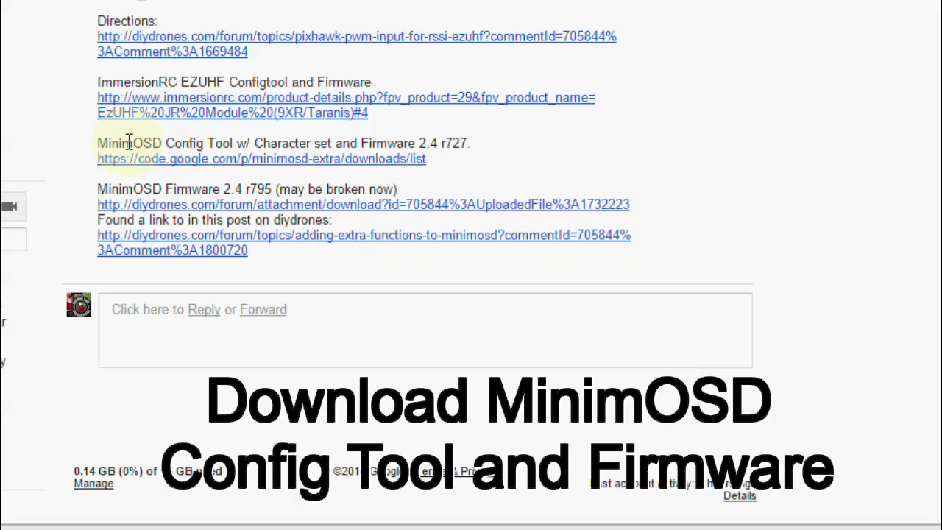
pyautogui.moveTo(278, 148)
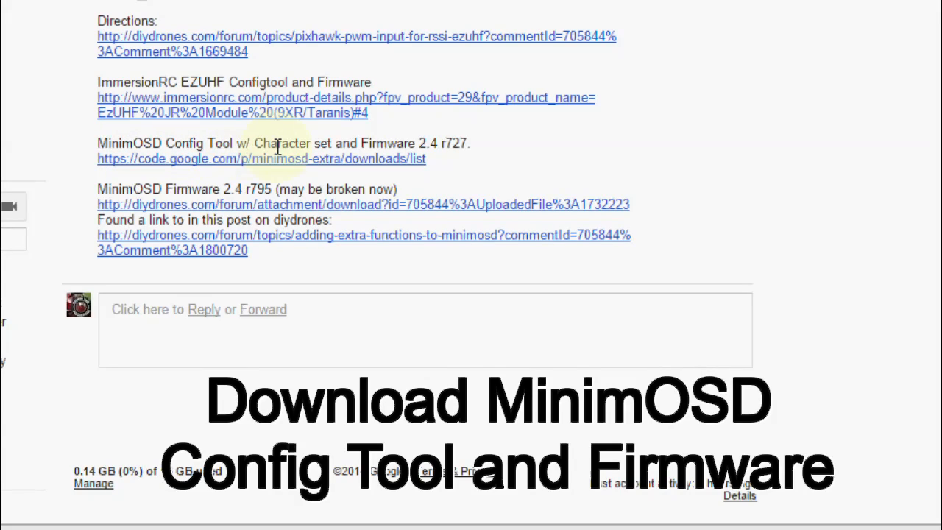
pyautogui.moveTo(349, 147)
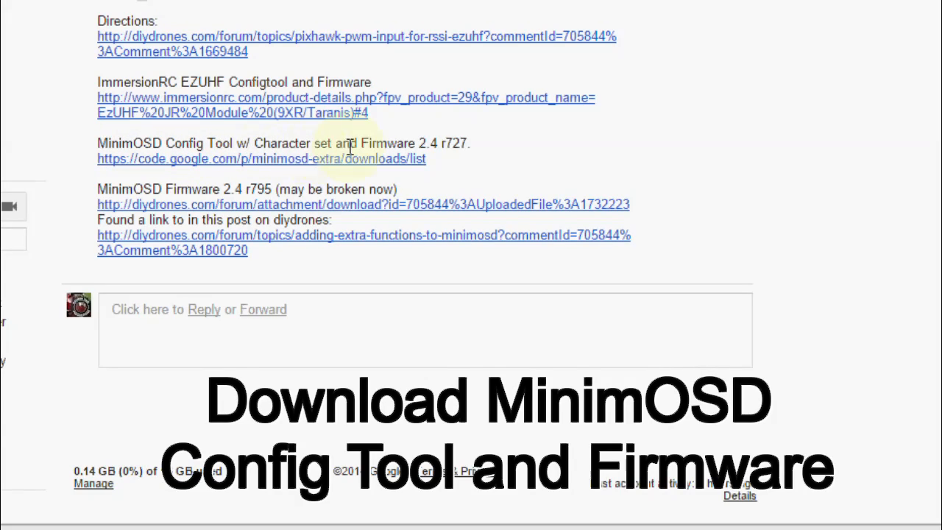
pyautogui.moveTo(373, 147)
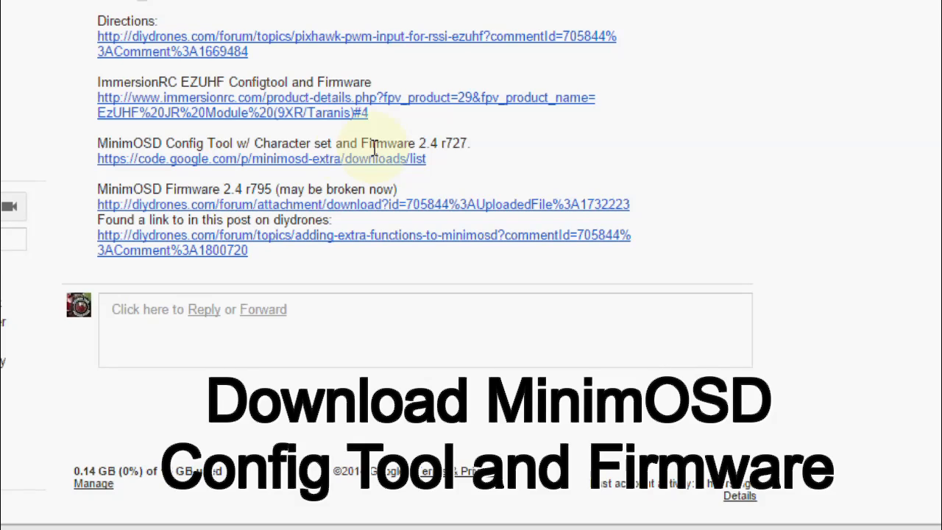
pyautogui.moveTo(277, 166)
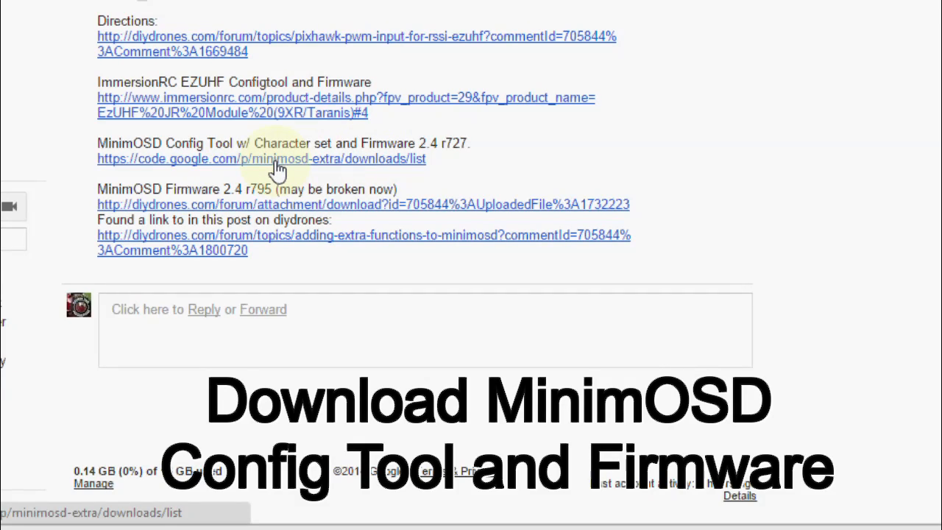
# Open the code.google.com minimosd-extra downloads link in a new tab and view it.
pyautogui.rightClick(274, 159)
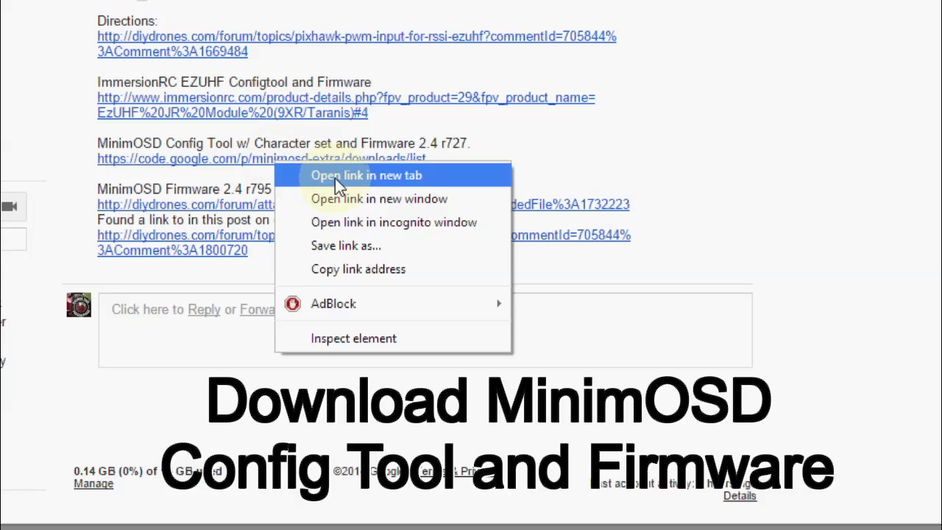
pyautogui.click(355, 175)
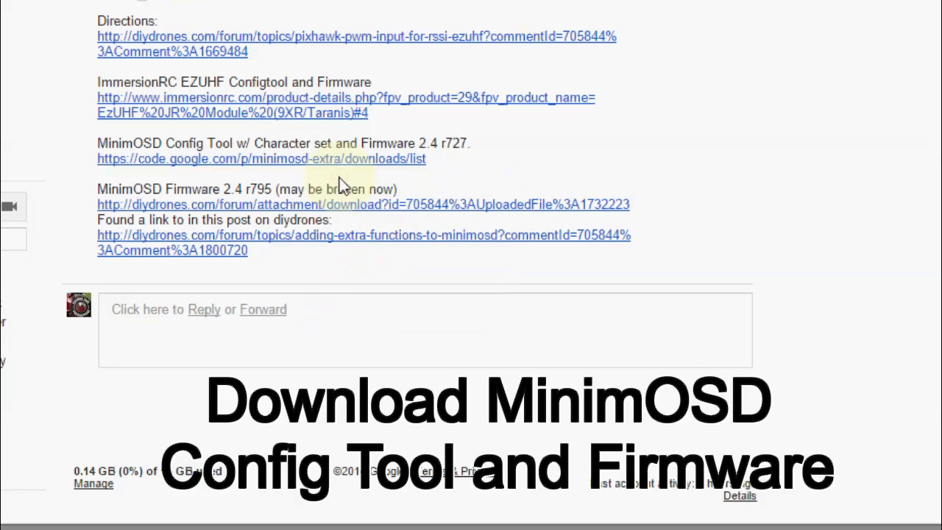
pyautogui.click(262, 158)
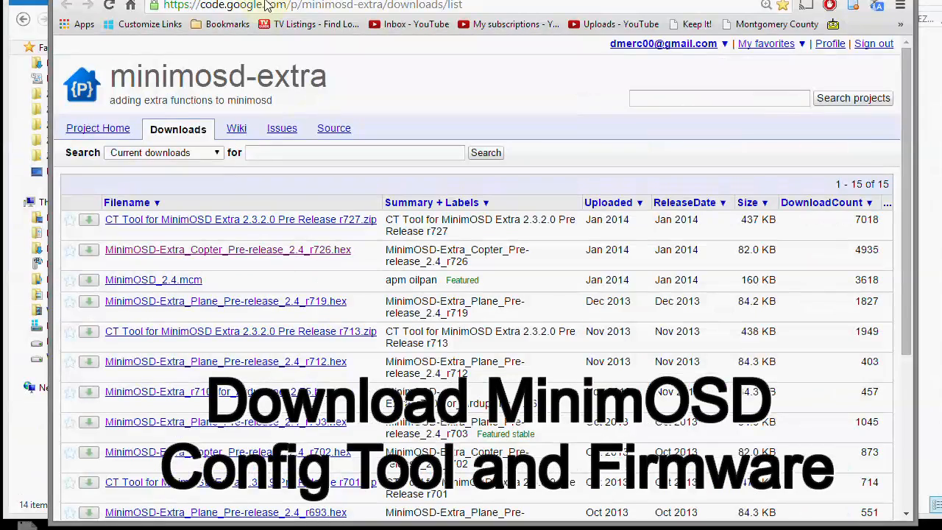
pyautogui.moveTo(253, 195)
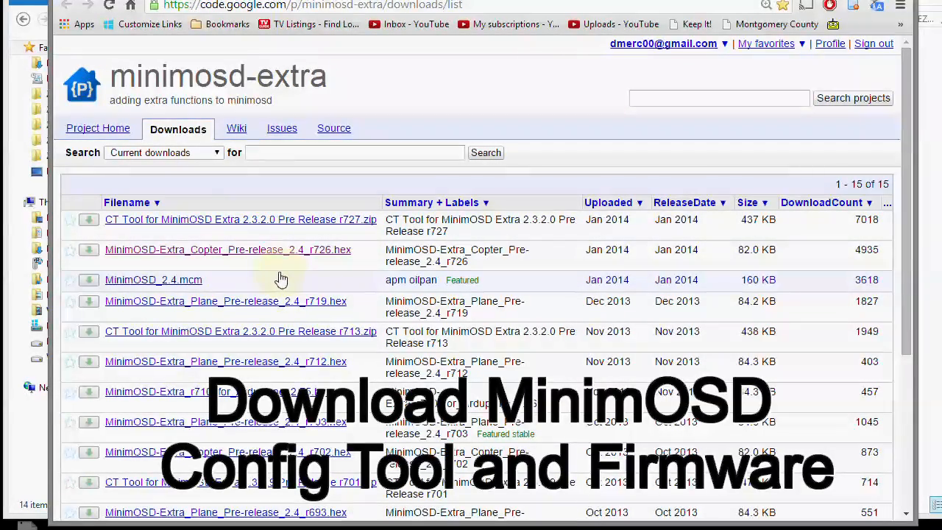
pyautogui.moveTo(274, 287)
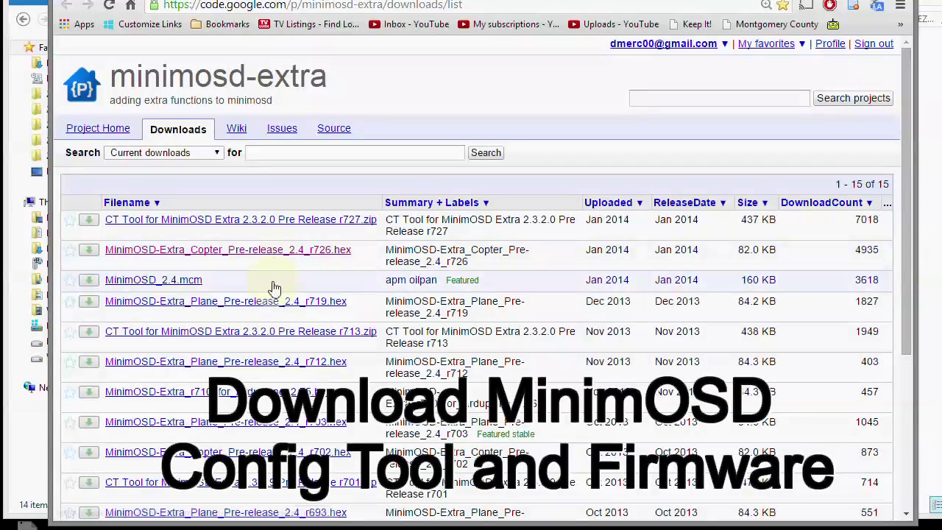
pyautogui.moveTo(272, 307)
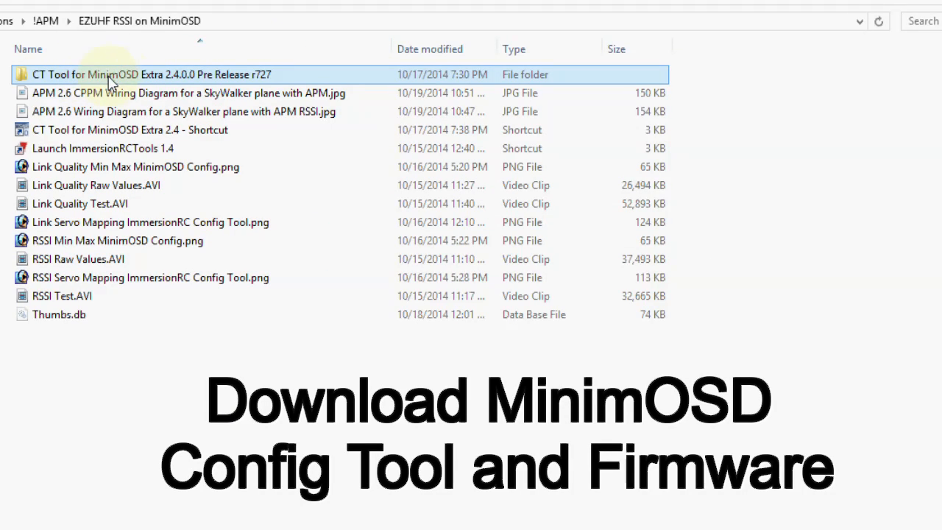
pyautogui.moveTo(180, 75)
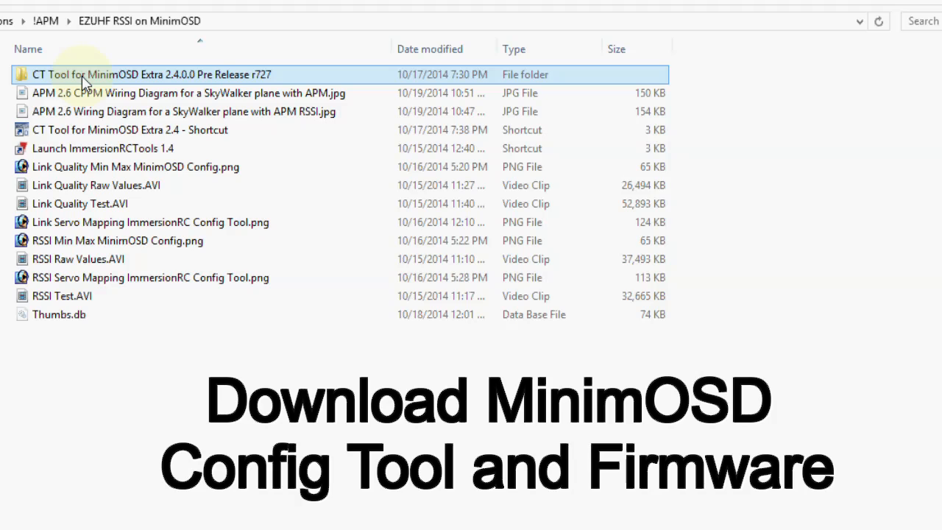
# Open the CT Tool r727 folder and inspect the r719 and r795 Plane hex files.
pyautogui.doubleClick(84, 73)
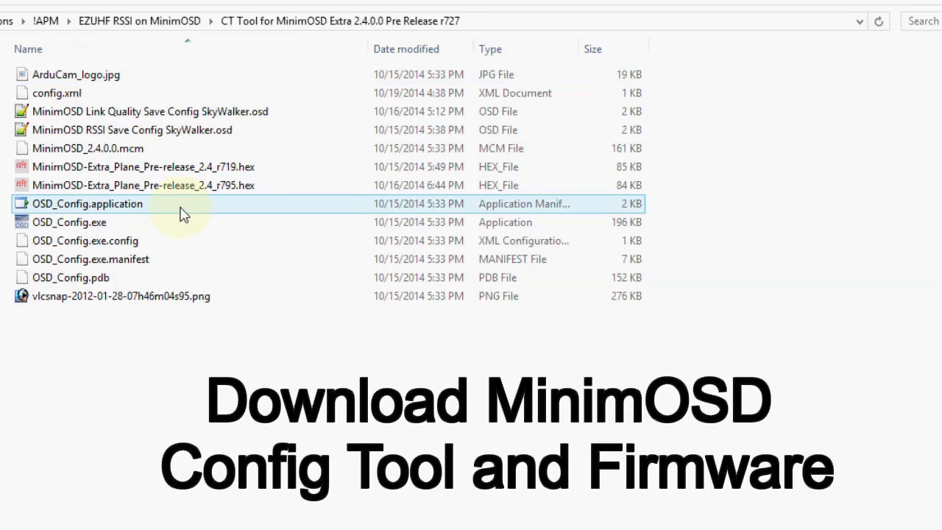
pyautogui.click(143, 166)
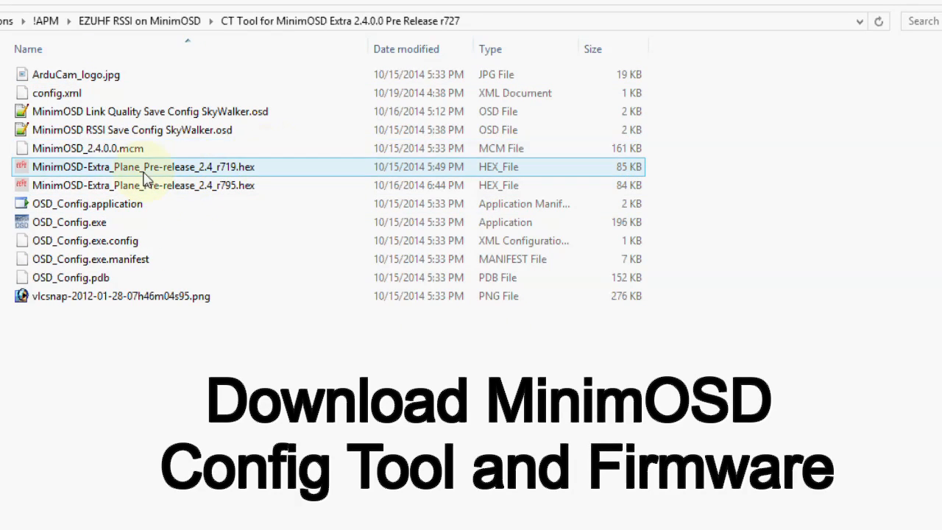
pyautogui.moveTo(247, 170)
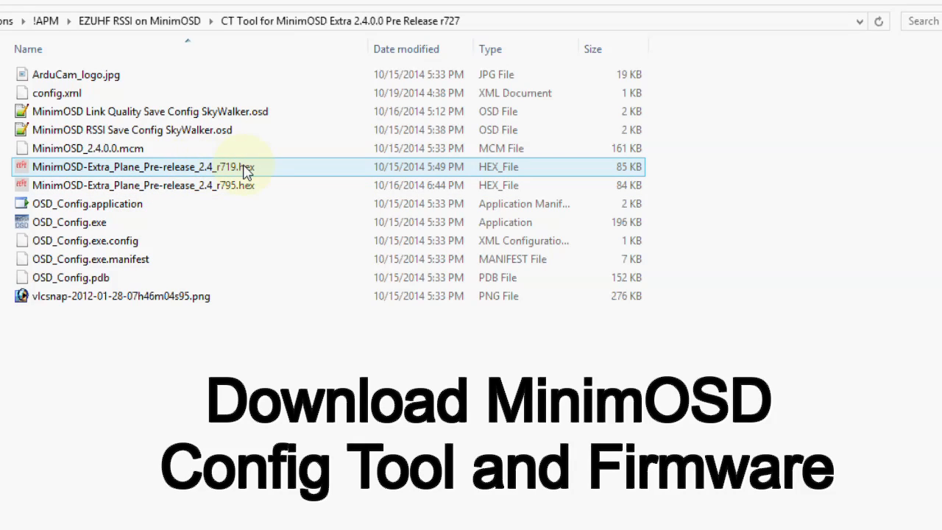
pyautogui.moveTo(232, 175)
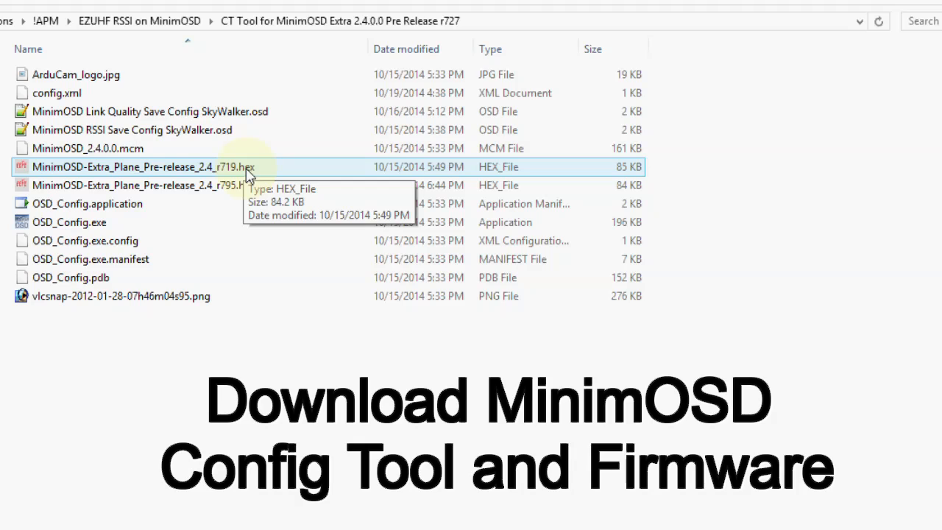
pyautogui.click(140, 184)
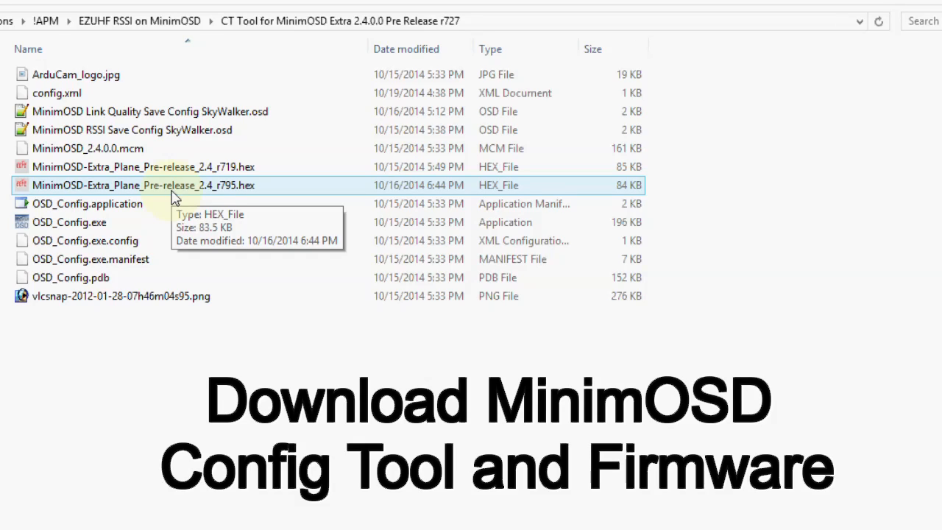
pyautogui.click(142, 167)
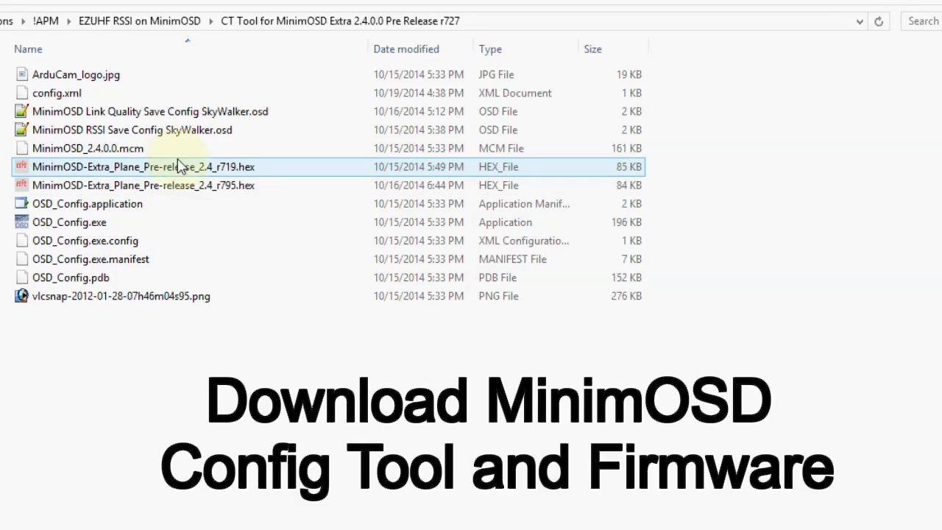
pyautogui.moveTo(199, 171)
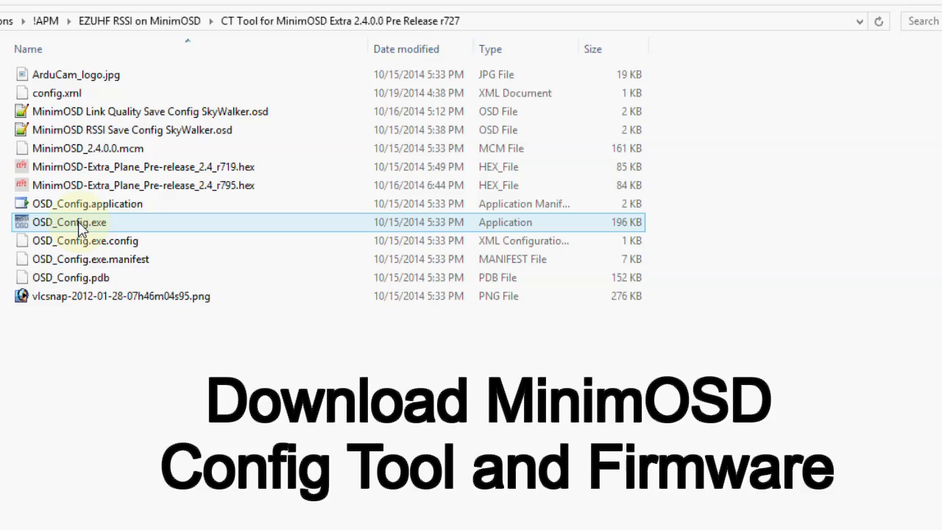
# Launch OSD_Config.exe from the CT Tool folder to start the MinimOSD-Extra Config Tool.
pyautogui.doubleClick(69, 221)
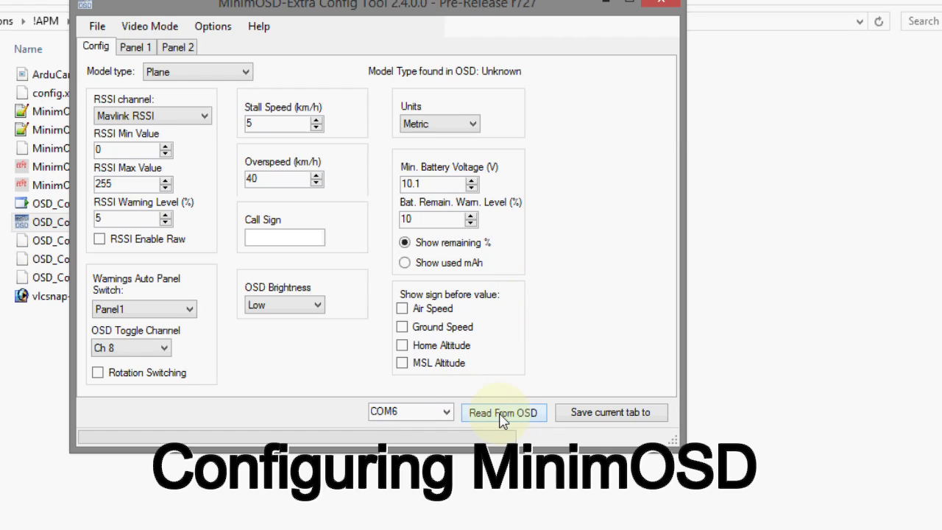
# Read the OSD settings over COM4, showing RSSI Channel 8, 1070–1790 pwm.
pyautogui.click(503, 412)
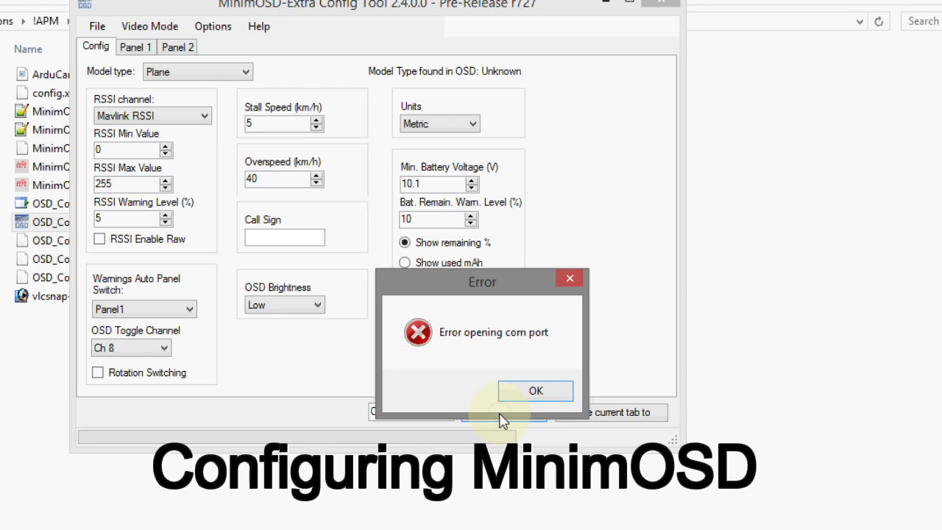
pyautogui.click(535, 391)
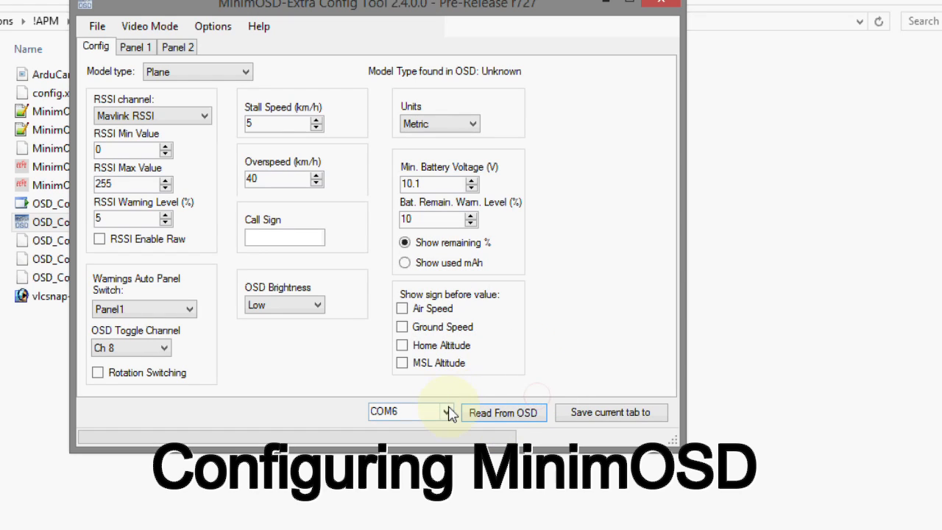
pyautogui.click(444, 412)
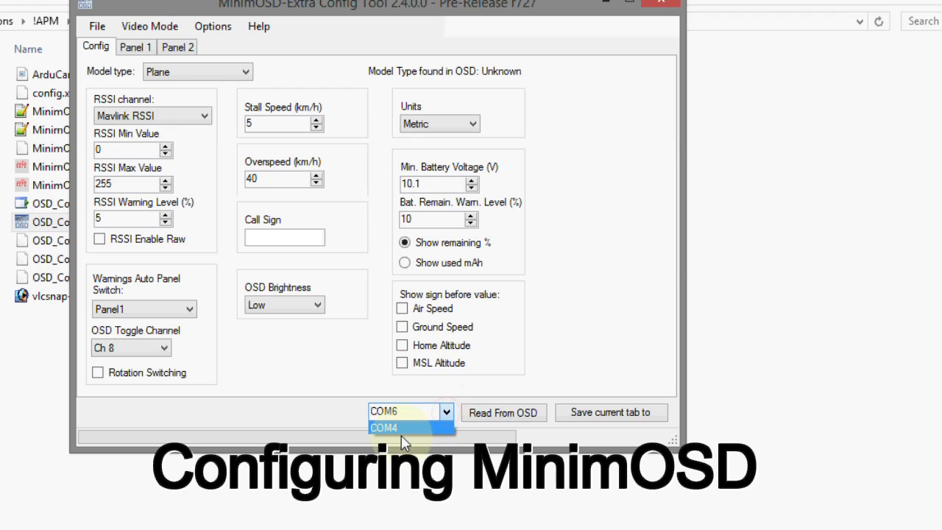
pyautogui.click(404, 427)
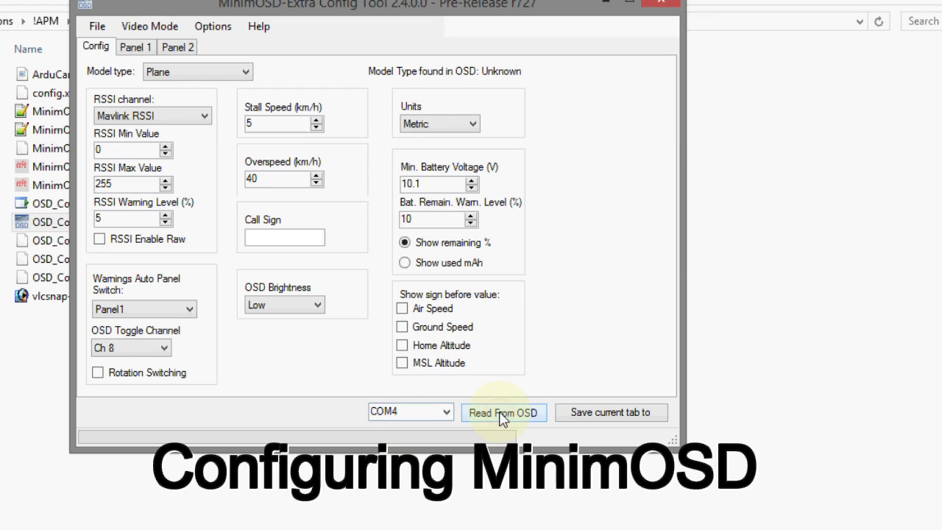
pyautogui.click(503, 412)
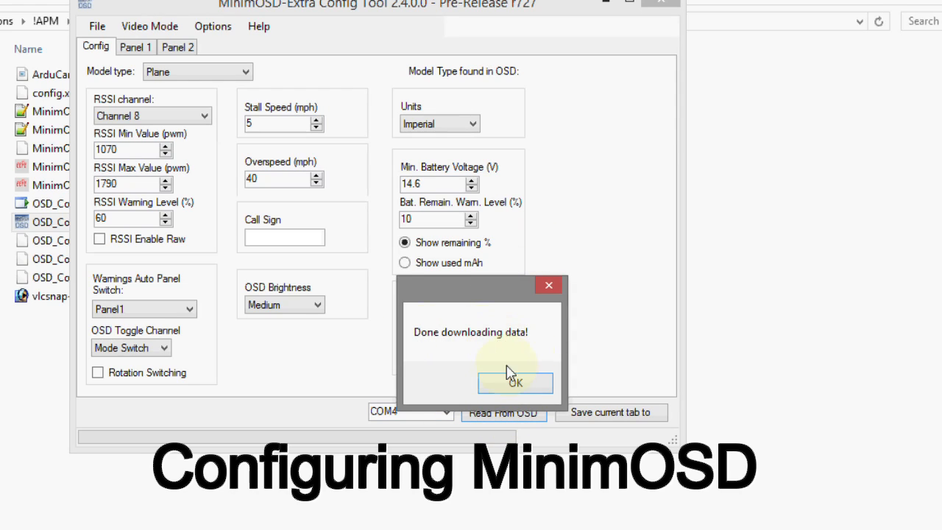
pyautogui.click(513, 381)
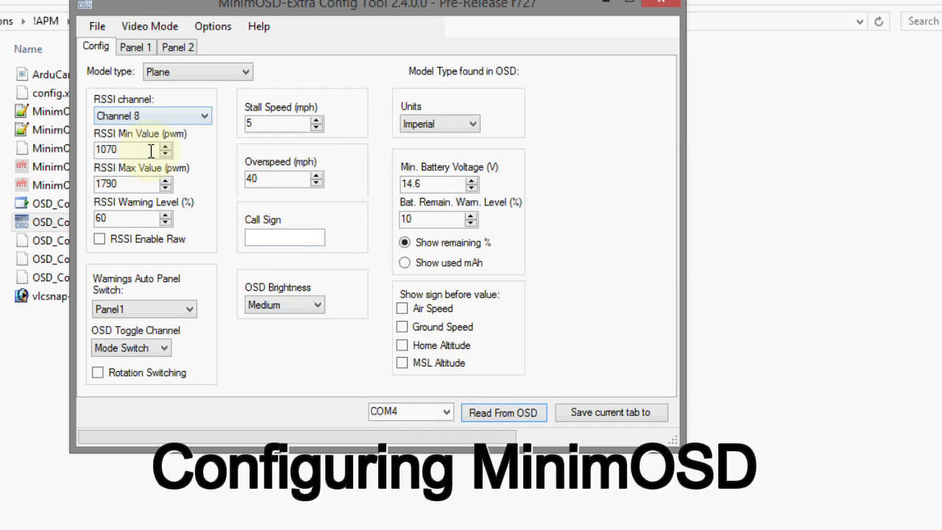
pyautogui.moveTo(117, 136)
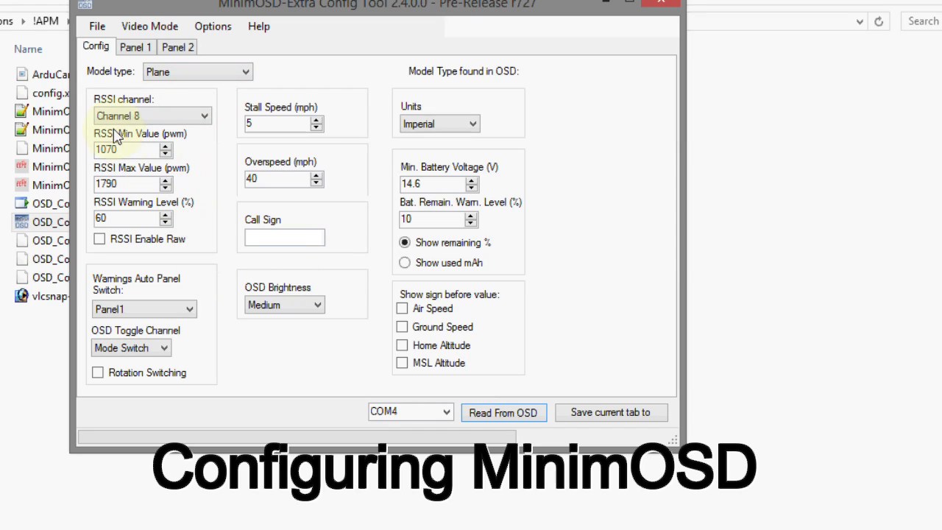
pyautogui.moveTo(114, 214)
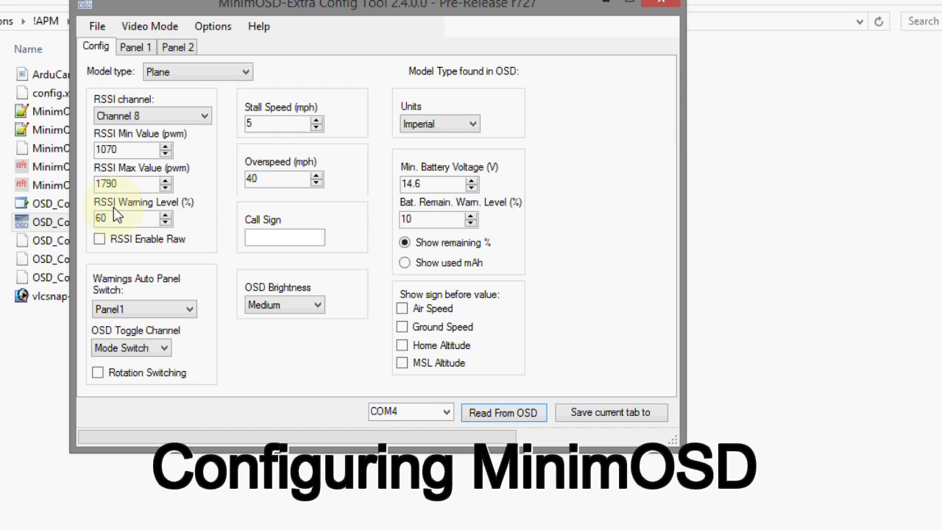
pyautogui.moveTo(211, 270)
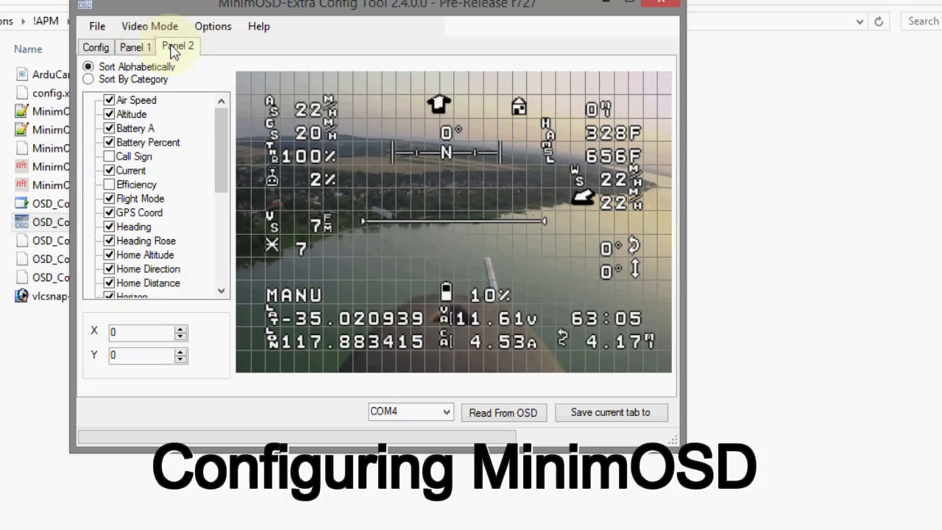
# Place the RSSI readout at X 2, Y 4 on the Panel 1 and Panel 2 layouts.
pyautogui.click(135, 46)
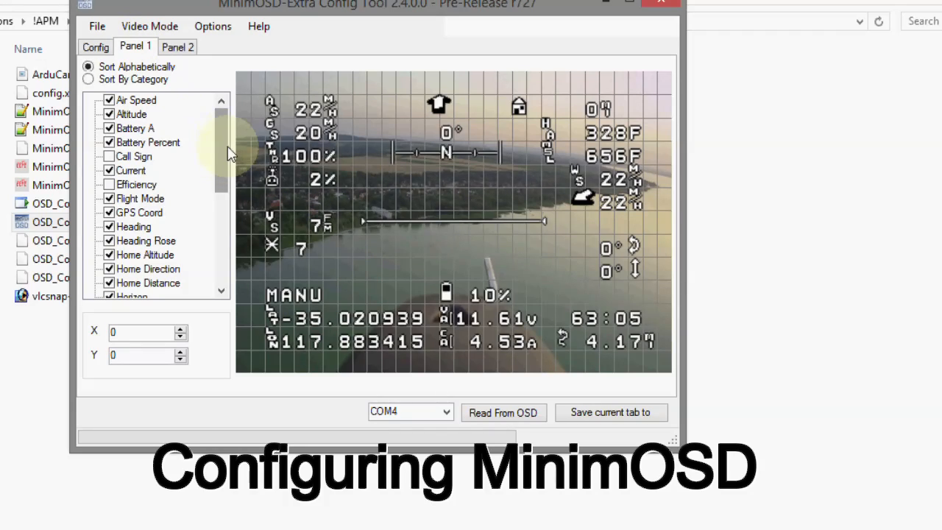
pyautogui.moveTo(224, 145)
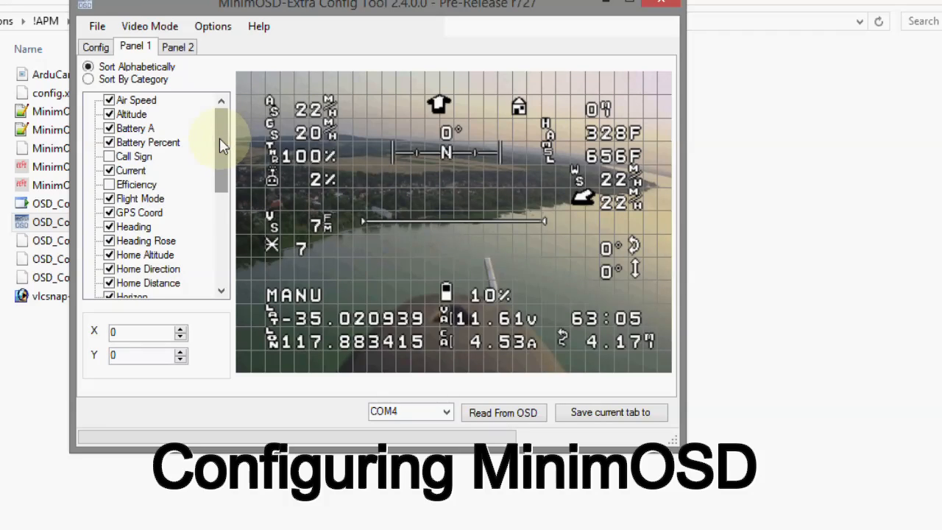
pyautogui.scroll(-3)
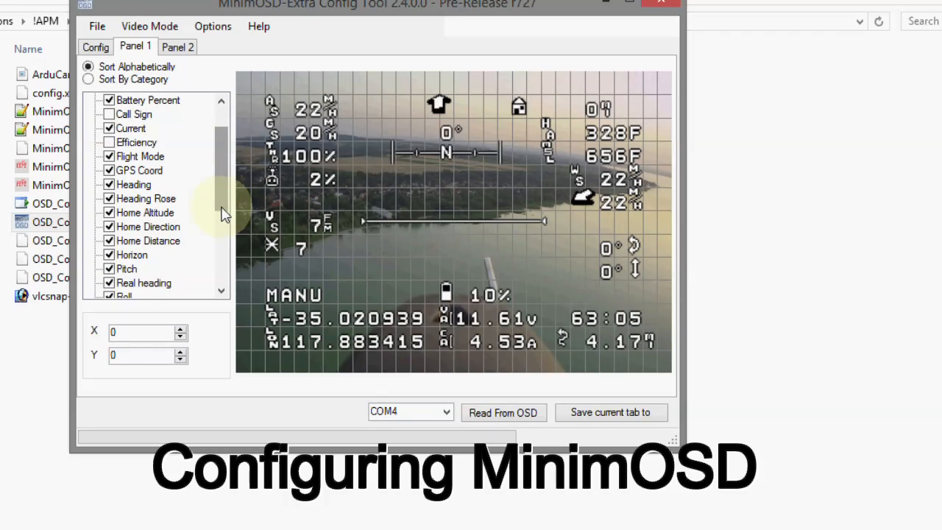
pyautogui.moveTo(221, 159)
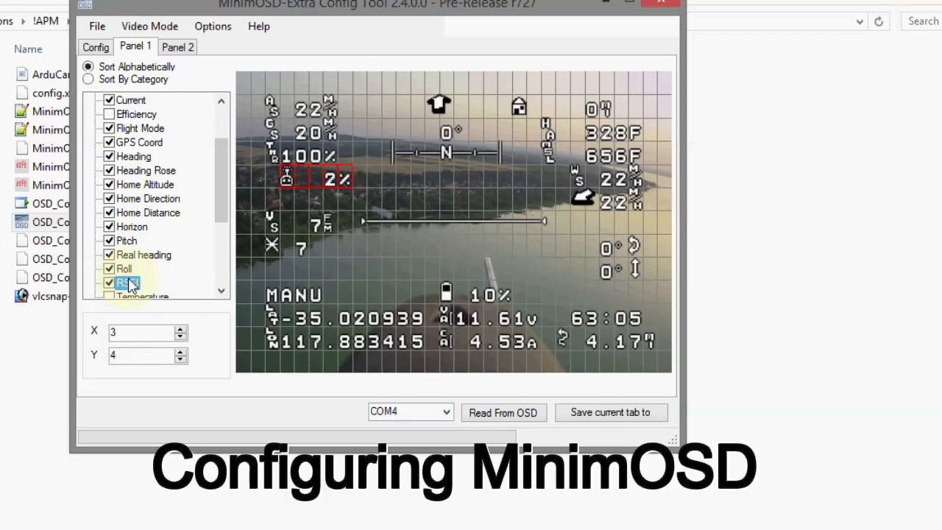
pyautogui.click(127, 282)
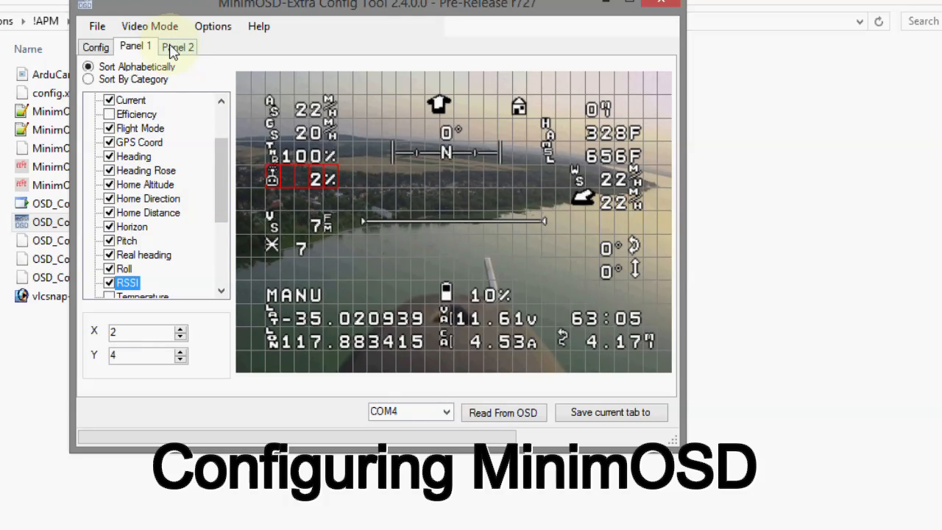
pyautogui.click(177, 46)
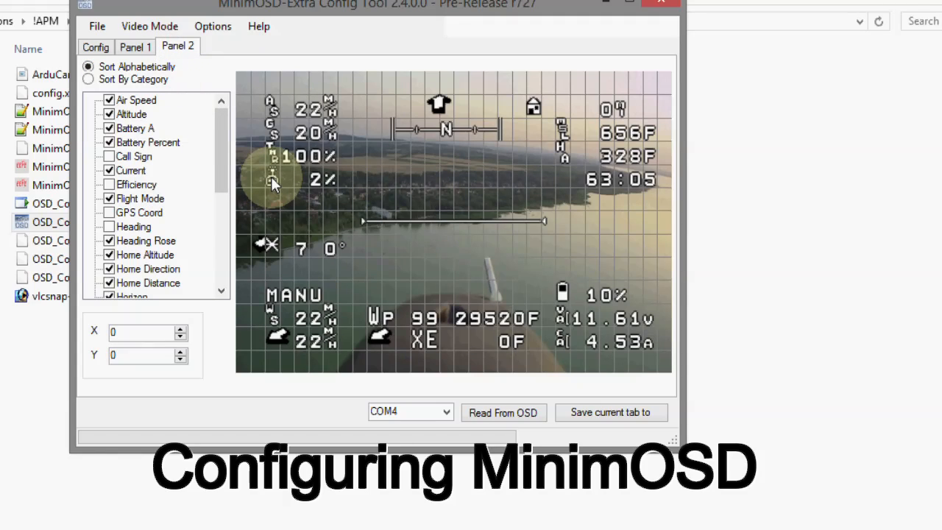
pyautogui.click(126, 282)
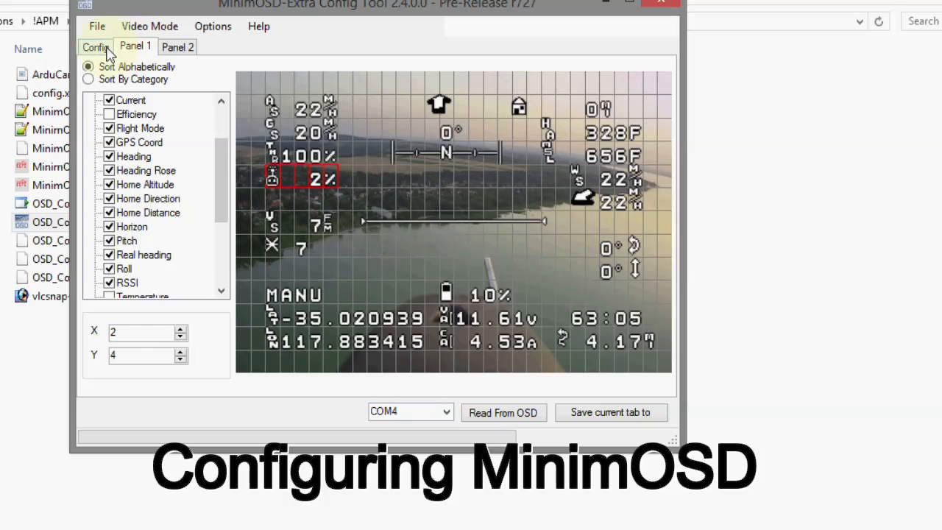
pyautogui.click(95, 47)
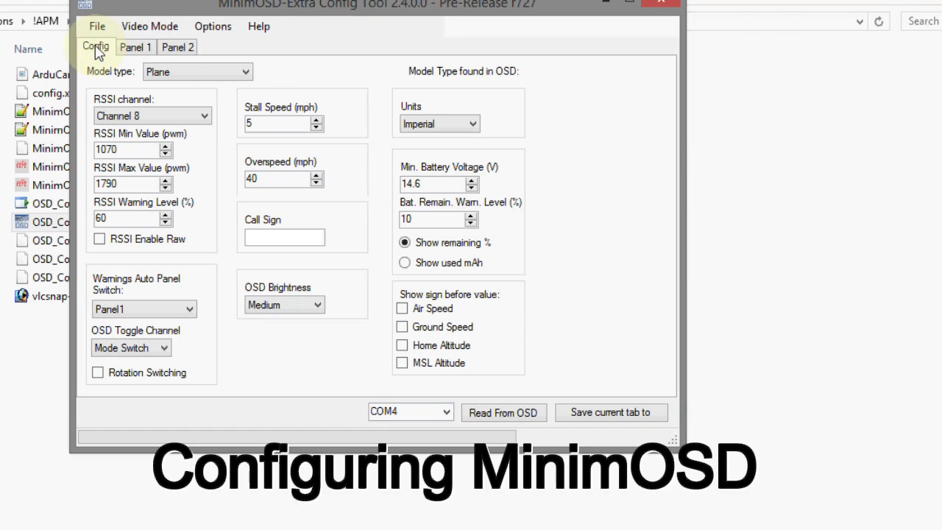
pyautogui.click(178, 46)
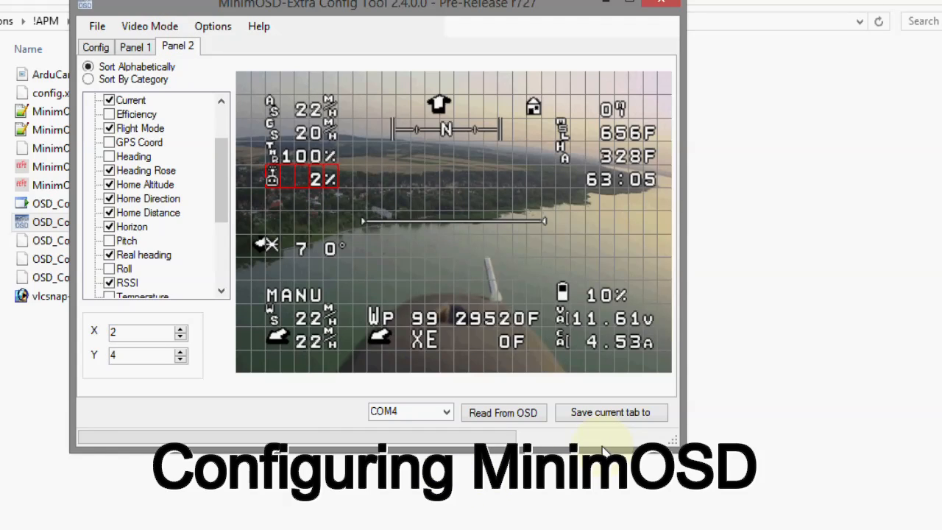
pyautogui.moveTo(135, 46)
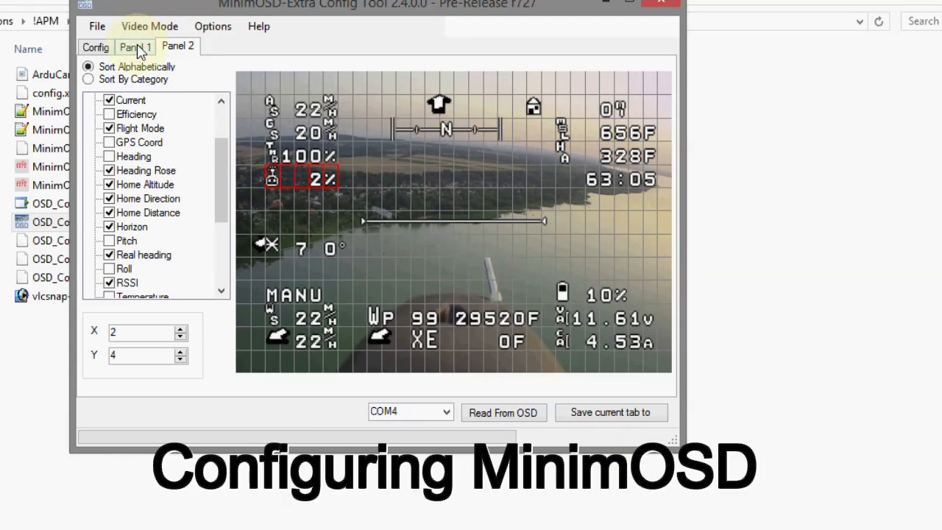
pyautogui.click(135, 46)
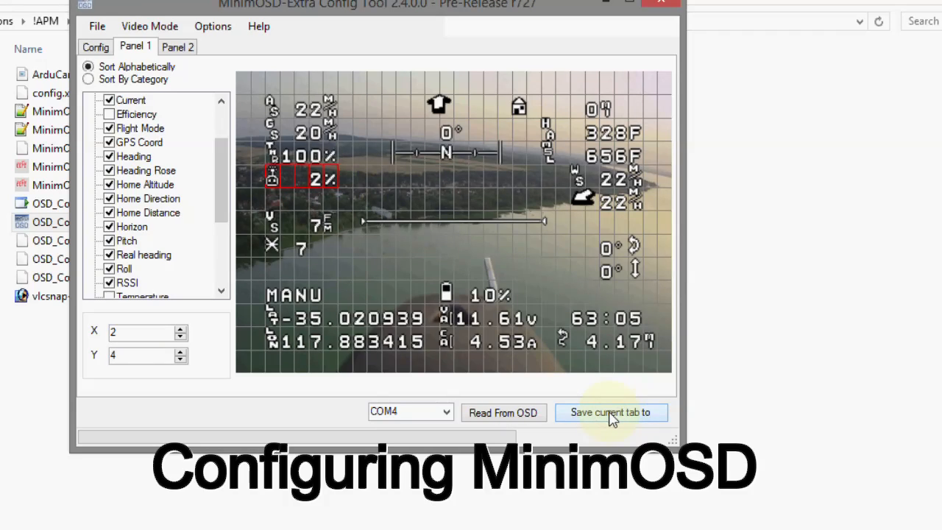
# Save the Panel 1 and Panel 2 layouts to the OSD, confirming each write.
pyautogui.click(611, 412)
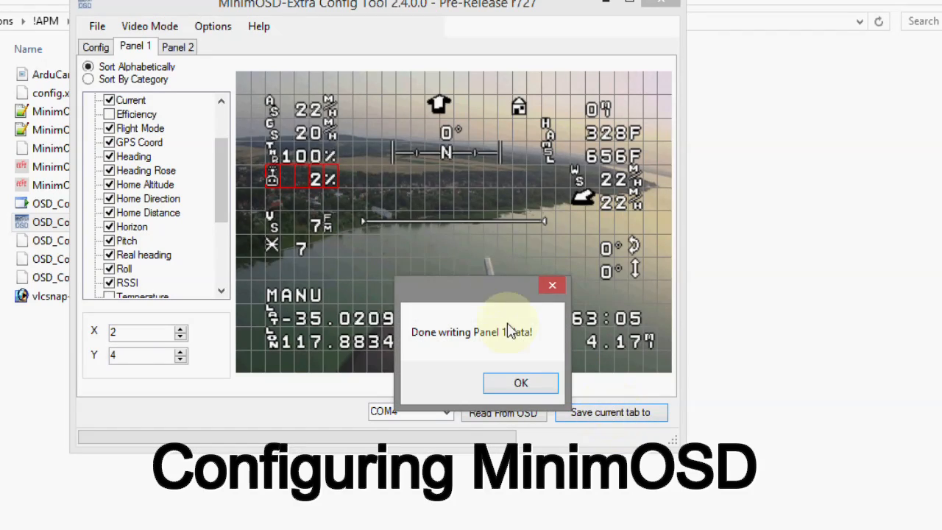
pyautogui.click(521, 383)
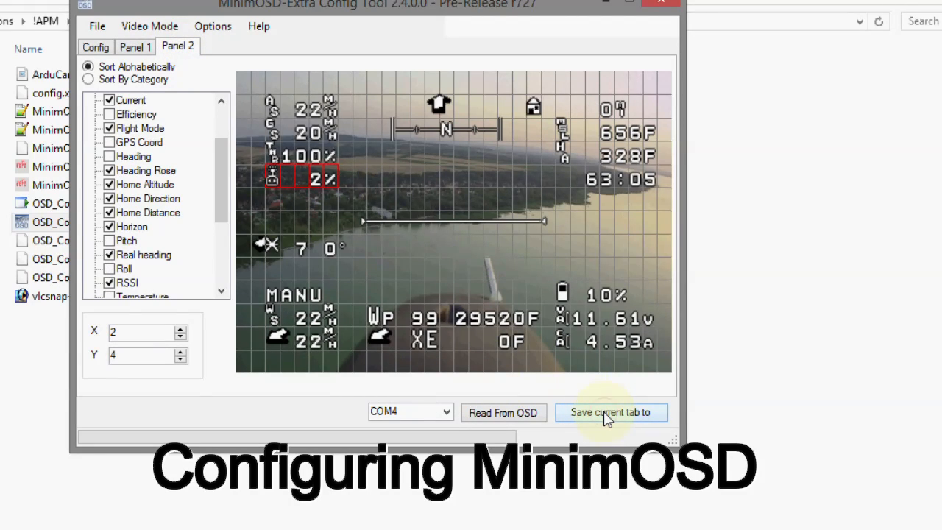
pyautogui.click(611, 412)
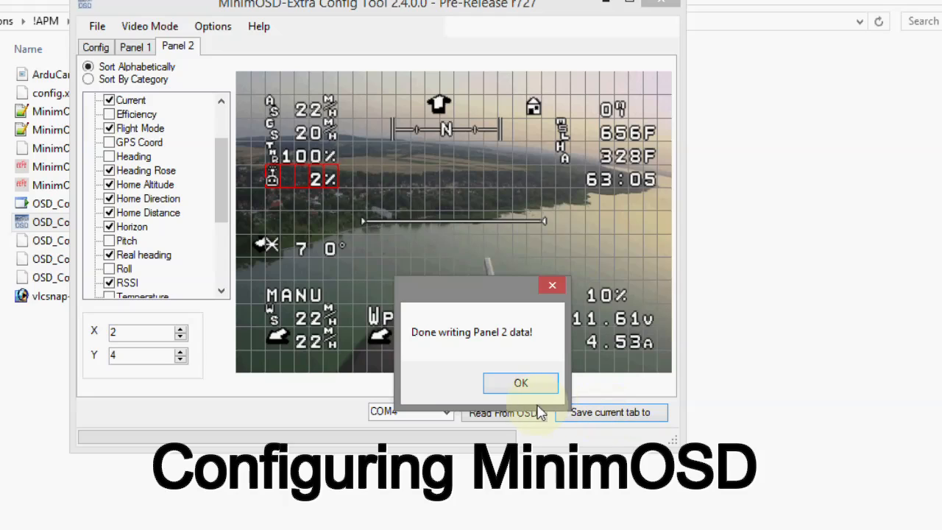
pyautogui.click(520, 383)
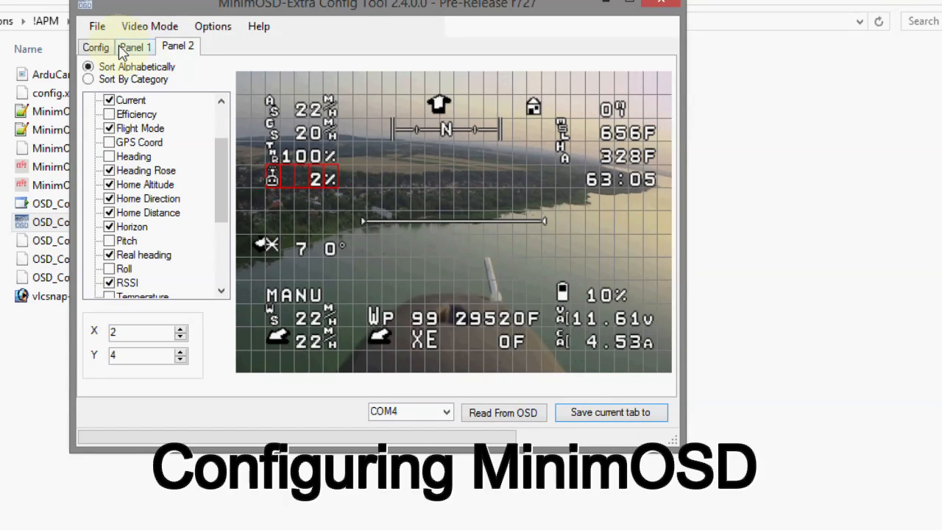
pyautogui.click(94, 47)
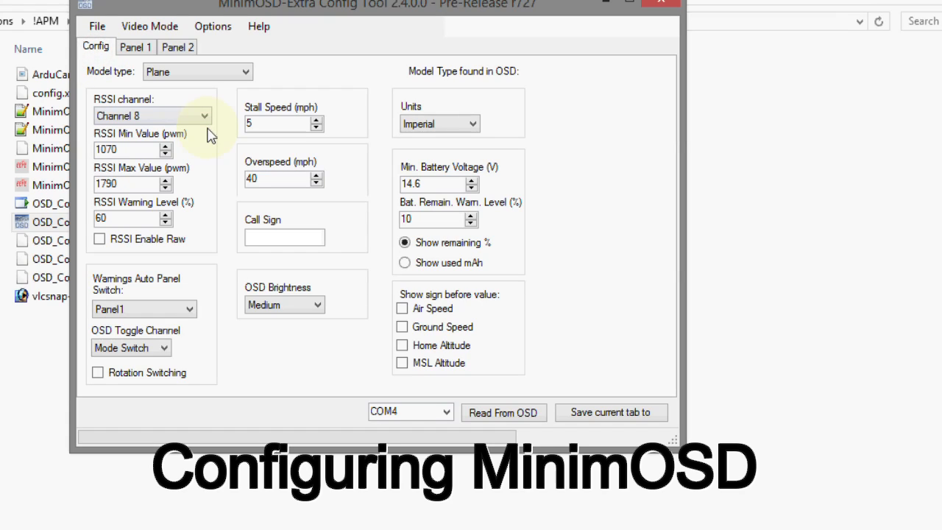
pyautogui.moveTo(217, 105)
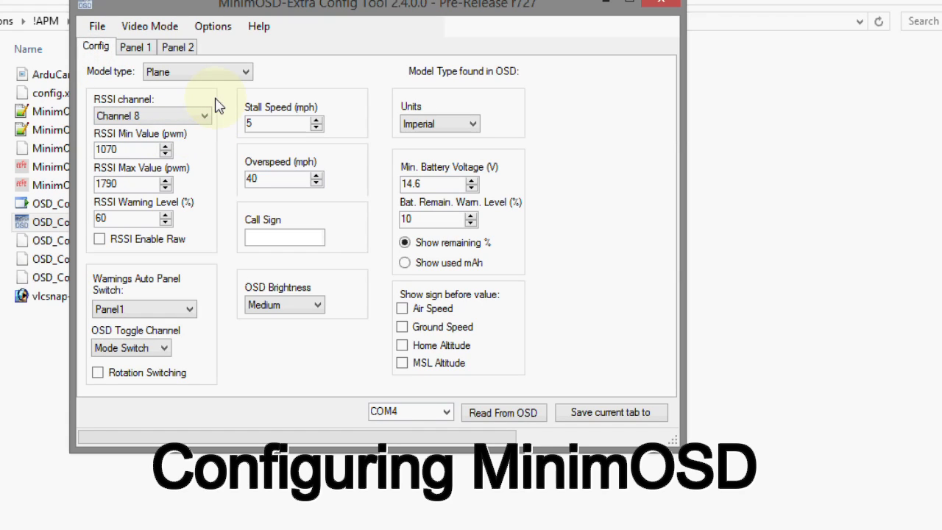
pyautogui.moveTo(236, 47)
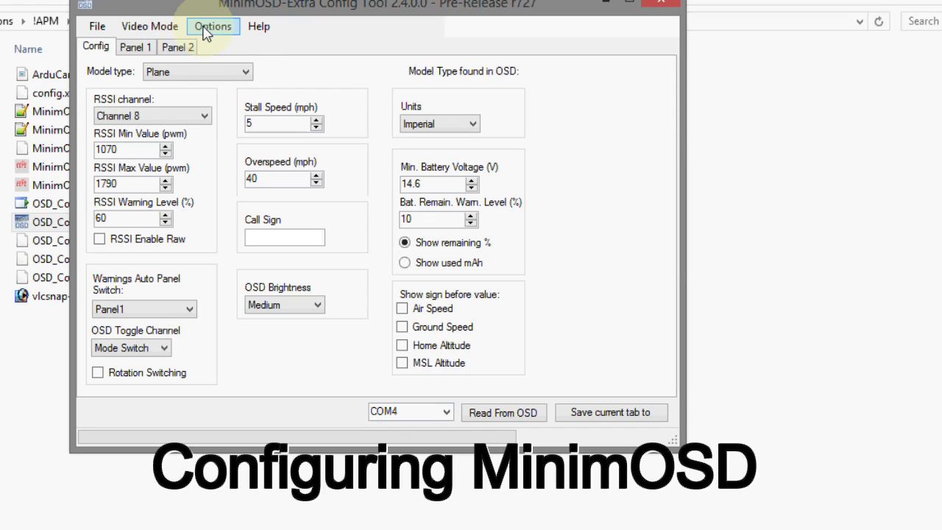
pyautogui.click(96, 26)
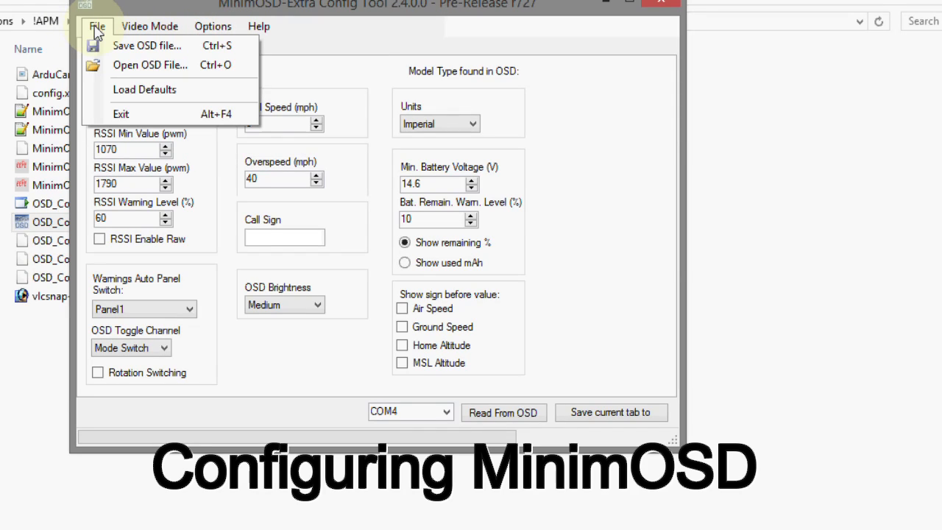
pyautogui.moveTo(147, 46)
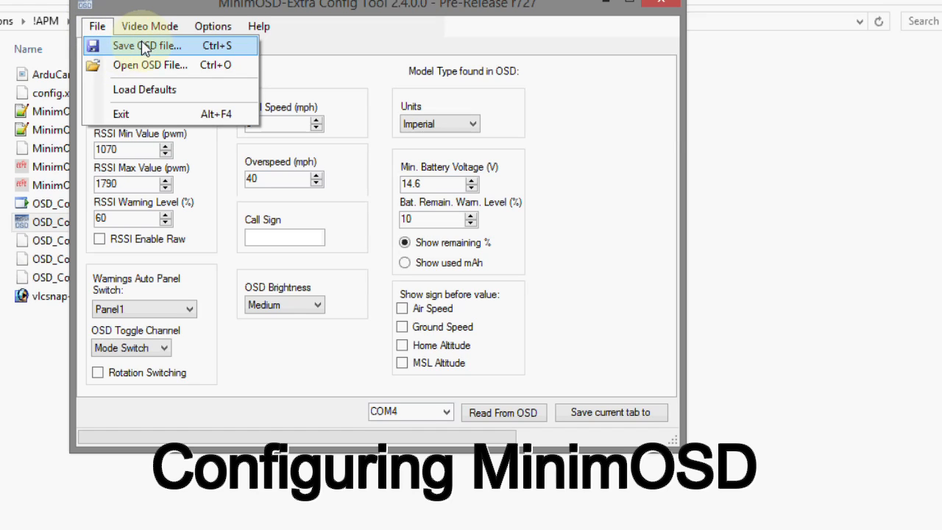
pyautogui.click(146, 46)
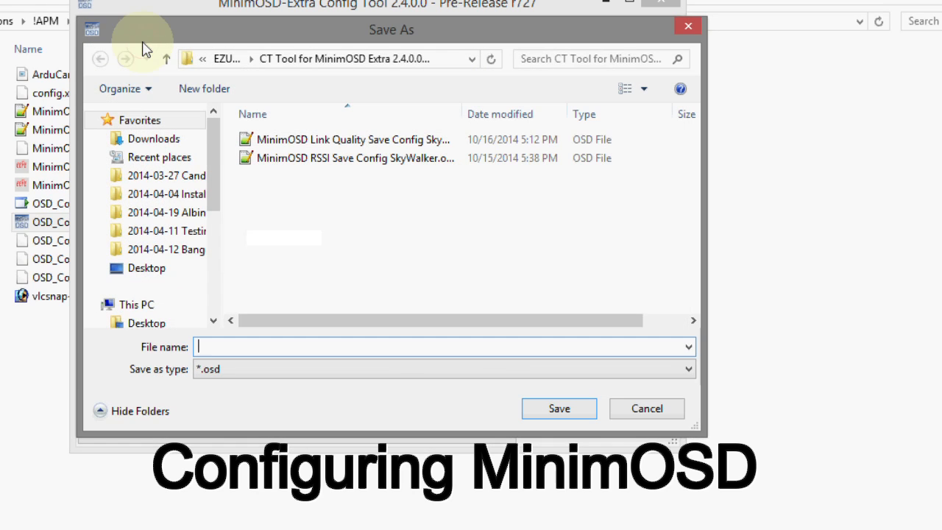
pyautogui.click(355, 158)
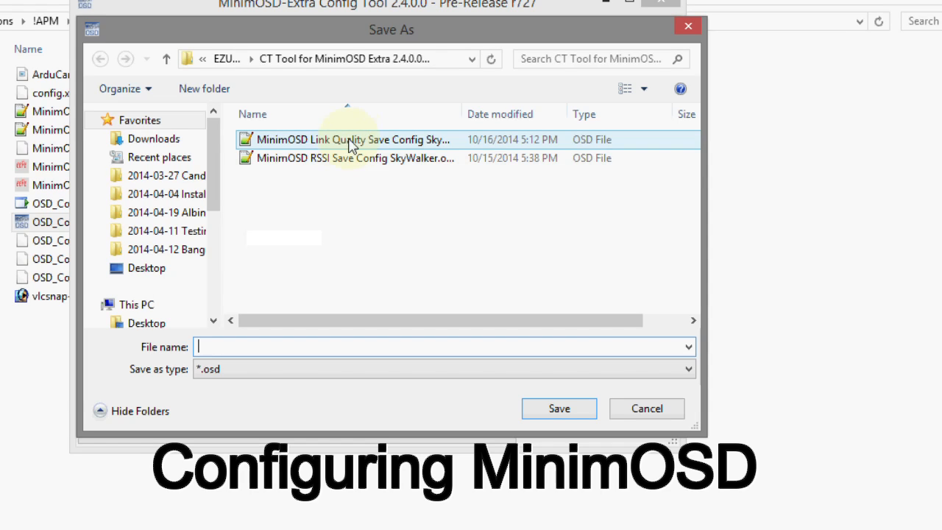
pyautogui.moveTo(362, 144)
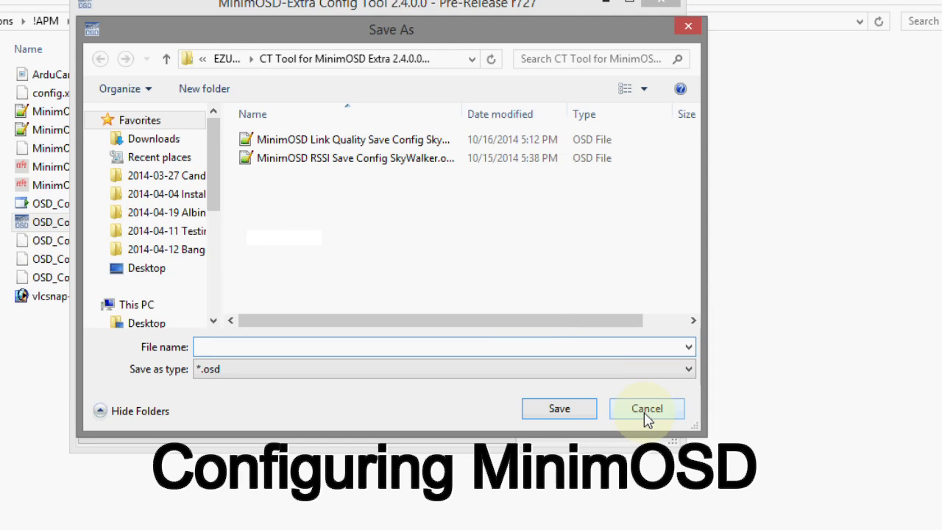
pyautogui.click(646, 408)
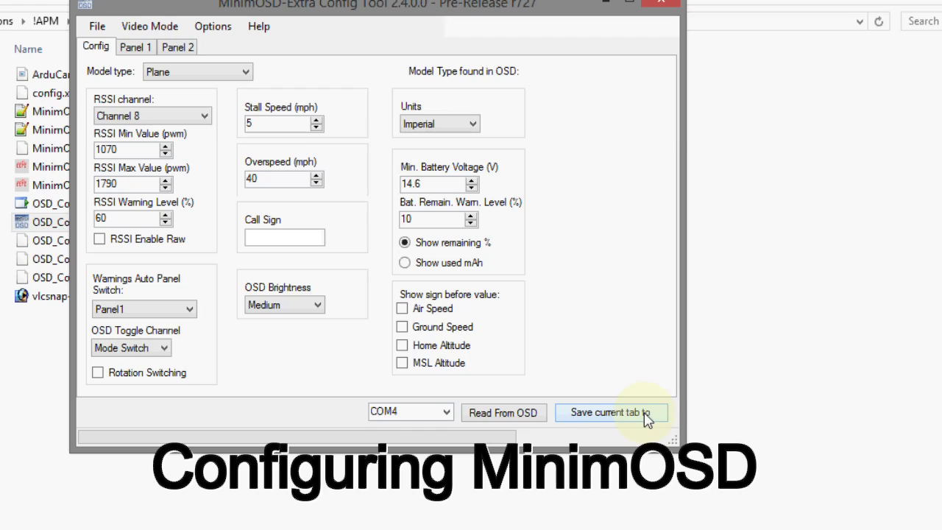
pyautogui.moveTo(502, 342)
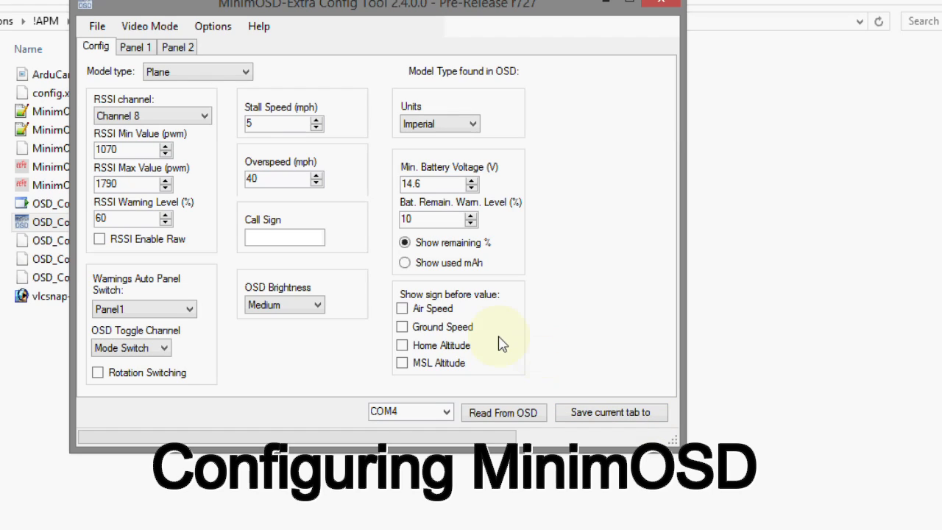
pyautogui.moveTo(236, 56)
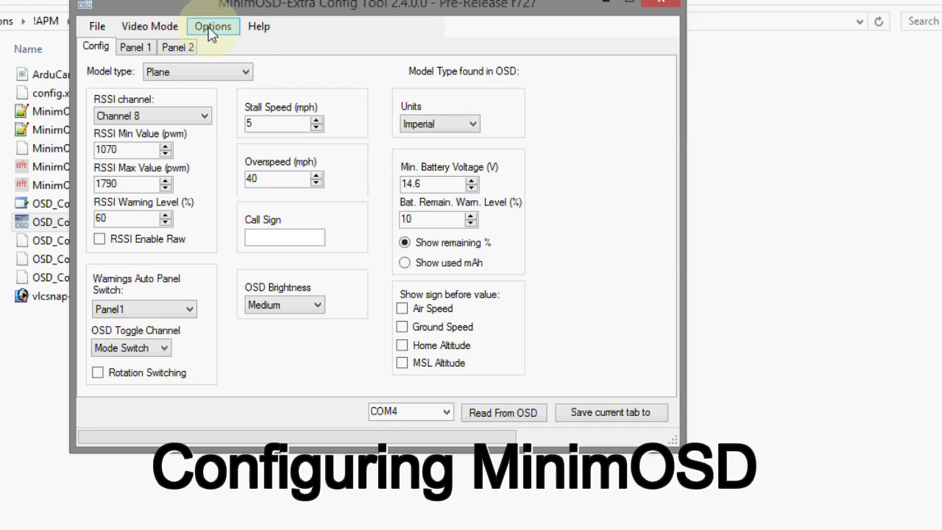
# Flash MinimOSD-Extra_Plane_Pre-release_2.4_r795.hex to the OSD and read its settings back.
pyautogui.click(212, 27)
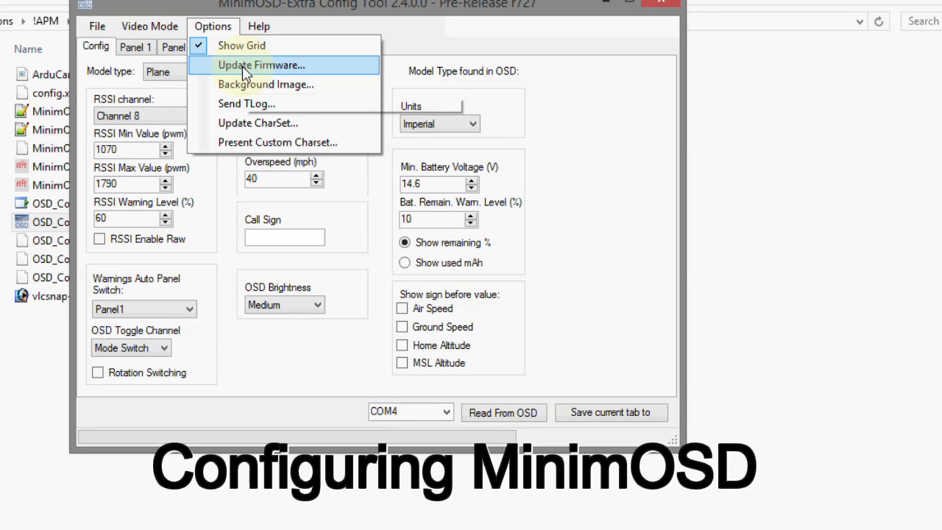
pyautogui.click(260, 65)
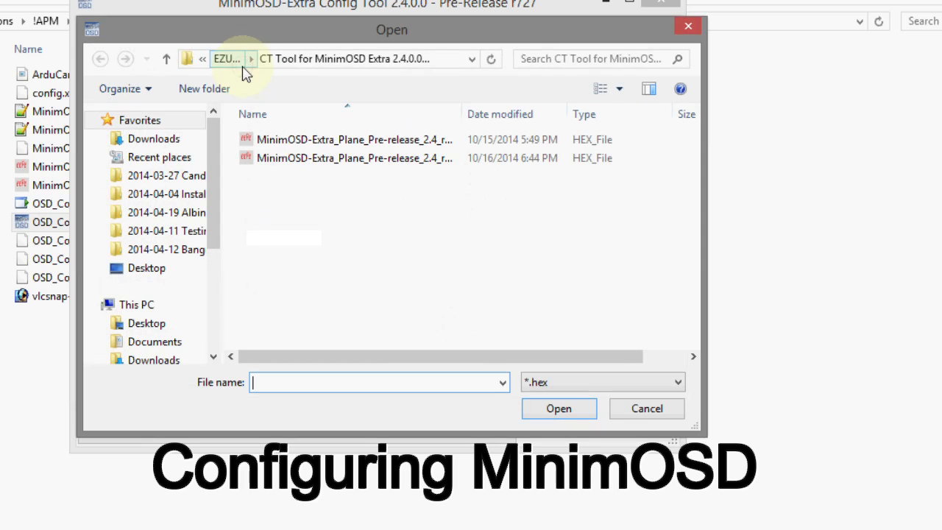
pyautogui.moveTo(307, 213)
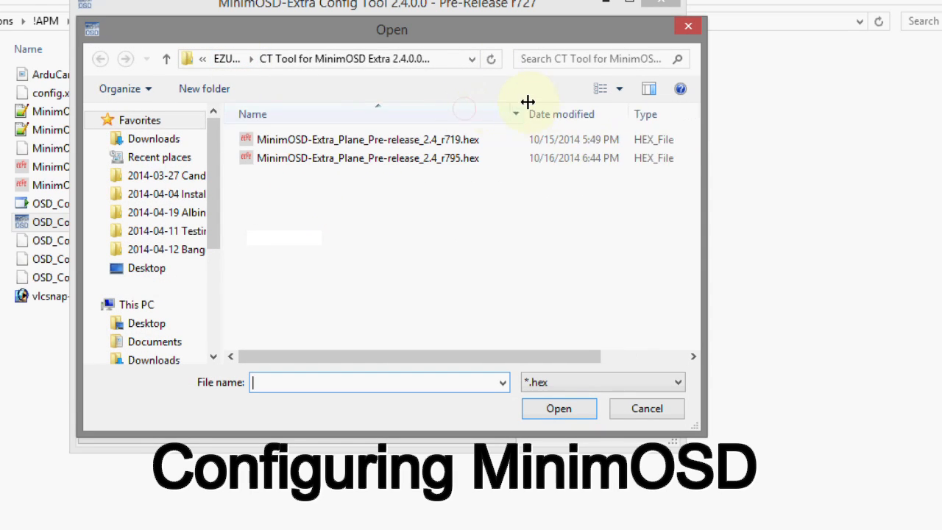
pyautogui.click(356, 158)
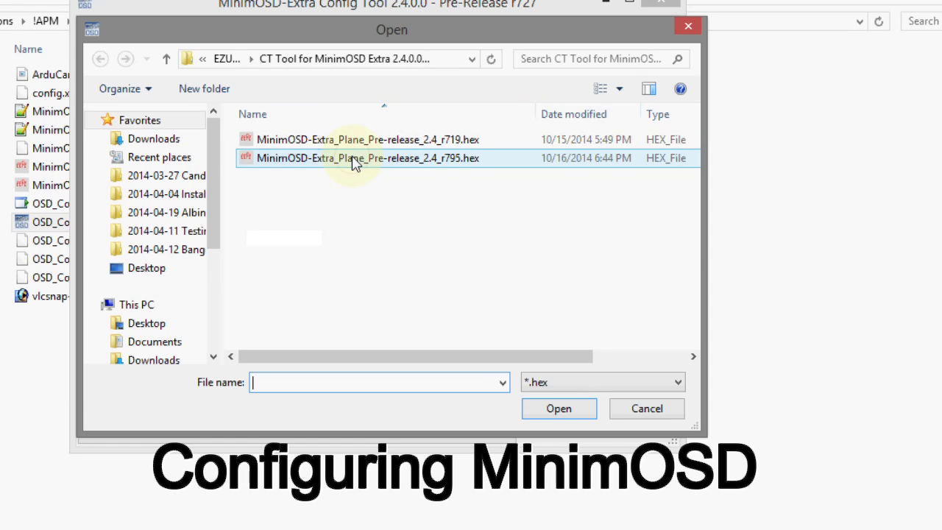
pyautogui.click(366, 157)
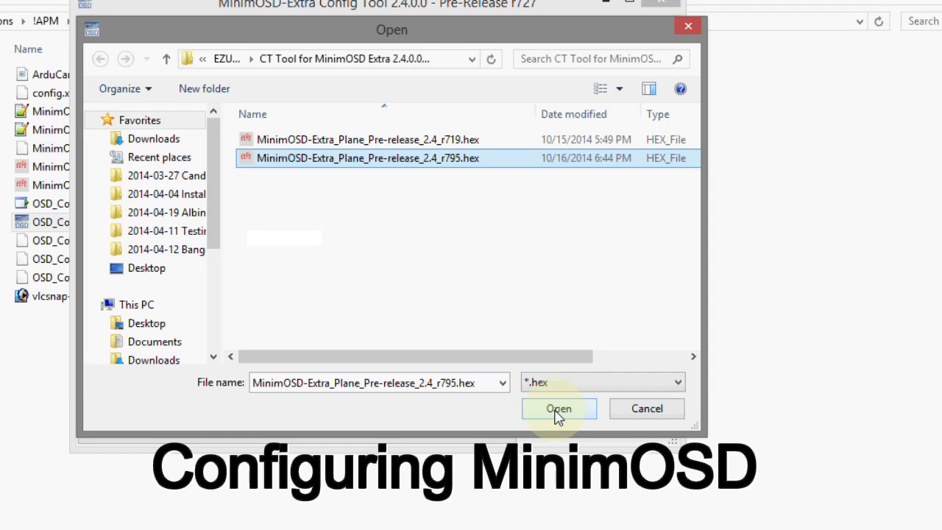
pyautogui.click(558, 408)
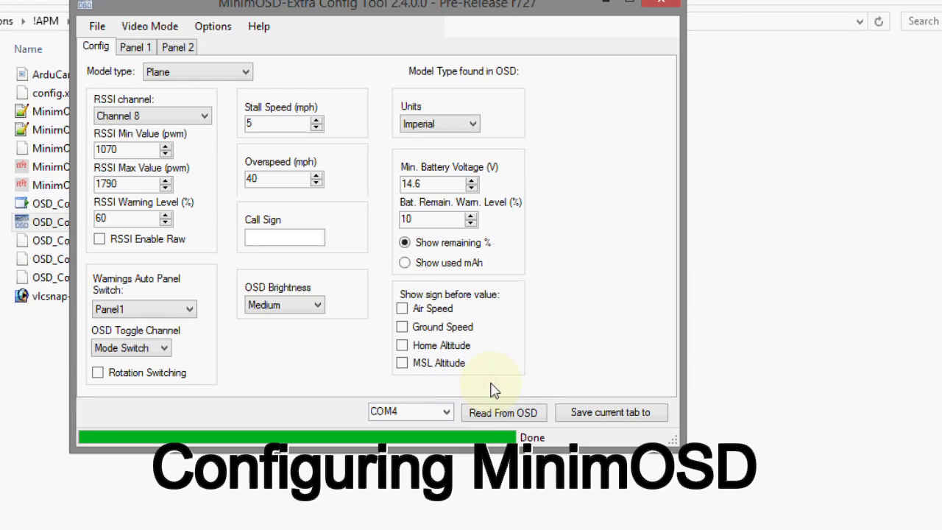
pyautogui.click(502, 412)
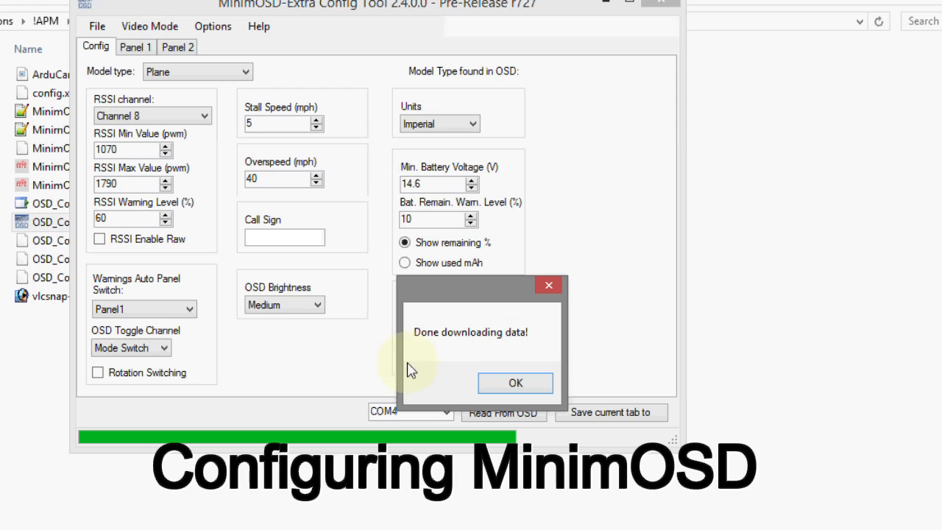
pyautogui.click(515, 383)
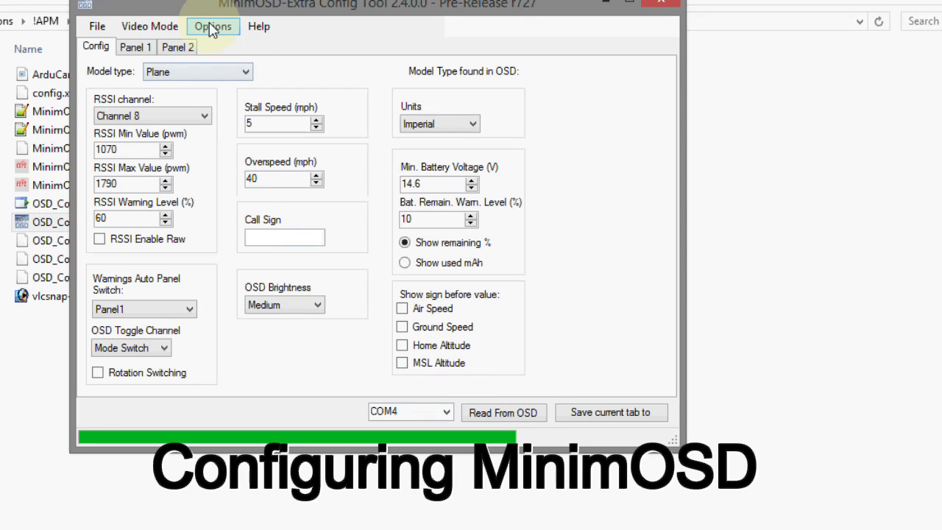
pyautogui.click(212, 27)
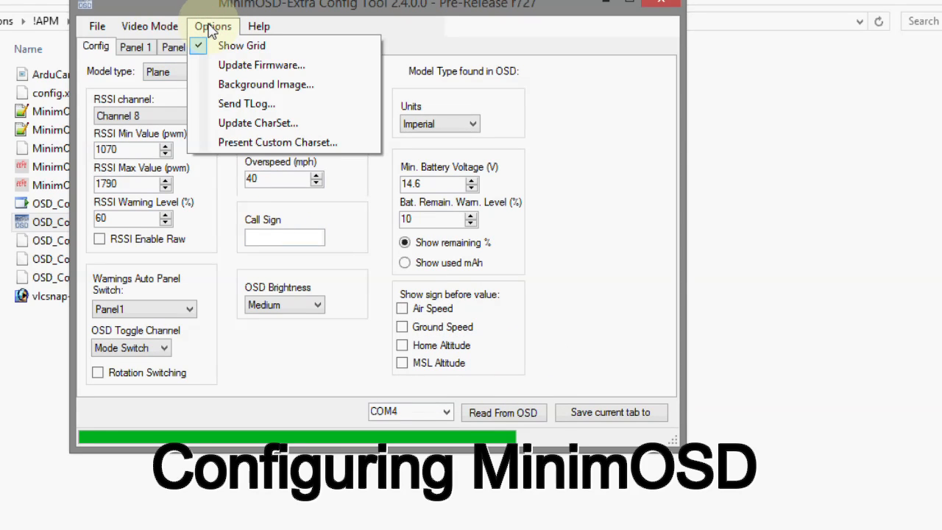
pyautogui.moveTo(258, 123)
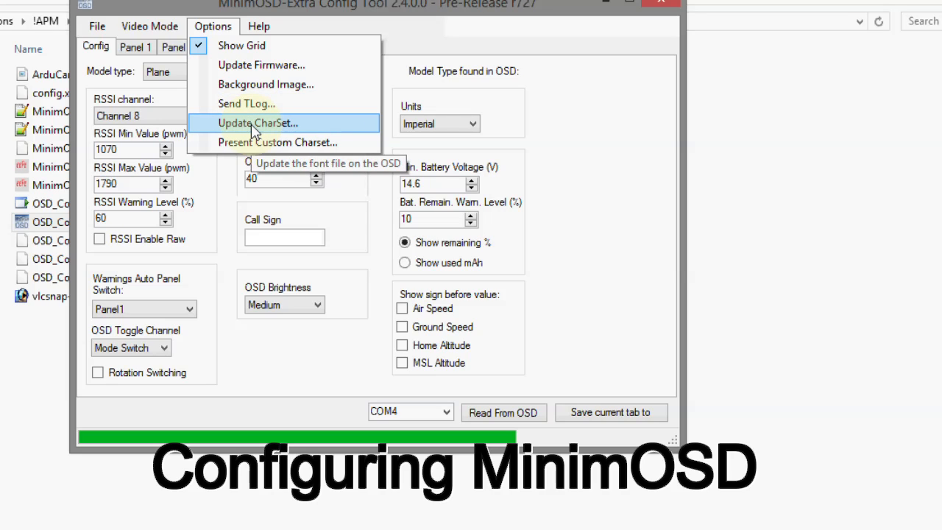
pyautogui.click(258, 123)
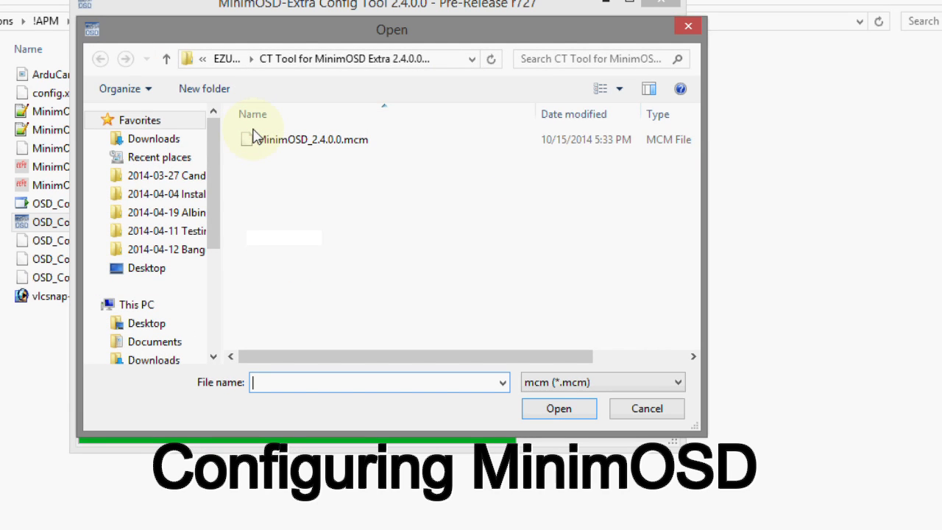
pyautogui.click(311, 139)
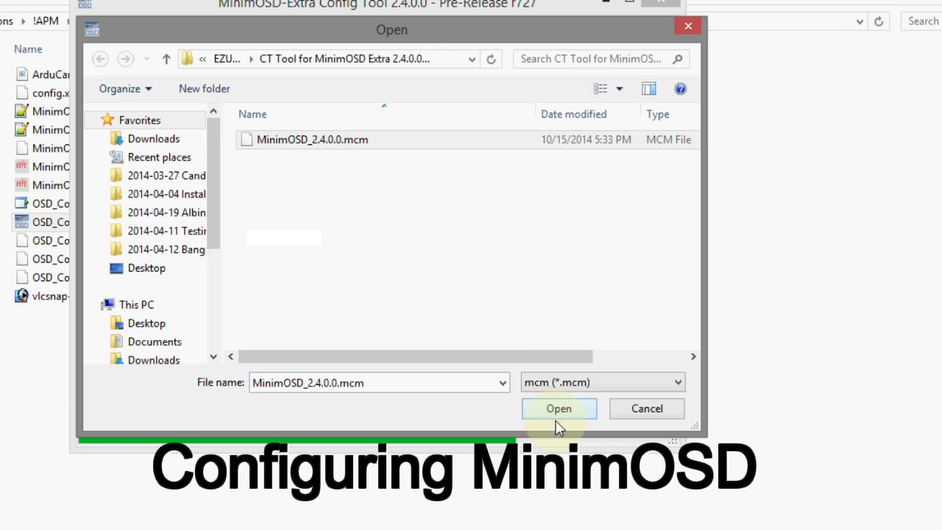
pyautogui.click(559, 408)
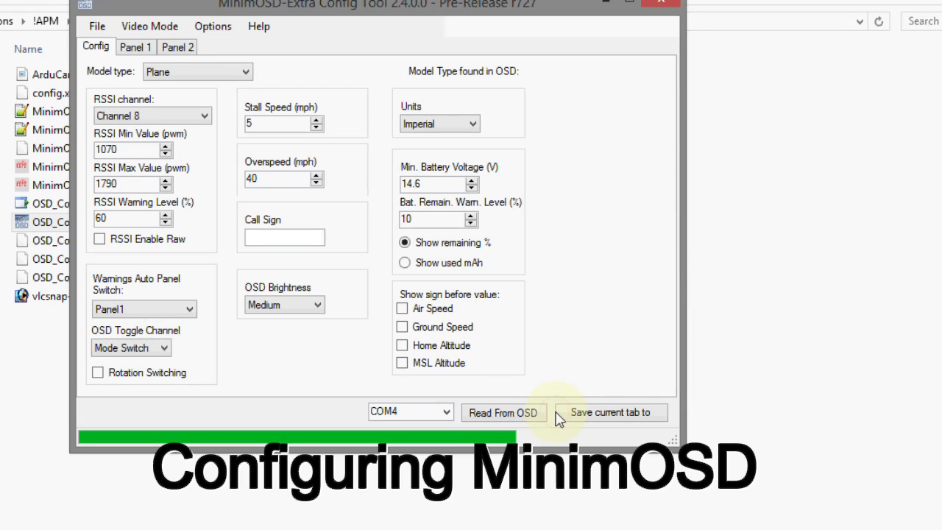
pyautogui.click(503, 412)
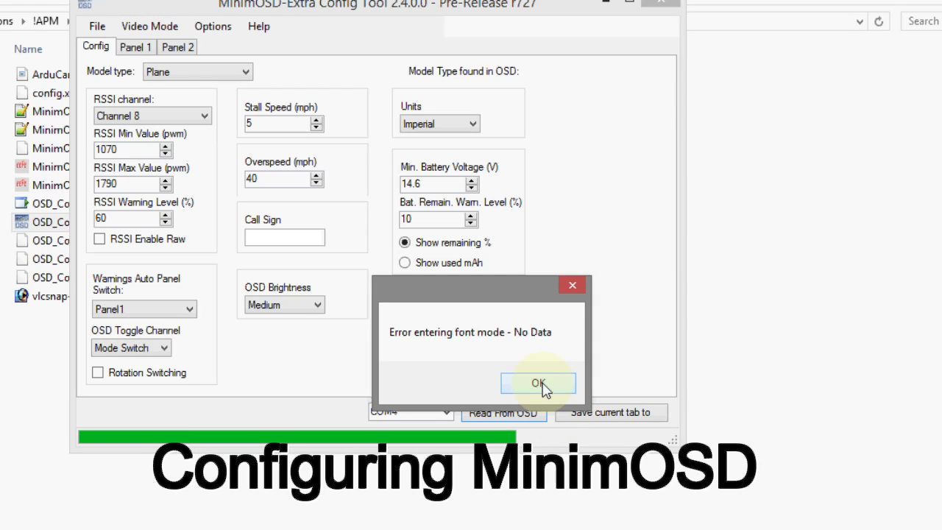
pyautogui.click(537, 383)
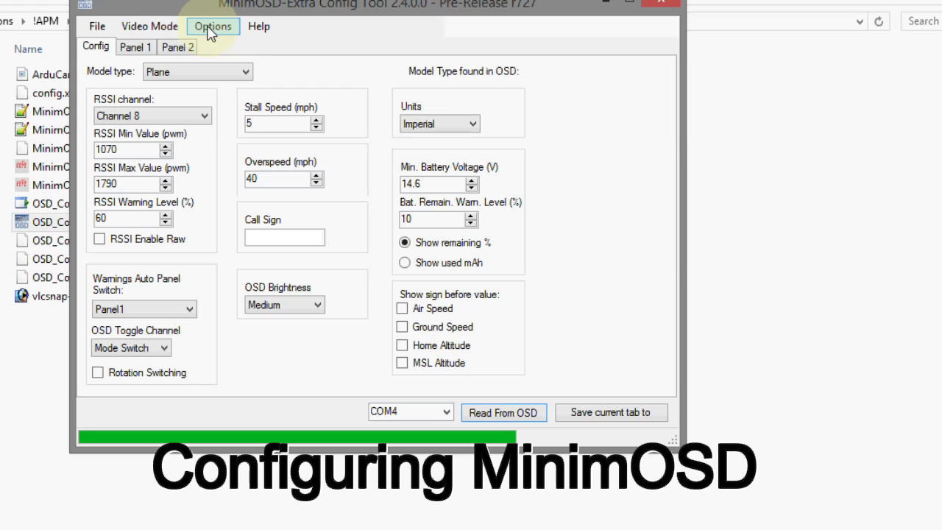
# Flash the MinimOSD Extra Plane 2.2.hex firmware from the !APM folder.
pyautogui.click(213, 27)
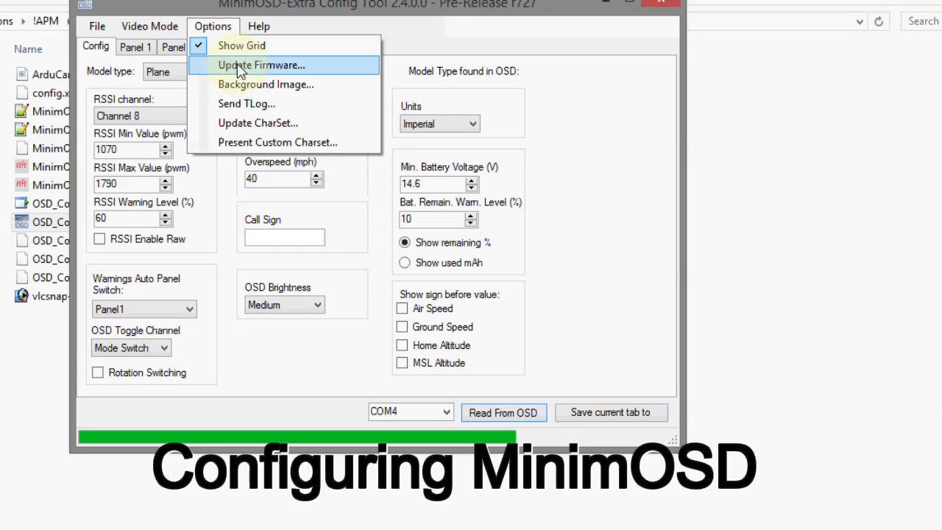
pyautogui.click(259, 65)
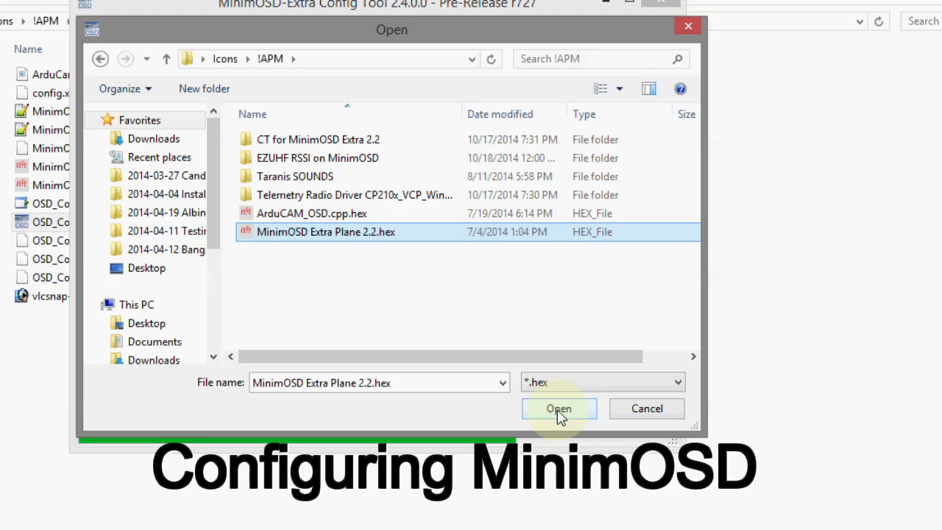
pyautogui.click(559, 408)
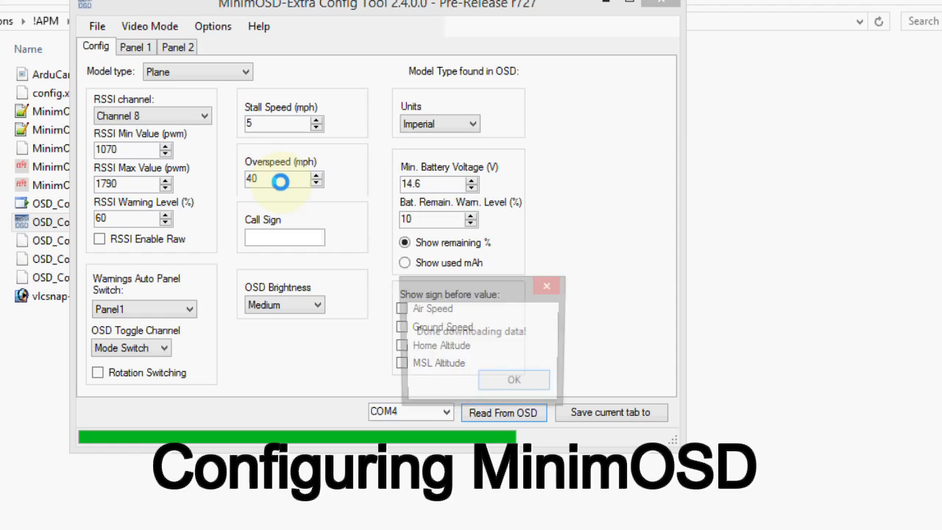
pyautogui.click(514, 379)
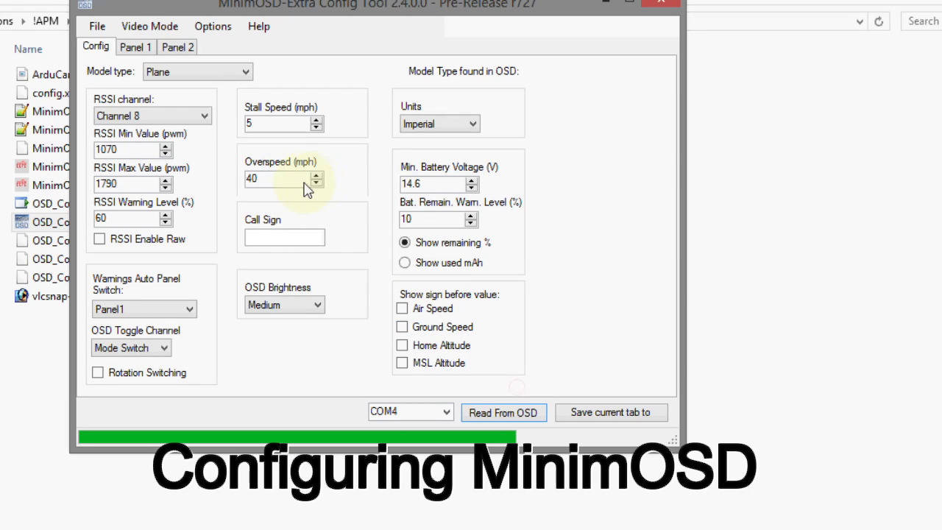
# Upload the MinimOSD_2.4.0.0.mcm charset from the CT Tool folder to the OSD.
pyautogui.click(214, 27)
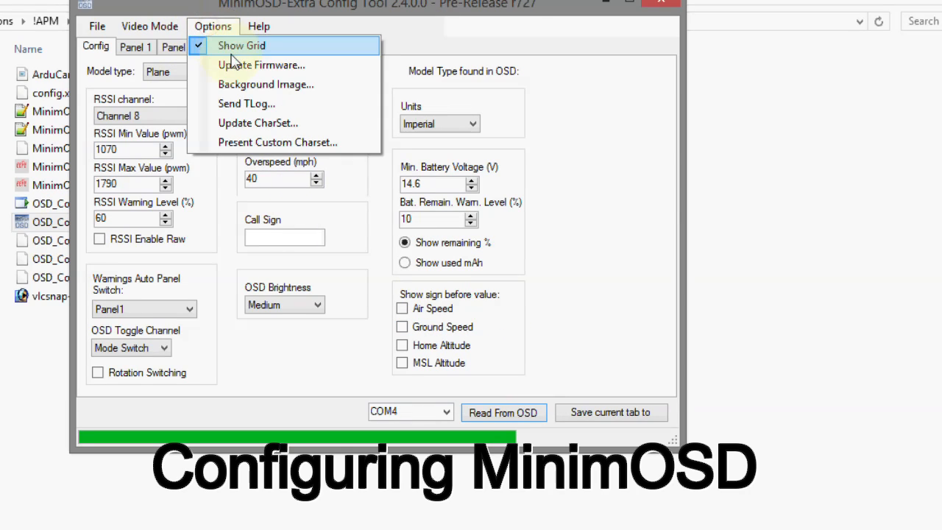
pyautogui.moveTo(258, 123)
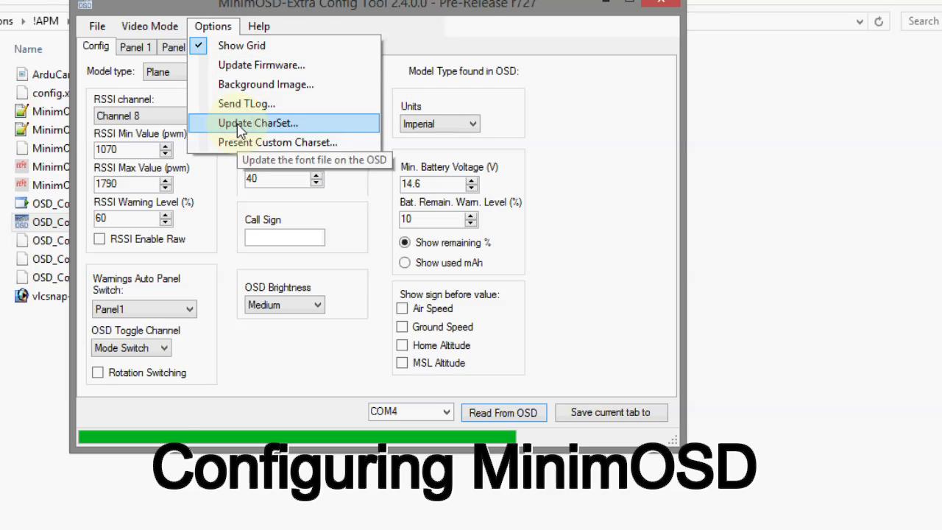
pyautogui.click(257, 123)
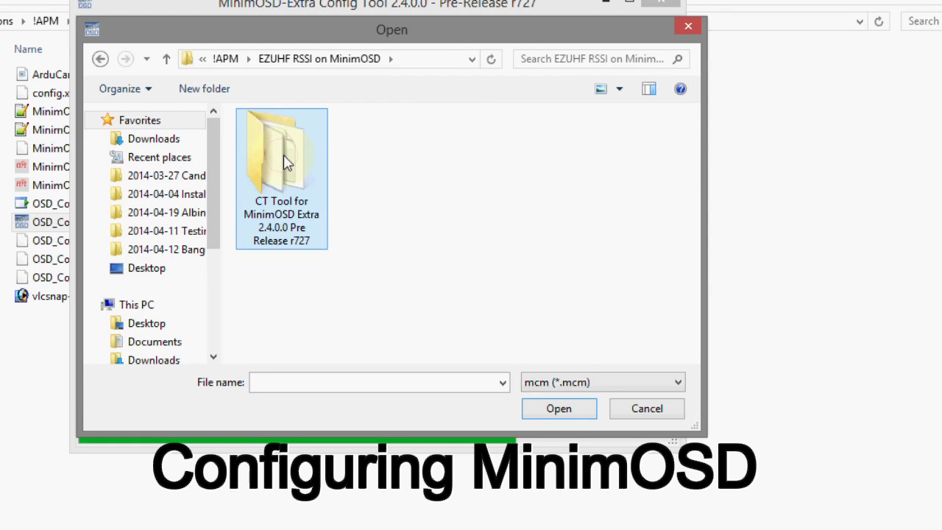
pyautogui.doubleClick(281, 154)
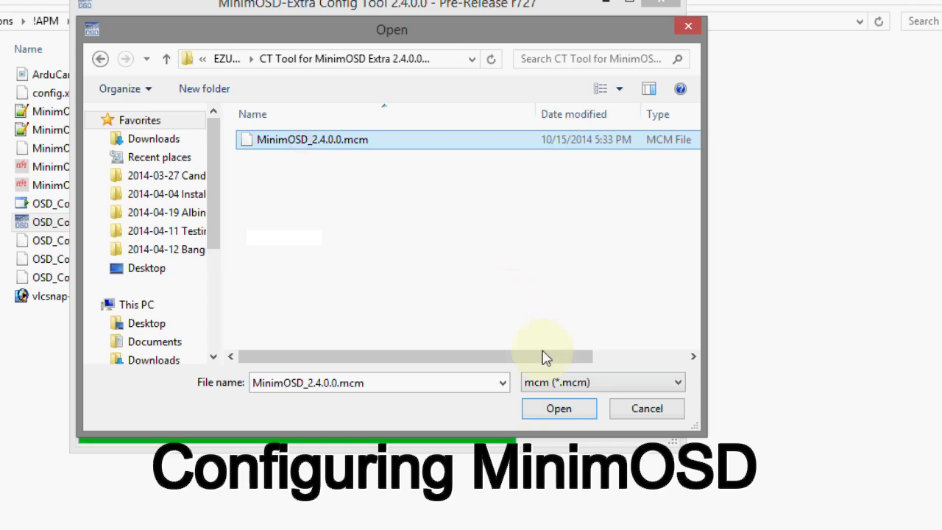
pyautogui.click(559, 408)
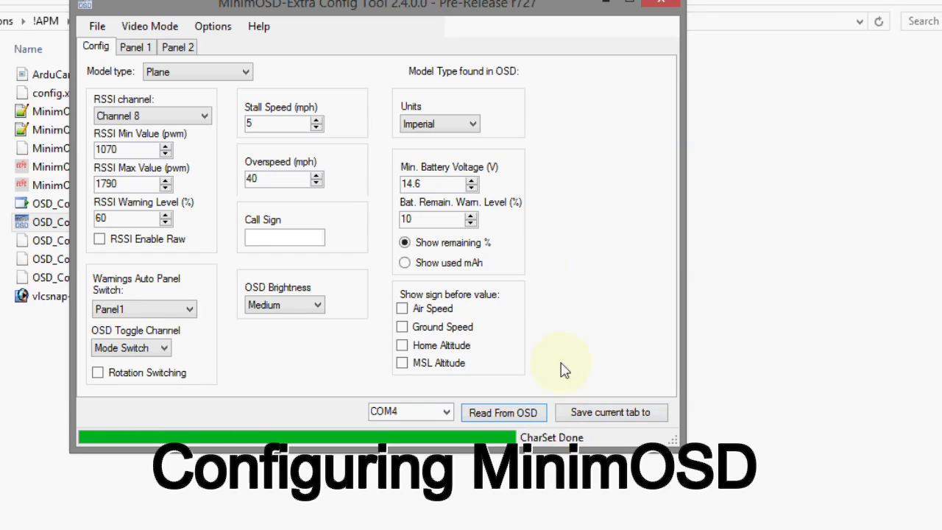
pyautogui.moveTo(236, 167)
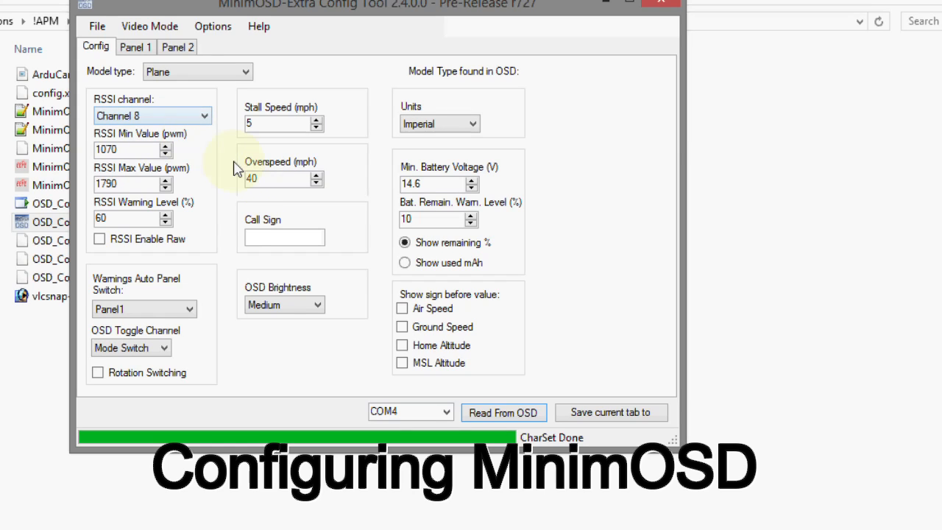
# Reflash the MinimOSD-Extra_Plane_Pre-release_2.4_r795.hex firmware and dismiss the Done message.
pyautogui.click(213, 27)
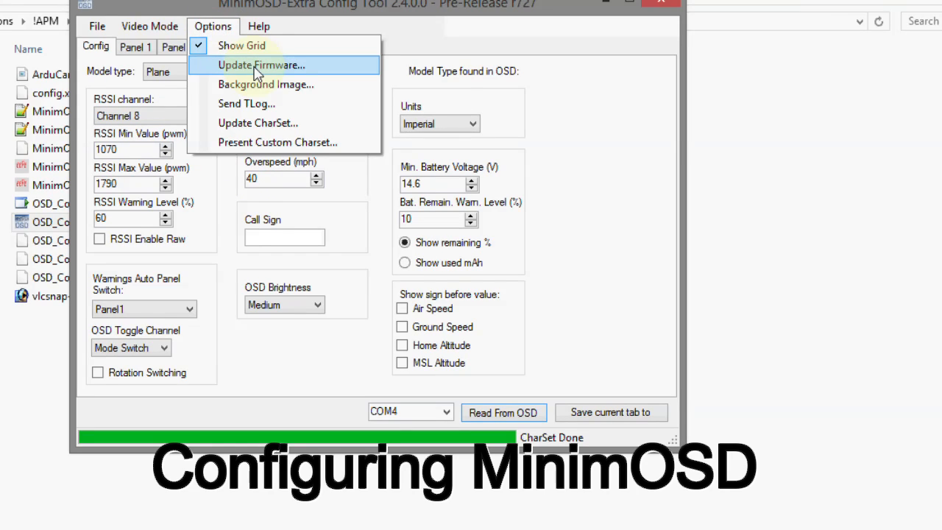
pyautogui.click(260, 65)
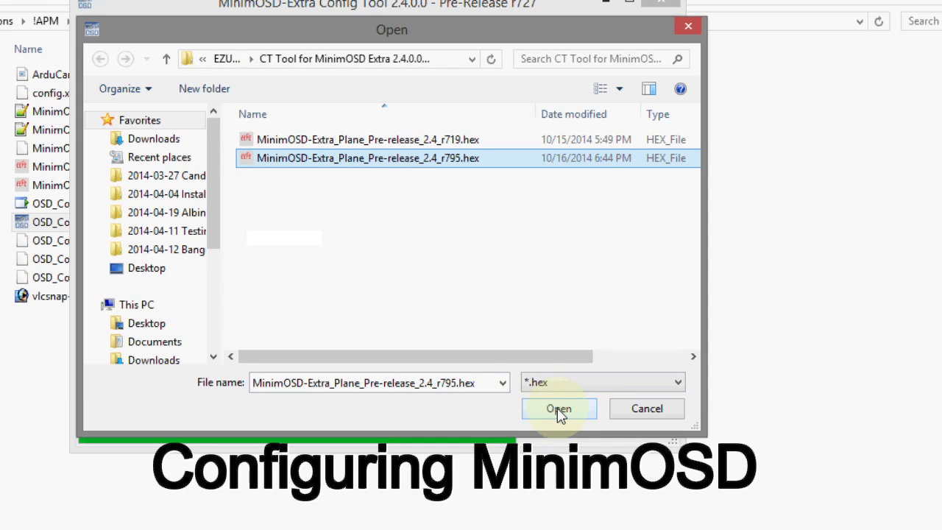
pyautogui.click(558, 407)
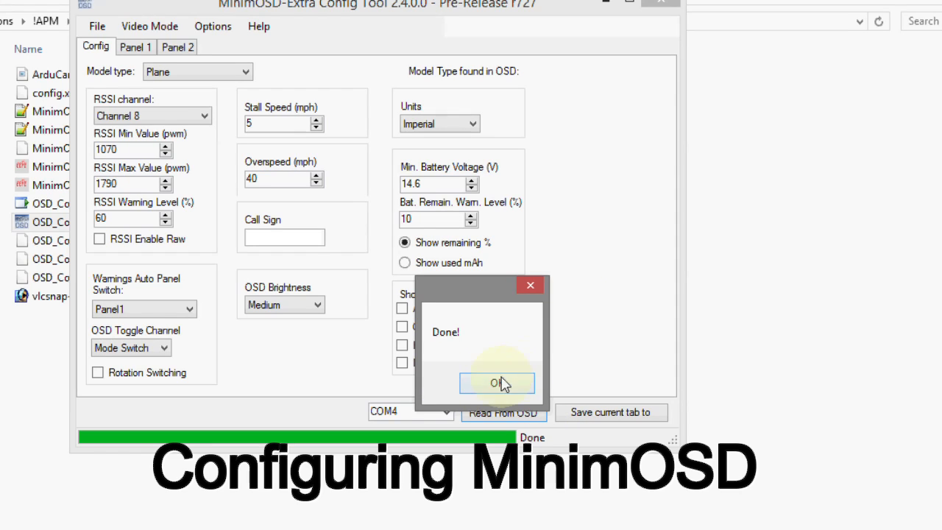
pyautogui.click(495, 383)
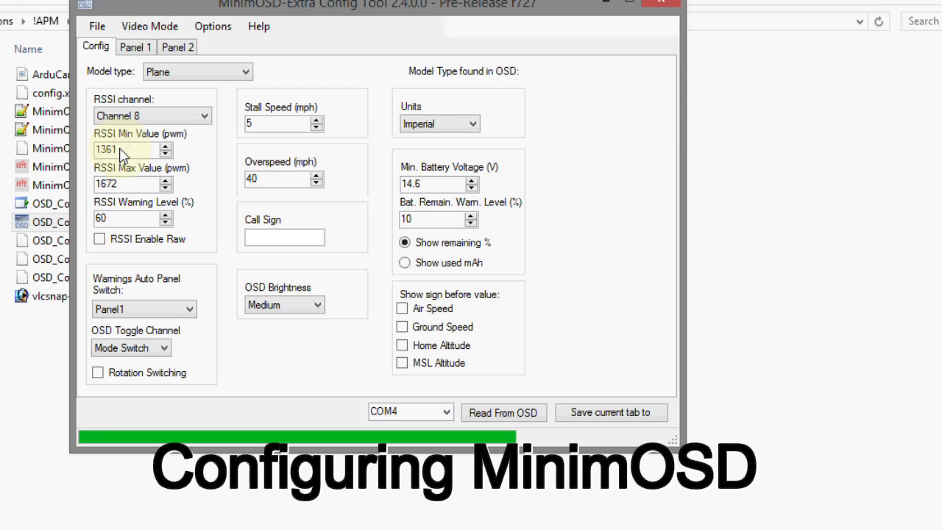
# Enter 900 as the RSSI max value, tick RSSI Enable Raw, and write the tab to the OSD.
pyautogui.tripleClick(123, 149)
pyautogui.write('9')
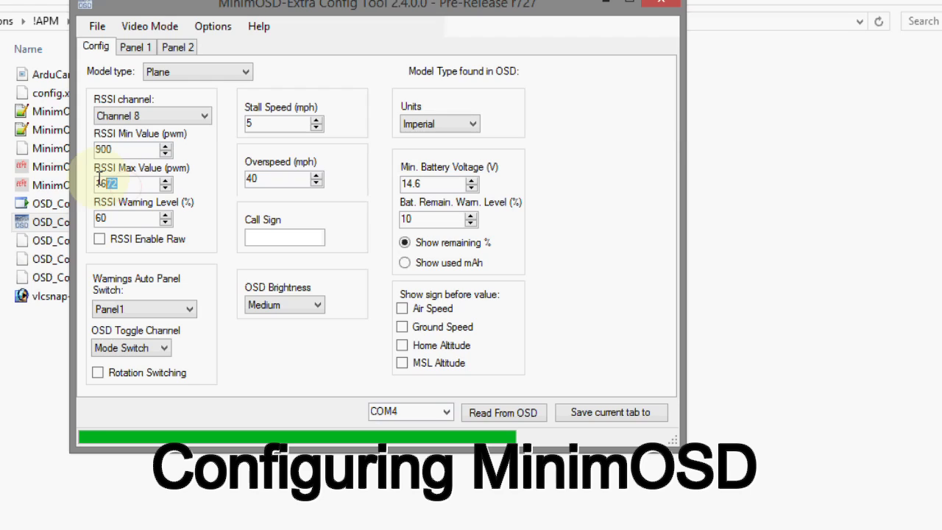
pyautogui.write('00')
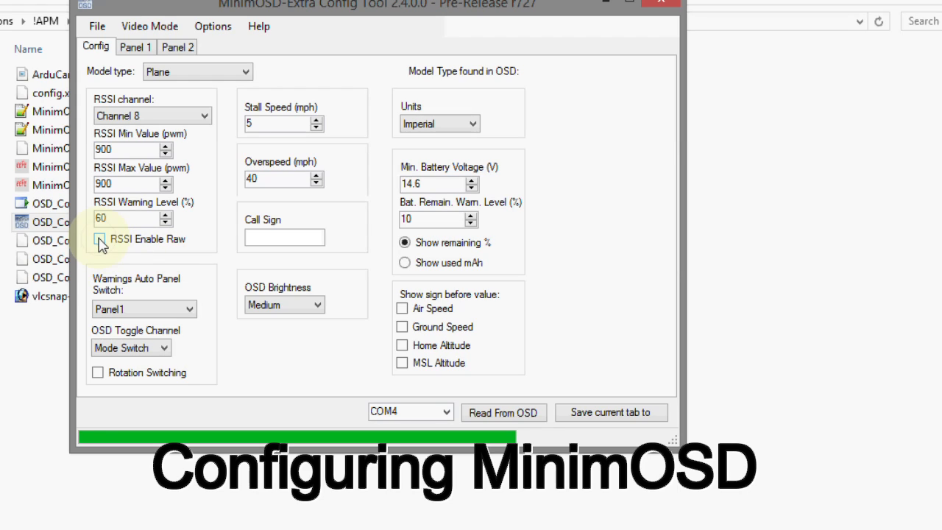
pyautogui.click(97, 238)
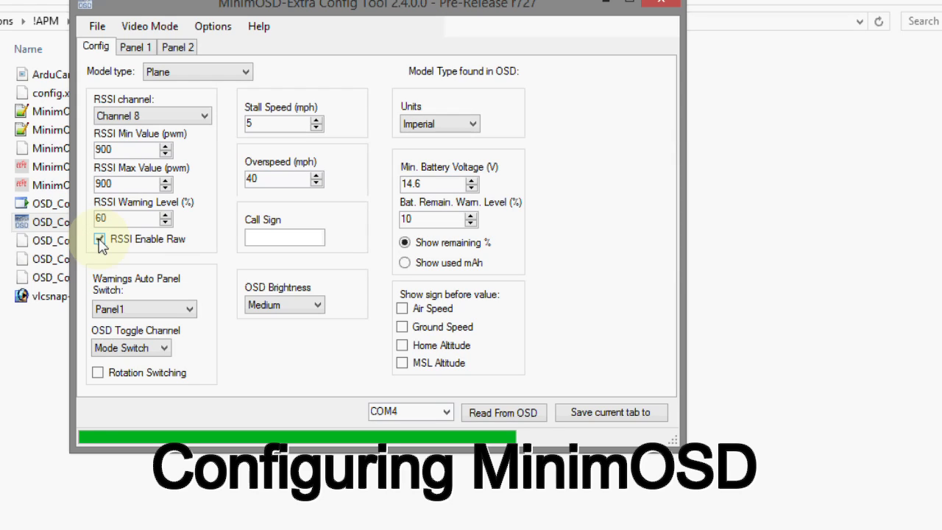
pyautogui.click(98, 238)
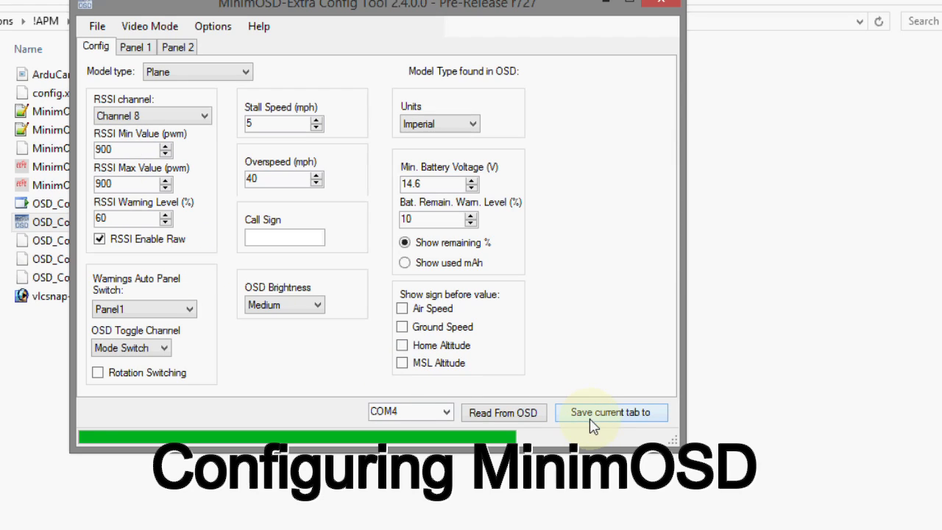
pyautogui.moveTo(590, 417)
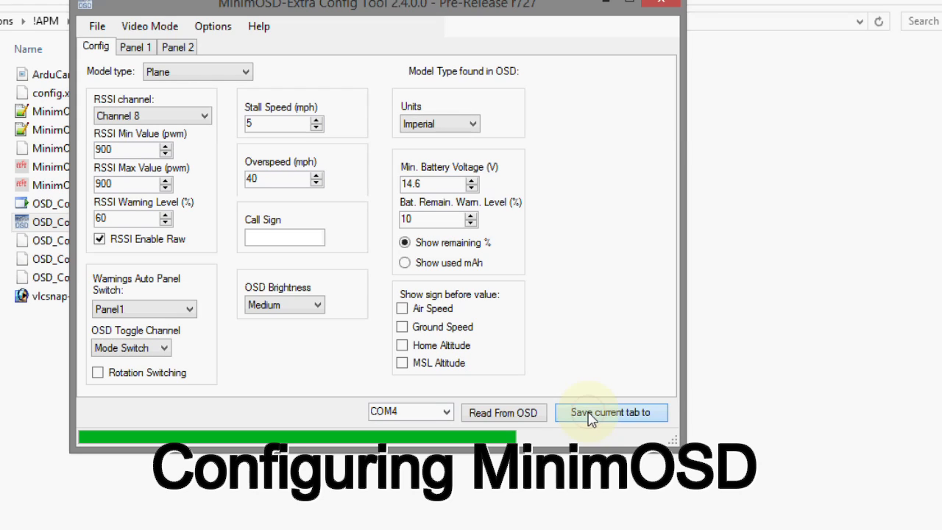
pyautogui.click(610, 412)
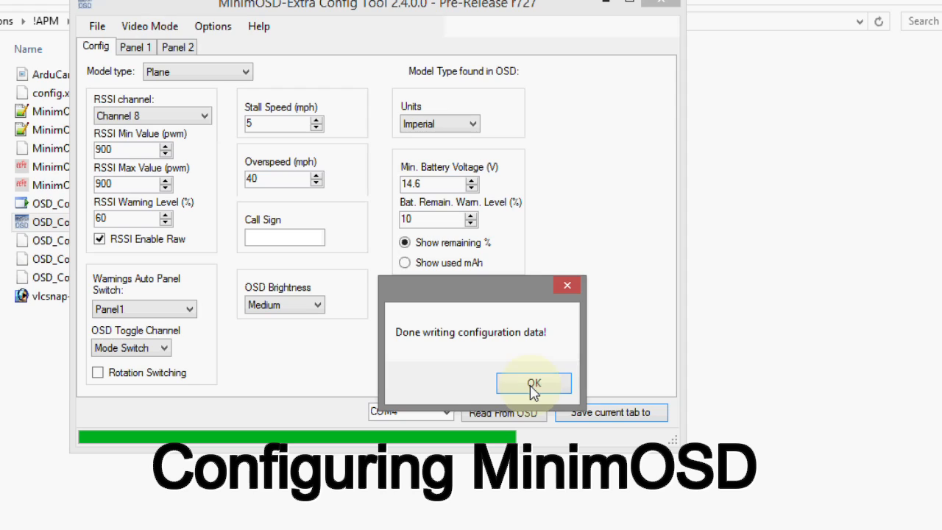
pyautogui.click(533, 382)
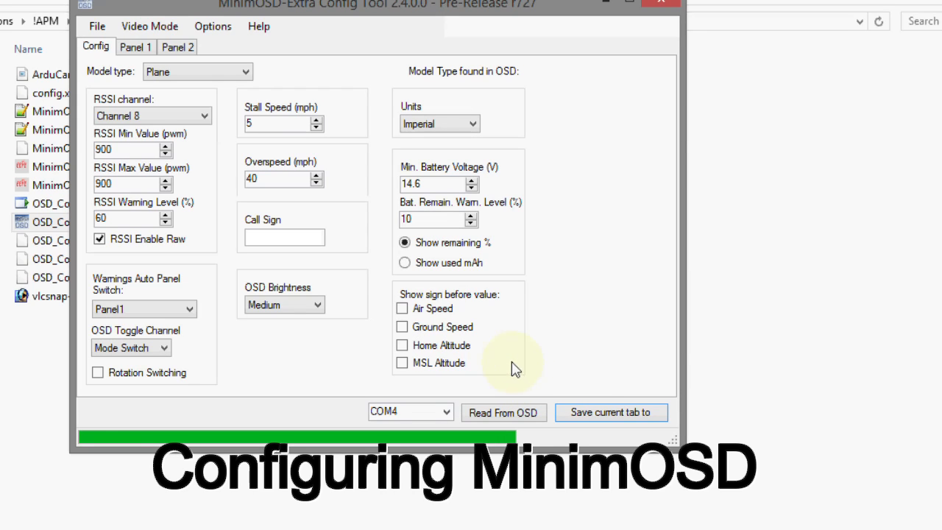
pyautogui.click(133, 47)
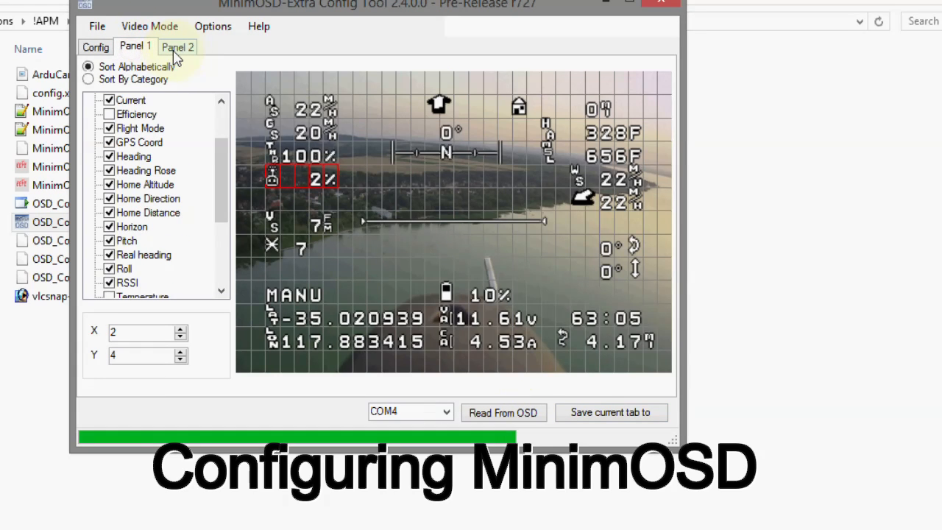
pyautogui.click(178, 46)
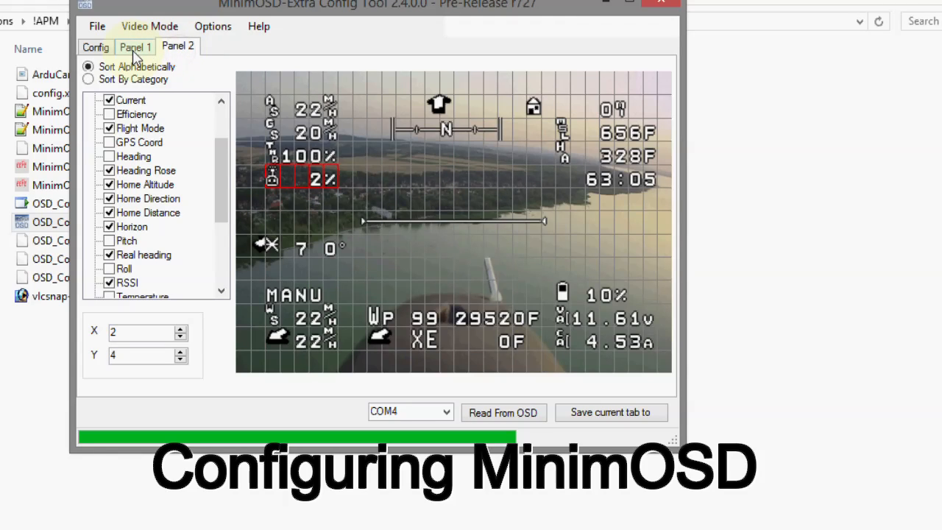
pyautogui.click(95, 47)
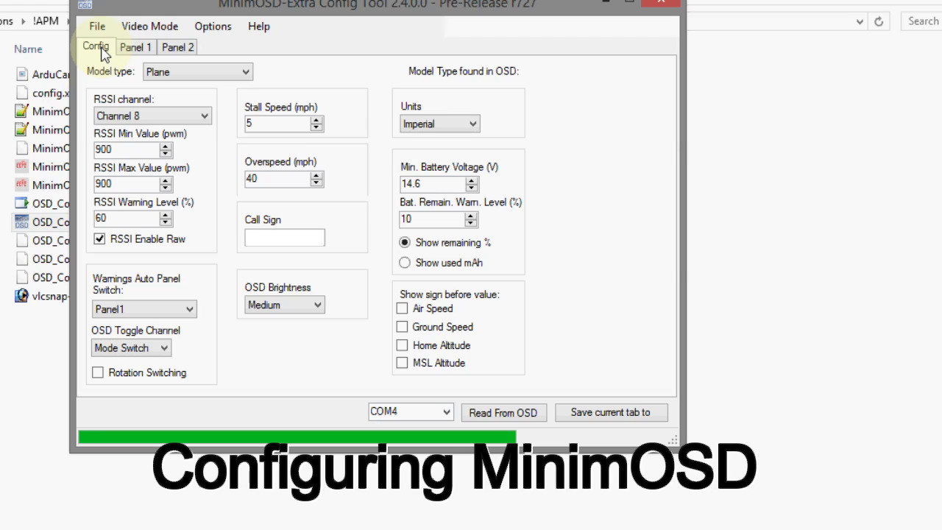
pyautogui.moveTo(209, 220)
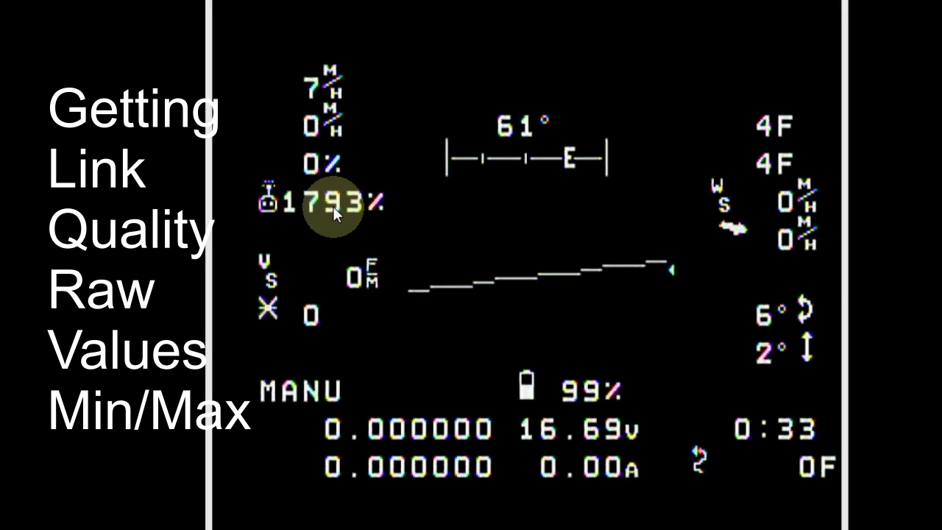
pyautogui.moveTo(358, 211)
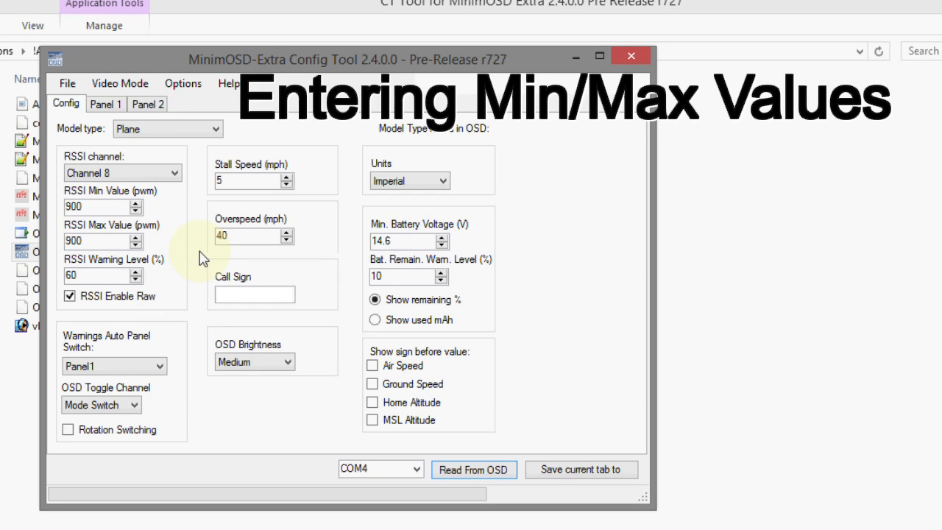
pyautogui.moveTo(185, 262)
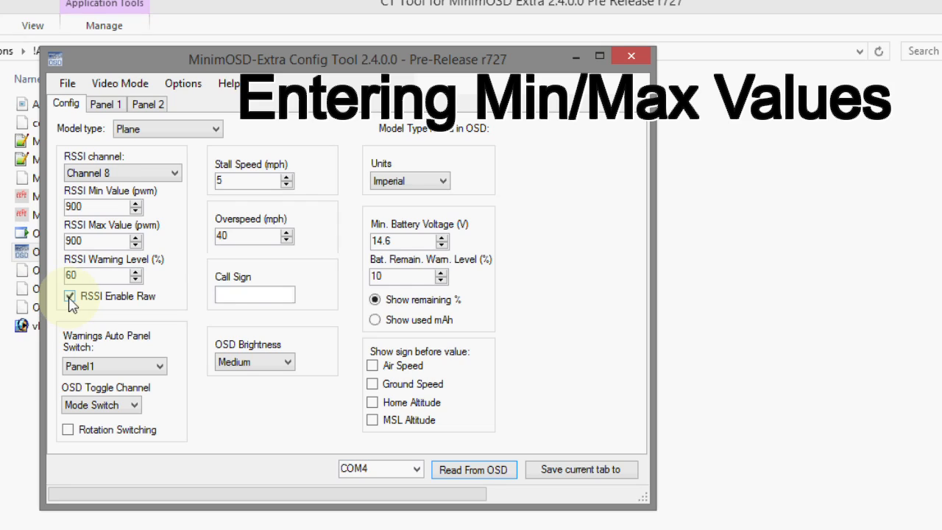
# Untick RSSI Enable Raw and enter RSSI Min 1074 and RSSI Max 1794.
pyautogui.click(70, 294)
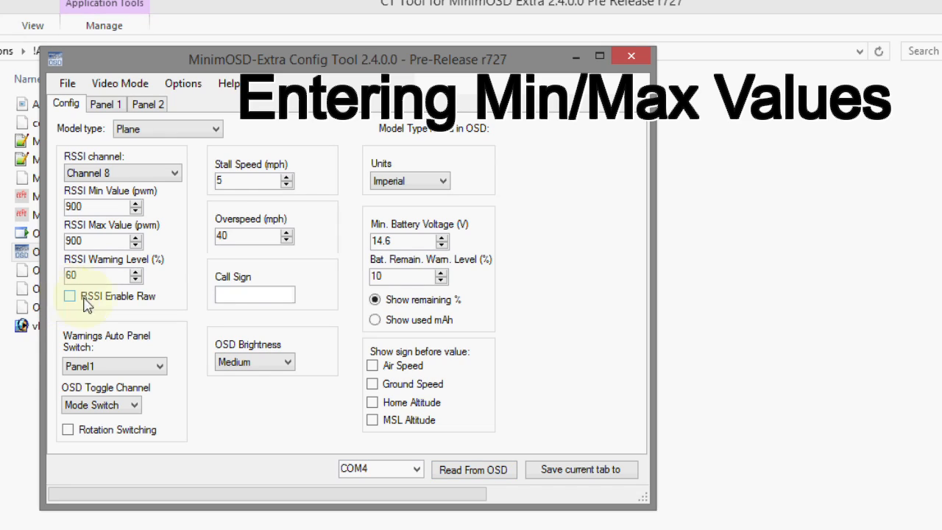
pyautogui.moveTo(118, 304)
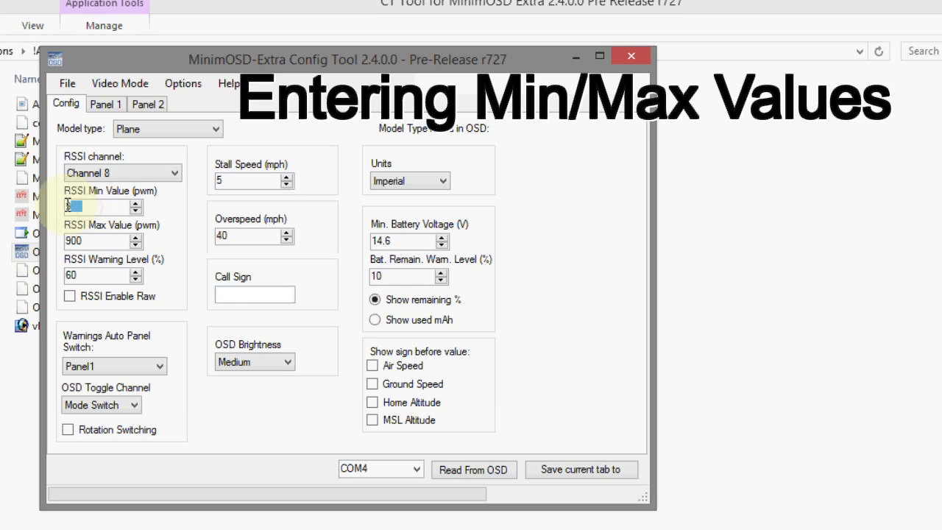
pyautogui.write('600')
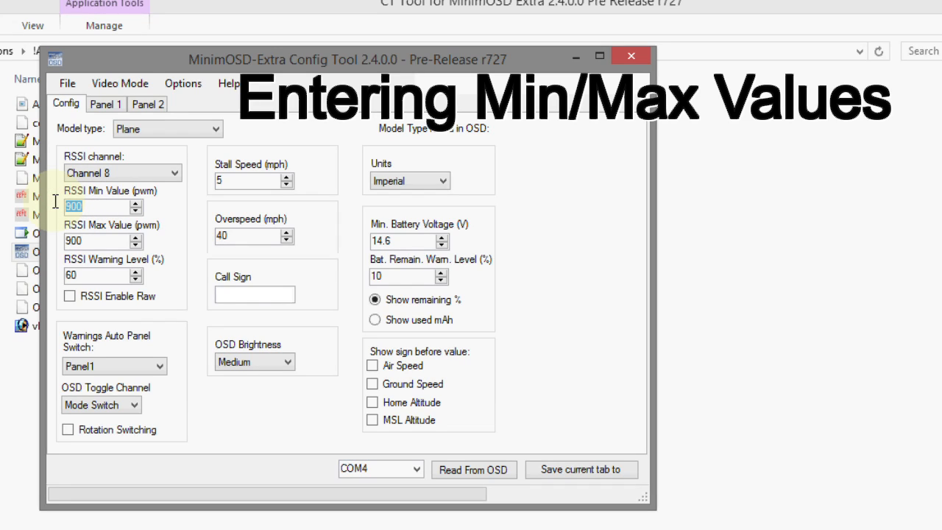
pyautogui.write('1074')
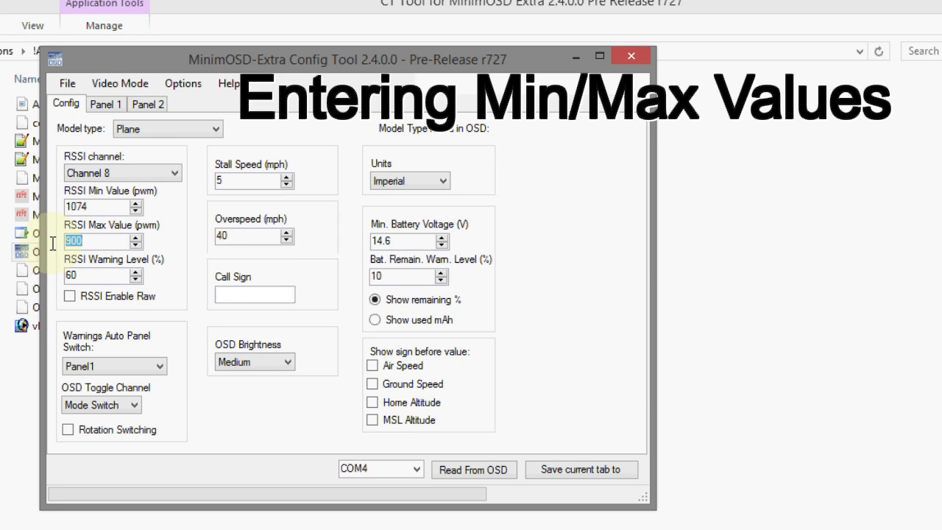
pyautogui.write('1794')
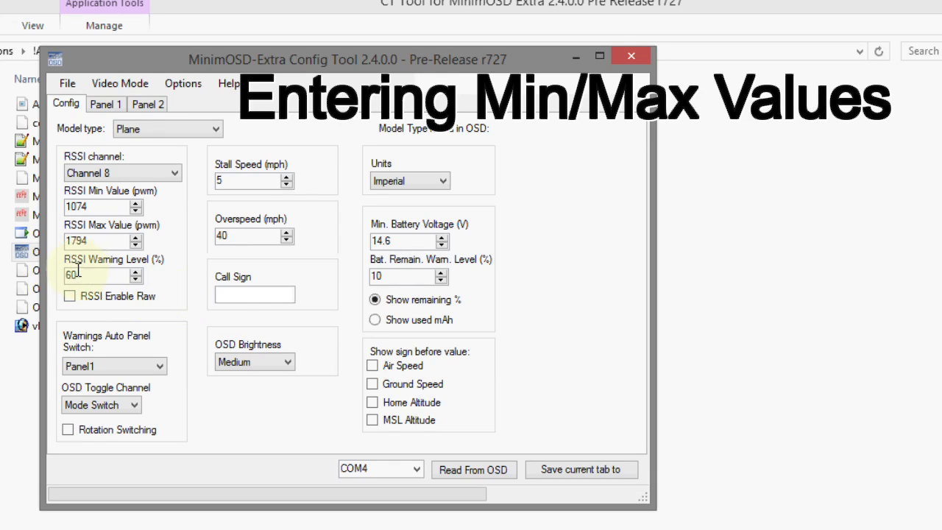
pyautogui.moveTo(81, 275)
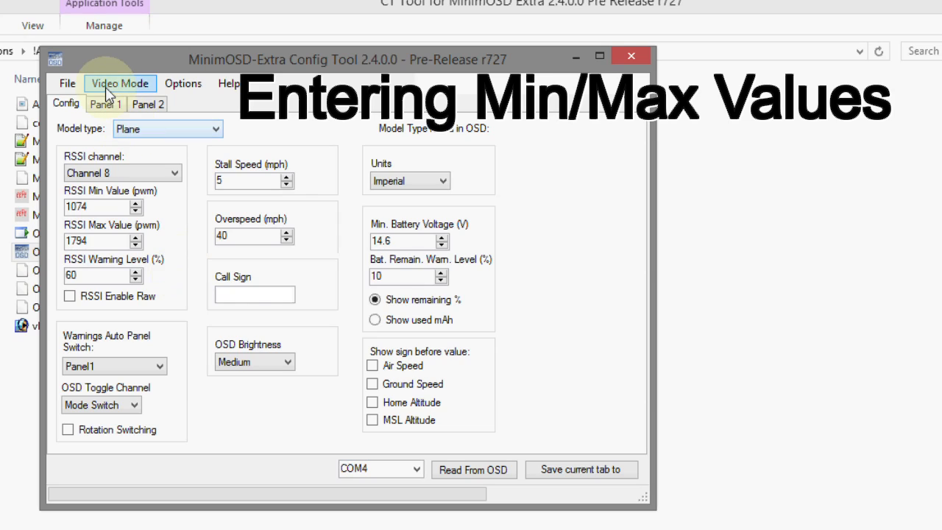
# Review Panel 1, then write the RSSI 1074–1794 configuration to the OSD and confirm.
pyautogui.click(120, 84)
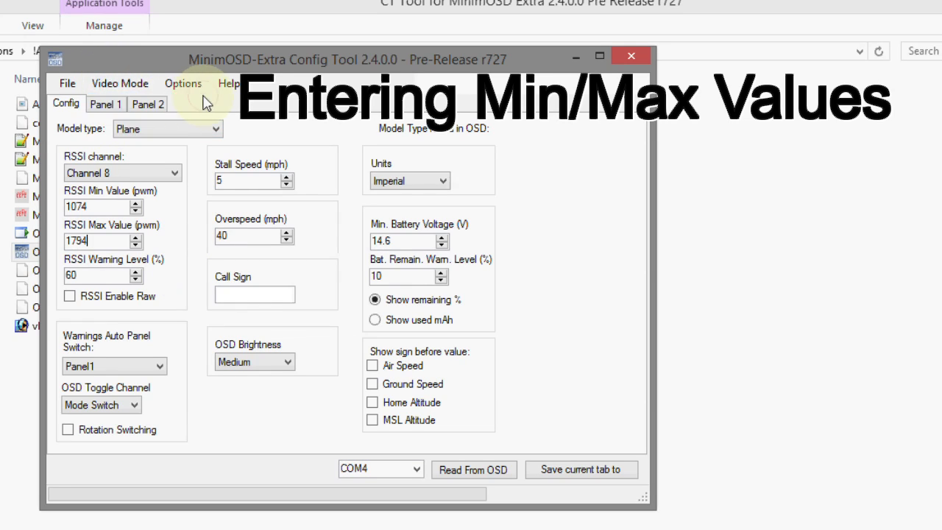
pyautogui.click(105, 103)
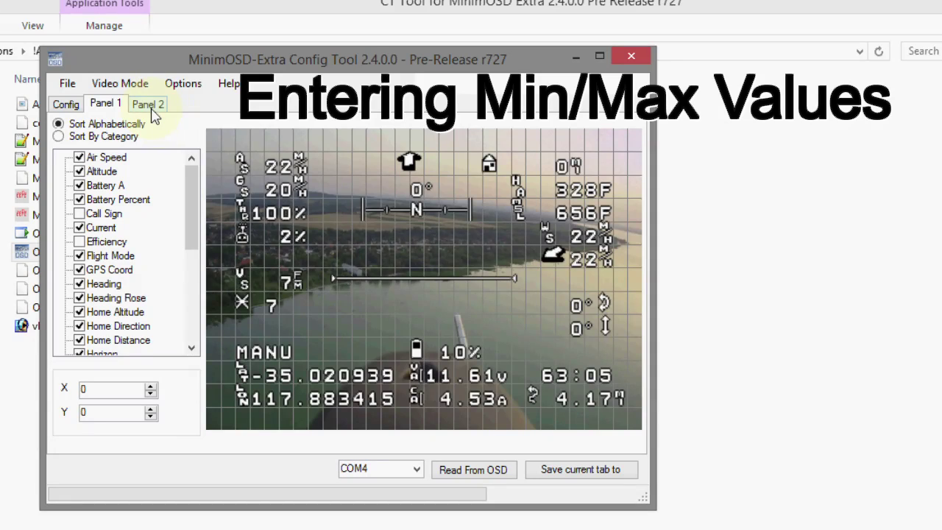
pyautogui.click(148, 103)
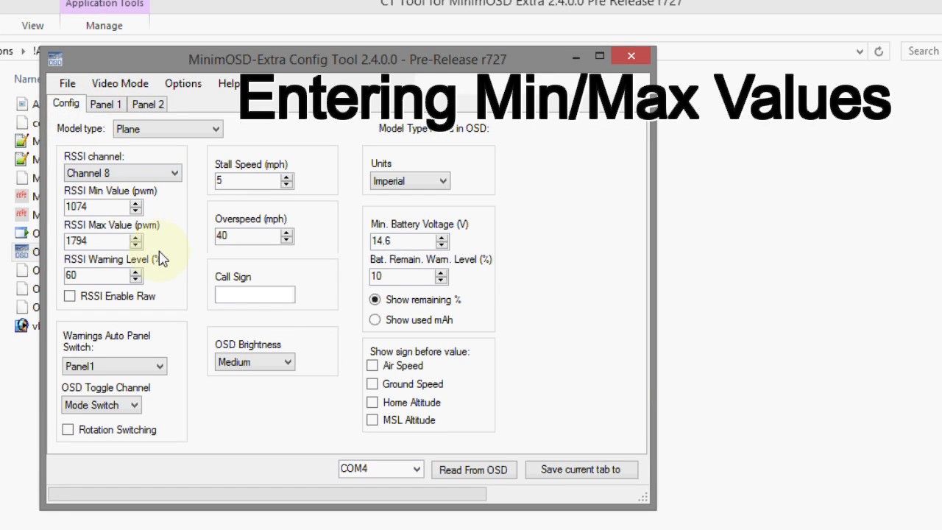
pyautogui.moveTo(483, 470)
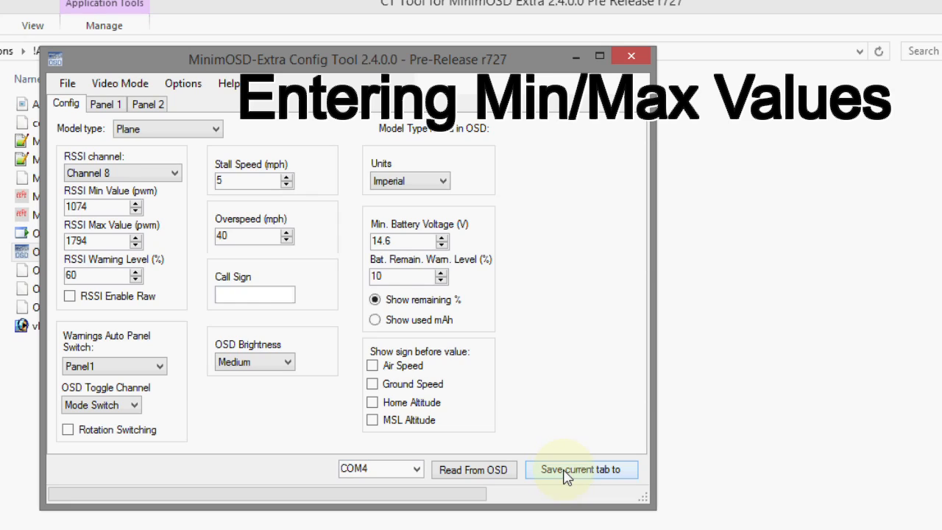
pyautogui.click(580, 469)
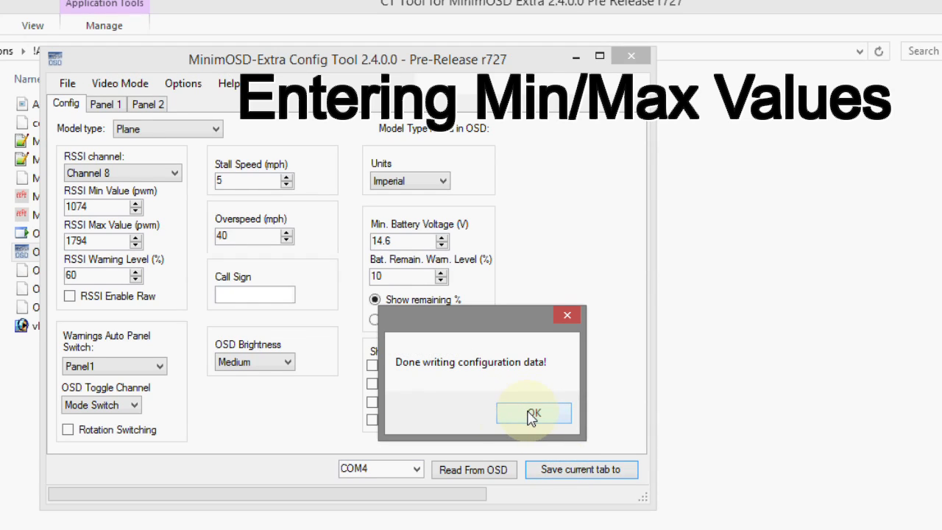
pyautogui.click(533, 413)
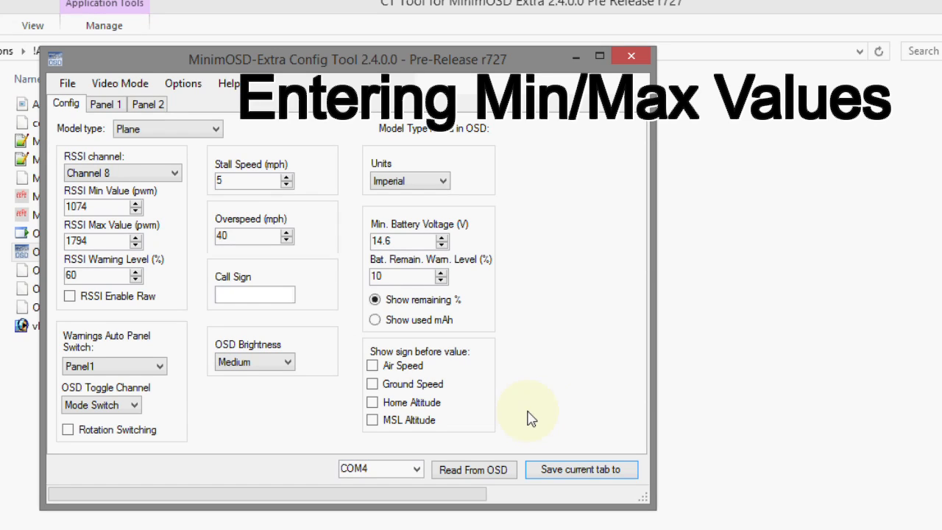
pyautogui.moveTo(164, 216)
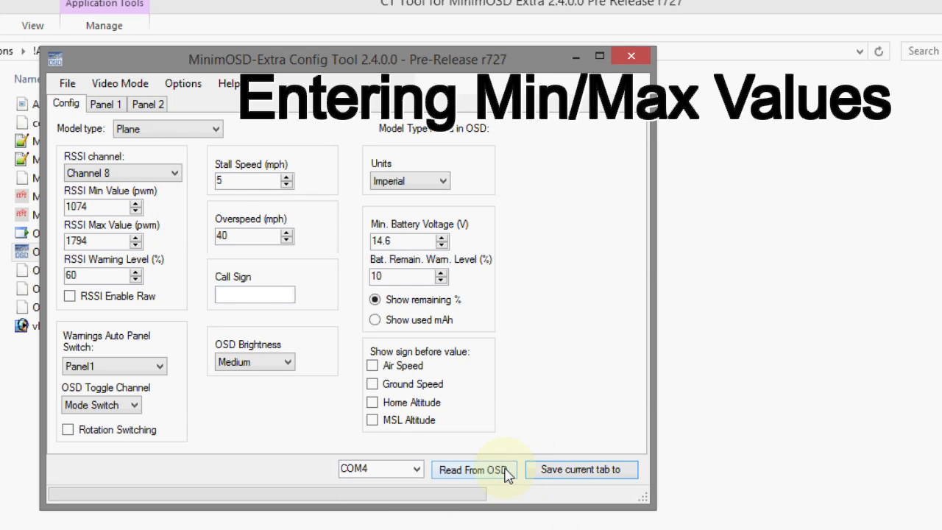
pyautogui.moveTo(153, 277)
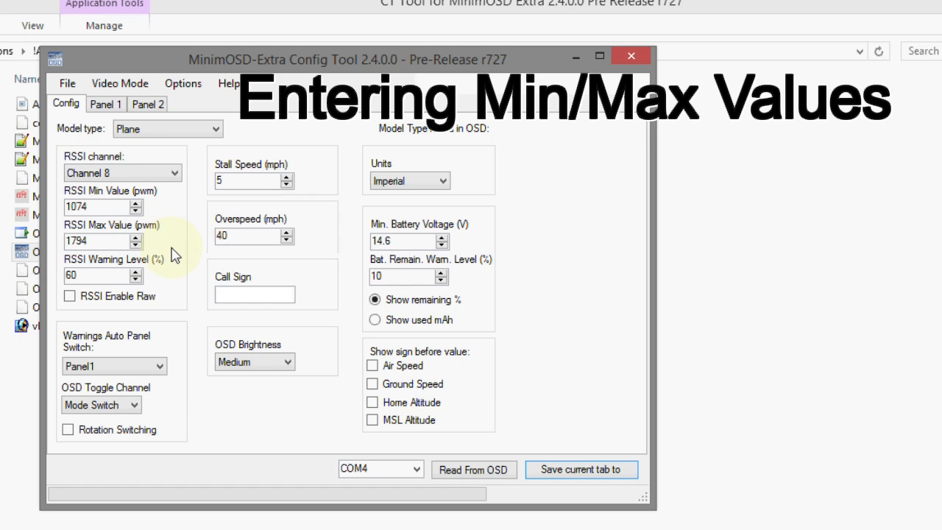
pyautogui.moveTo(539, 309)
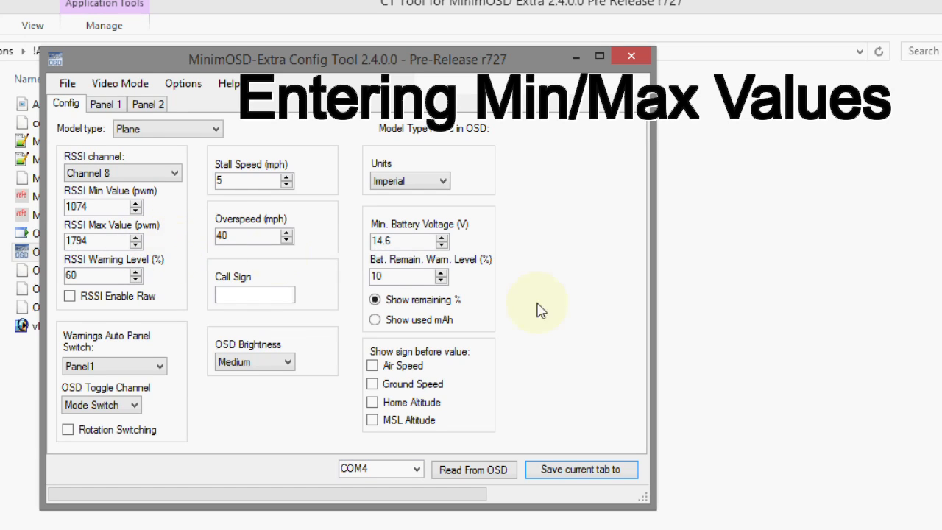